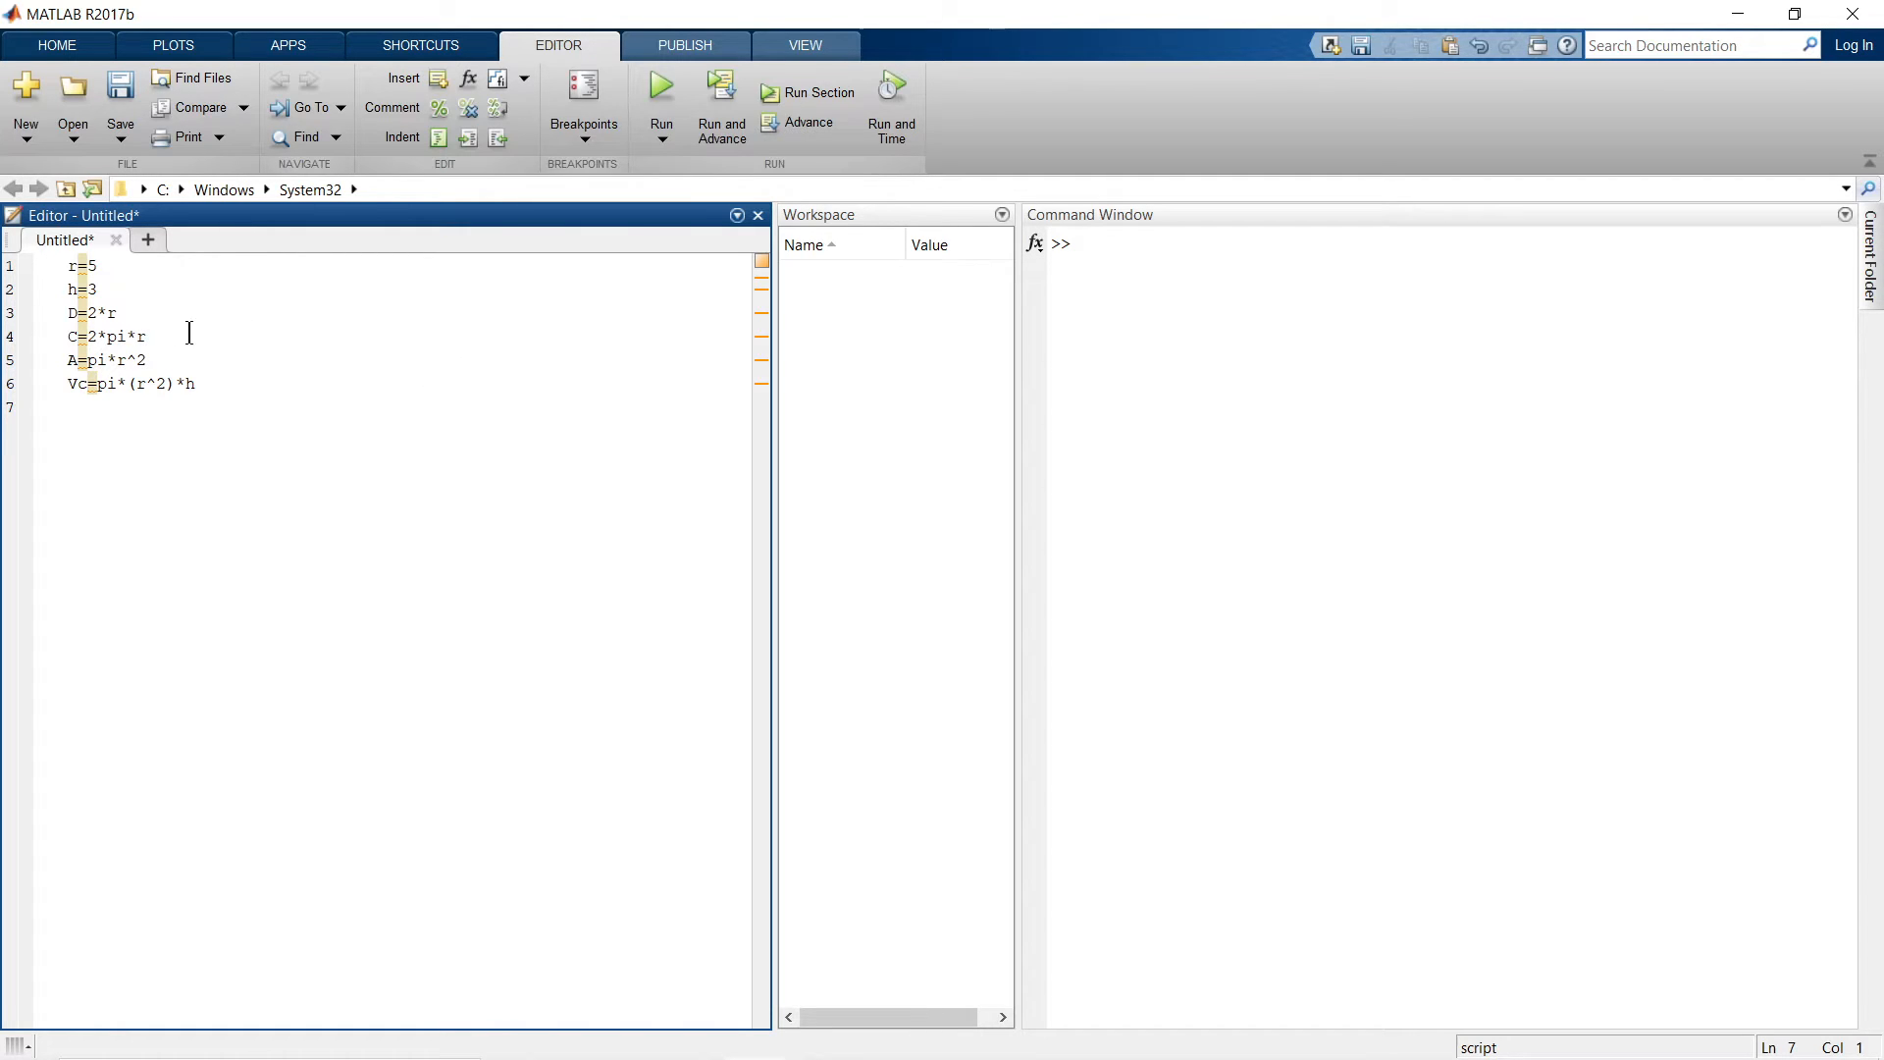
- Review the calculation lines for height, diameter and cylinder volume before running
{"action": "left_click", "coordinate": [110, 265]}
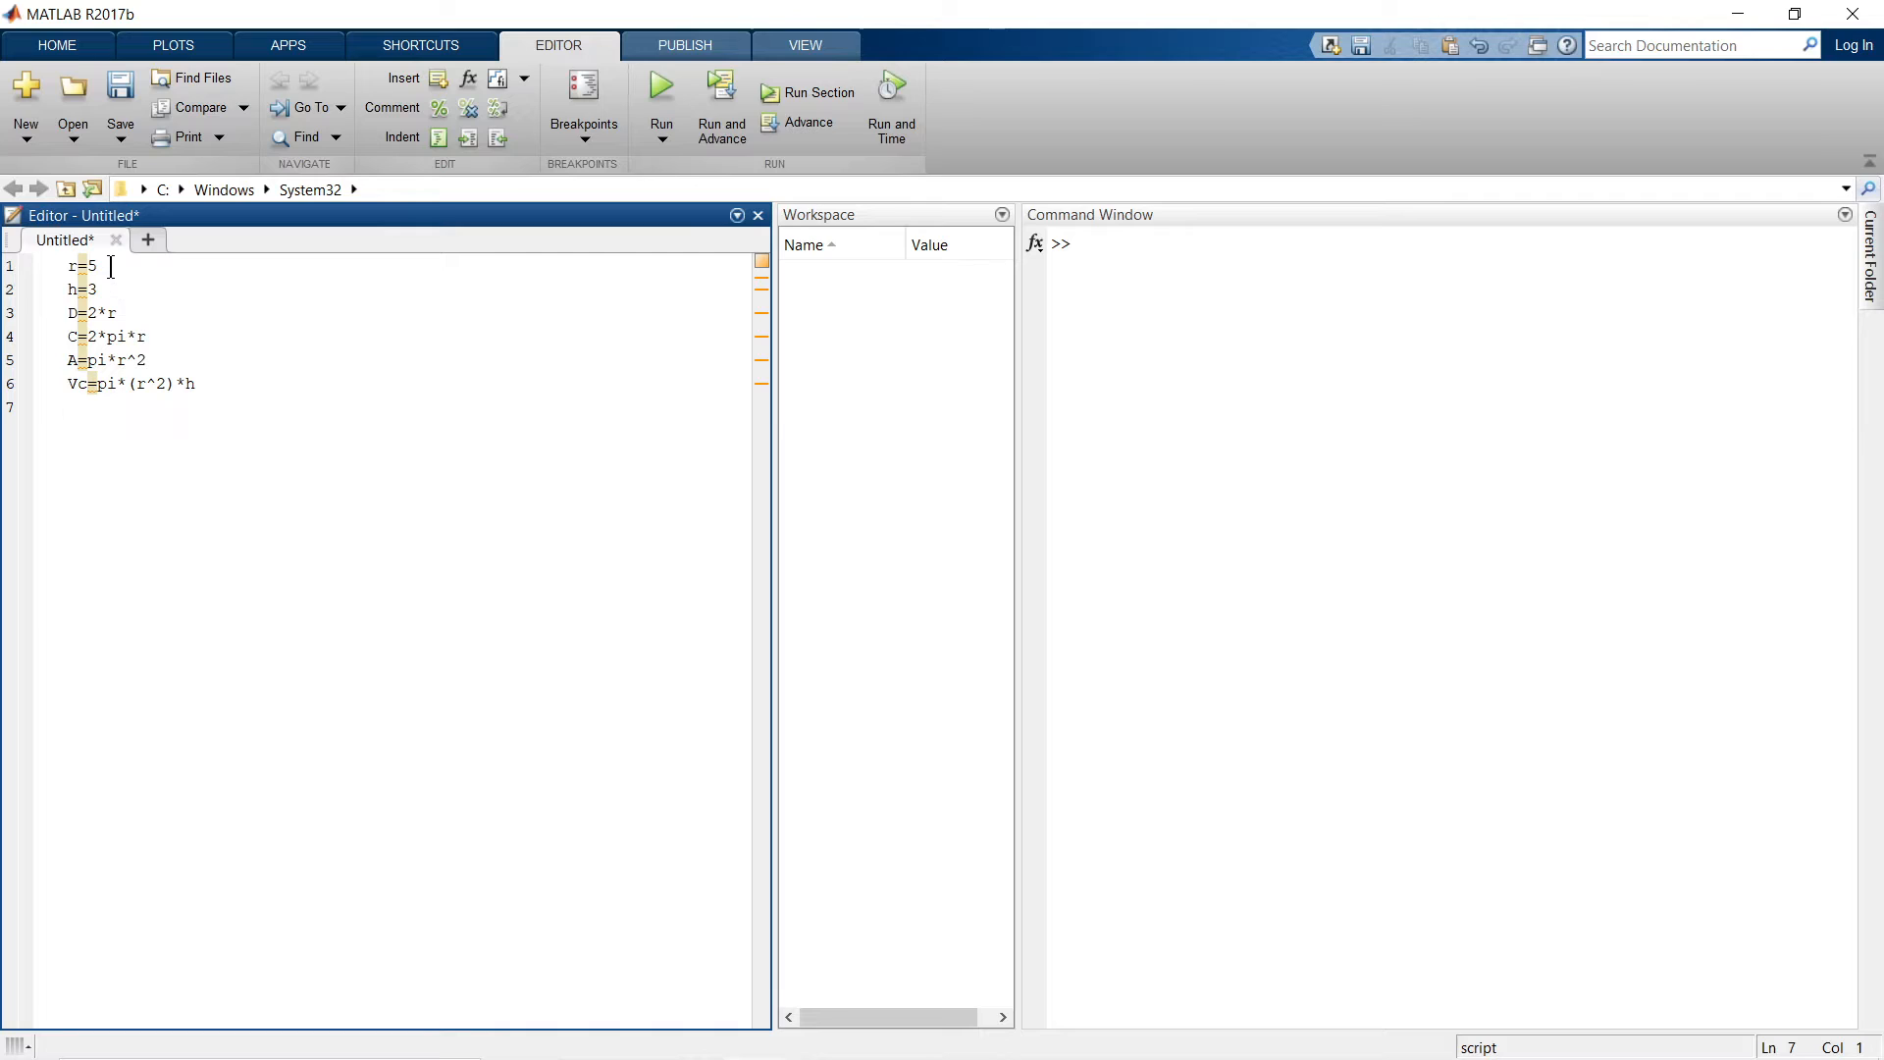
{"action": "left_click", "coordinate": [98, 291]}
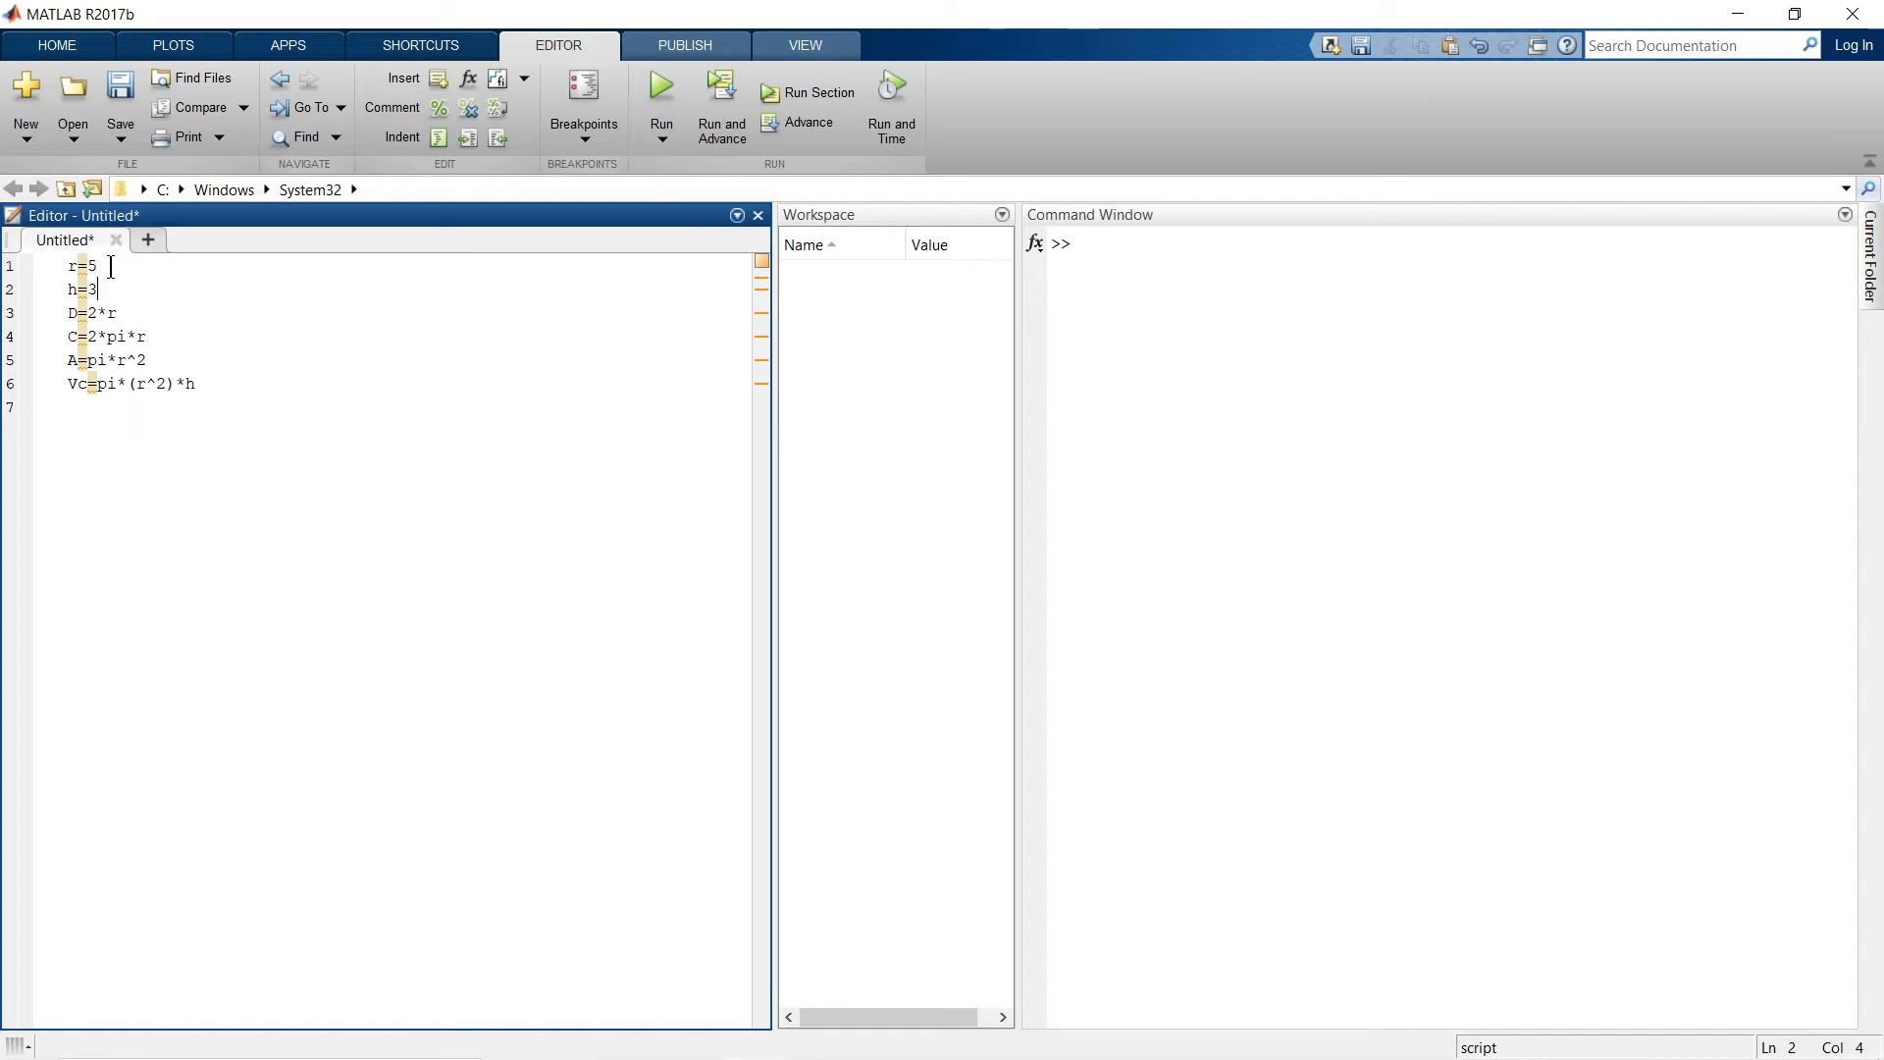
{"action": "left_click", "coordinate": [78, 314]}
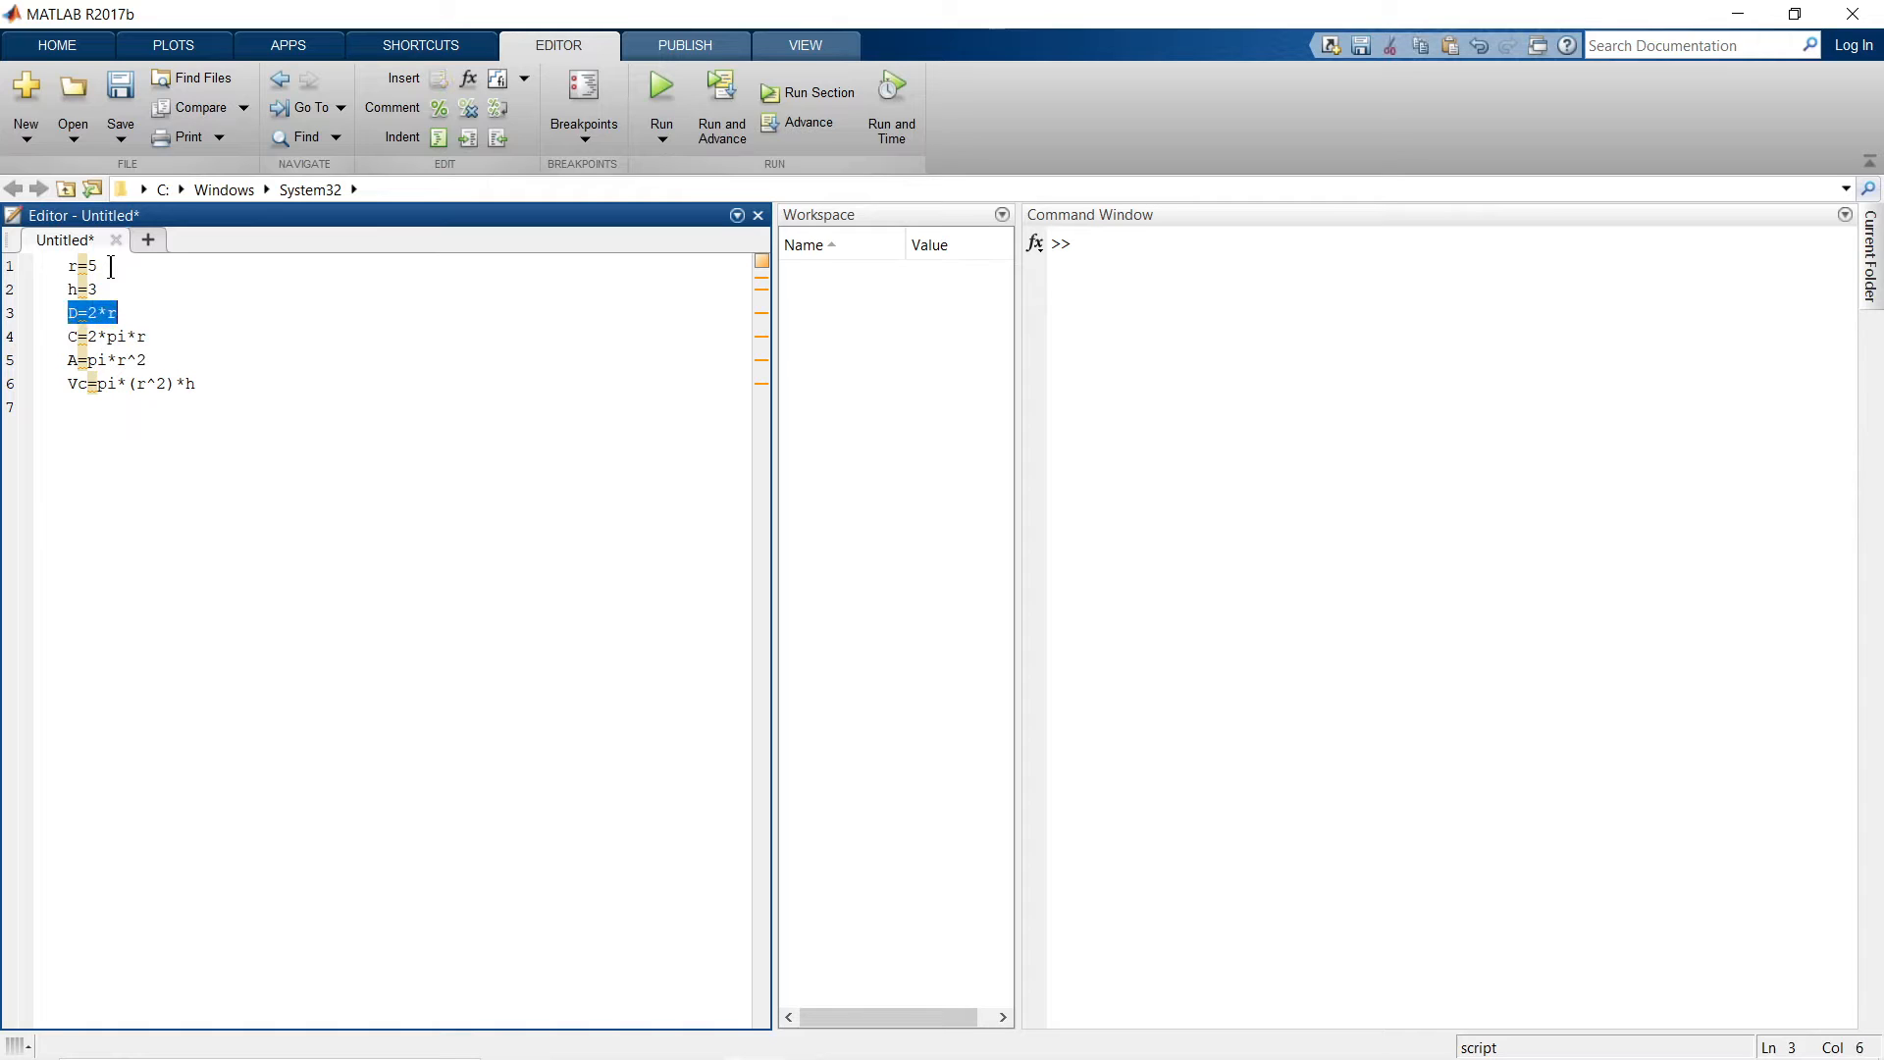
{"action": "left_click", "coordinate": [71, 336]}
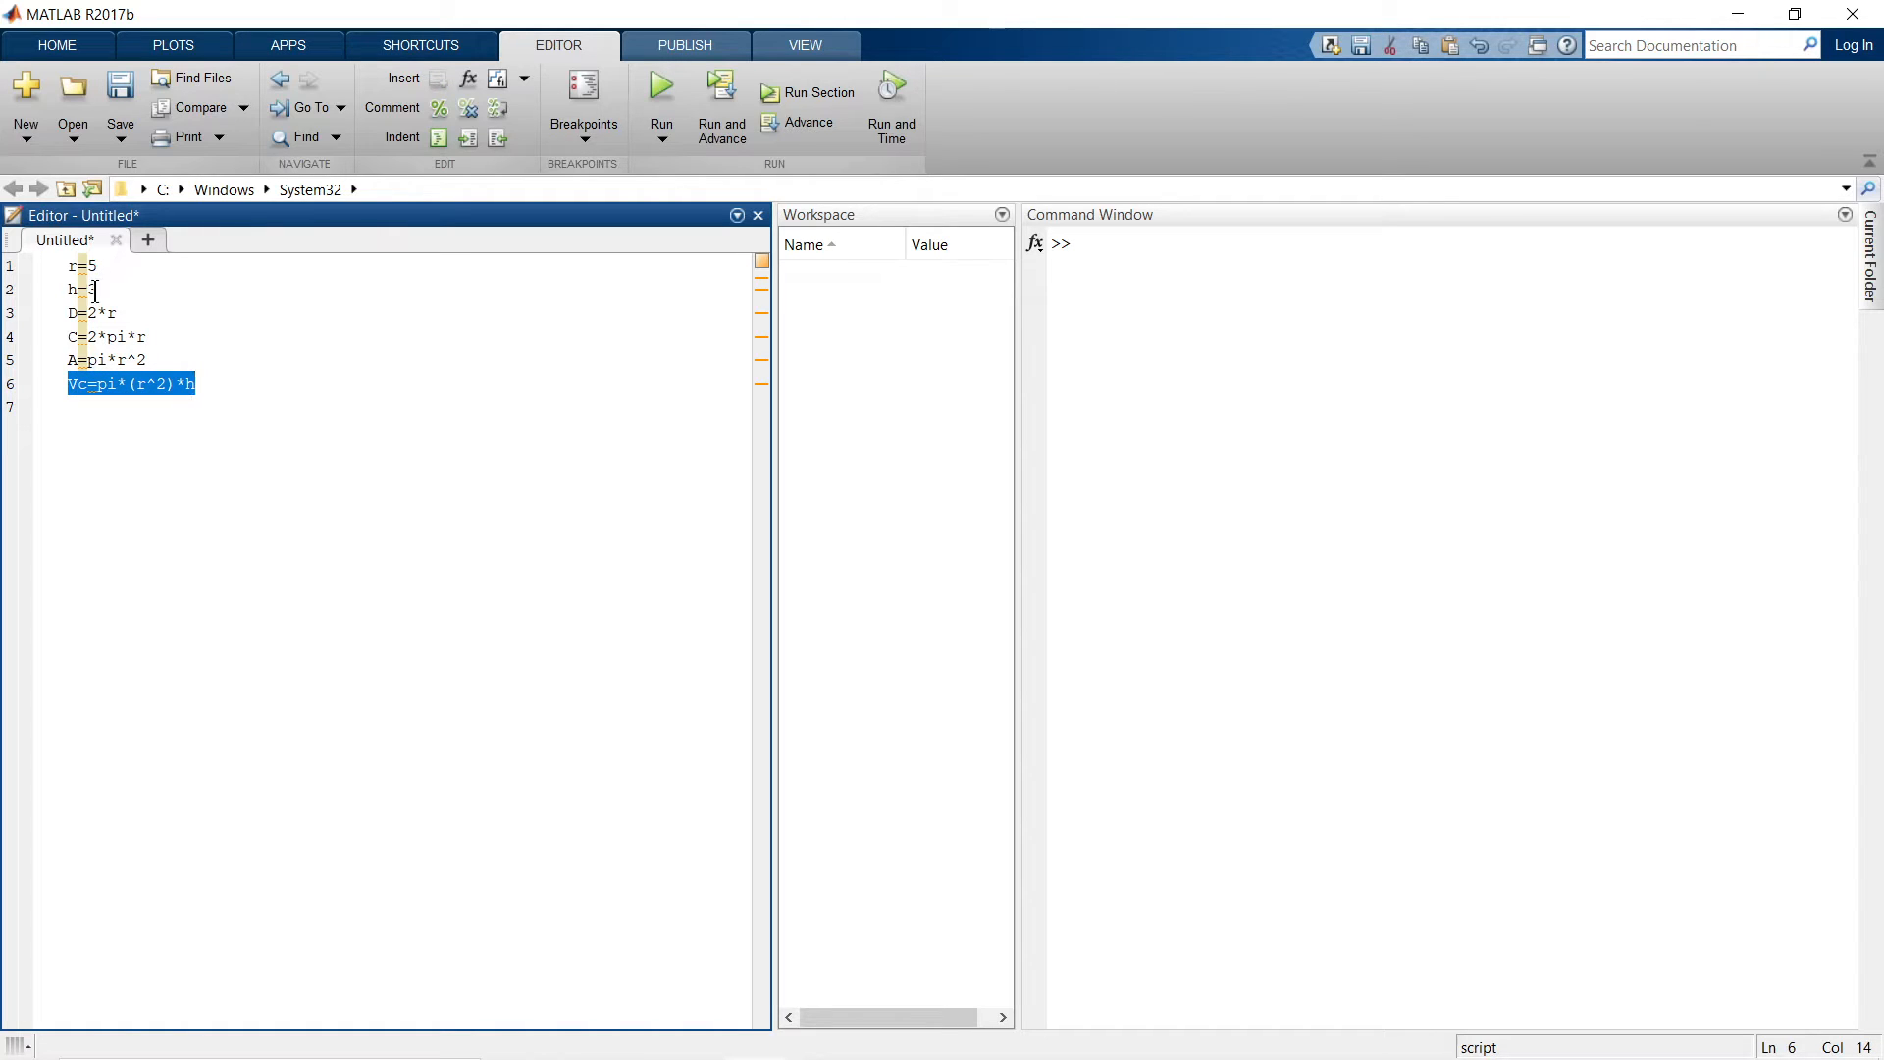
{"action": "type", "text": "3"}
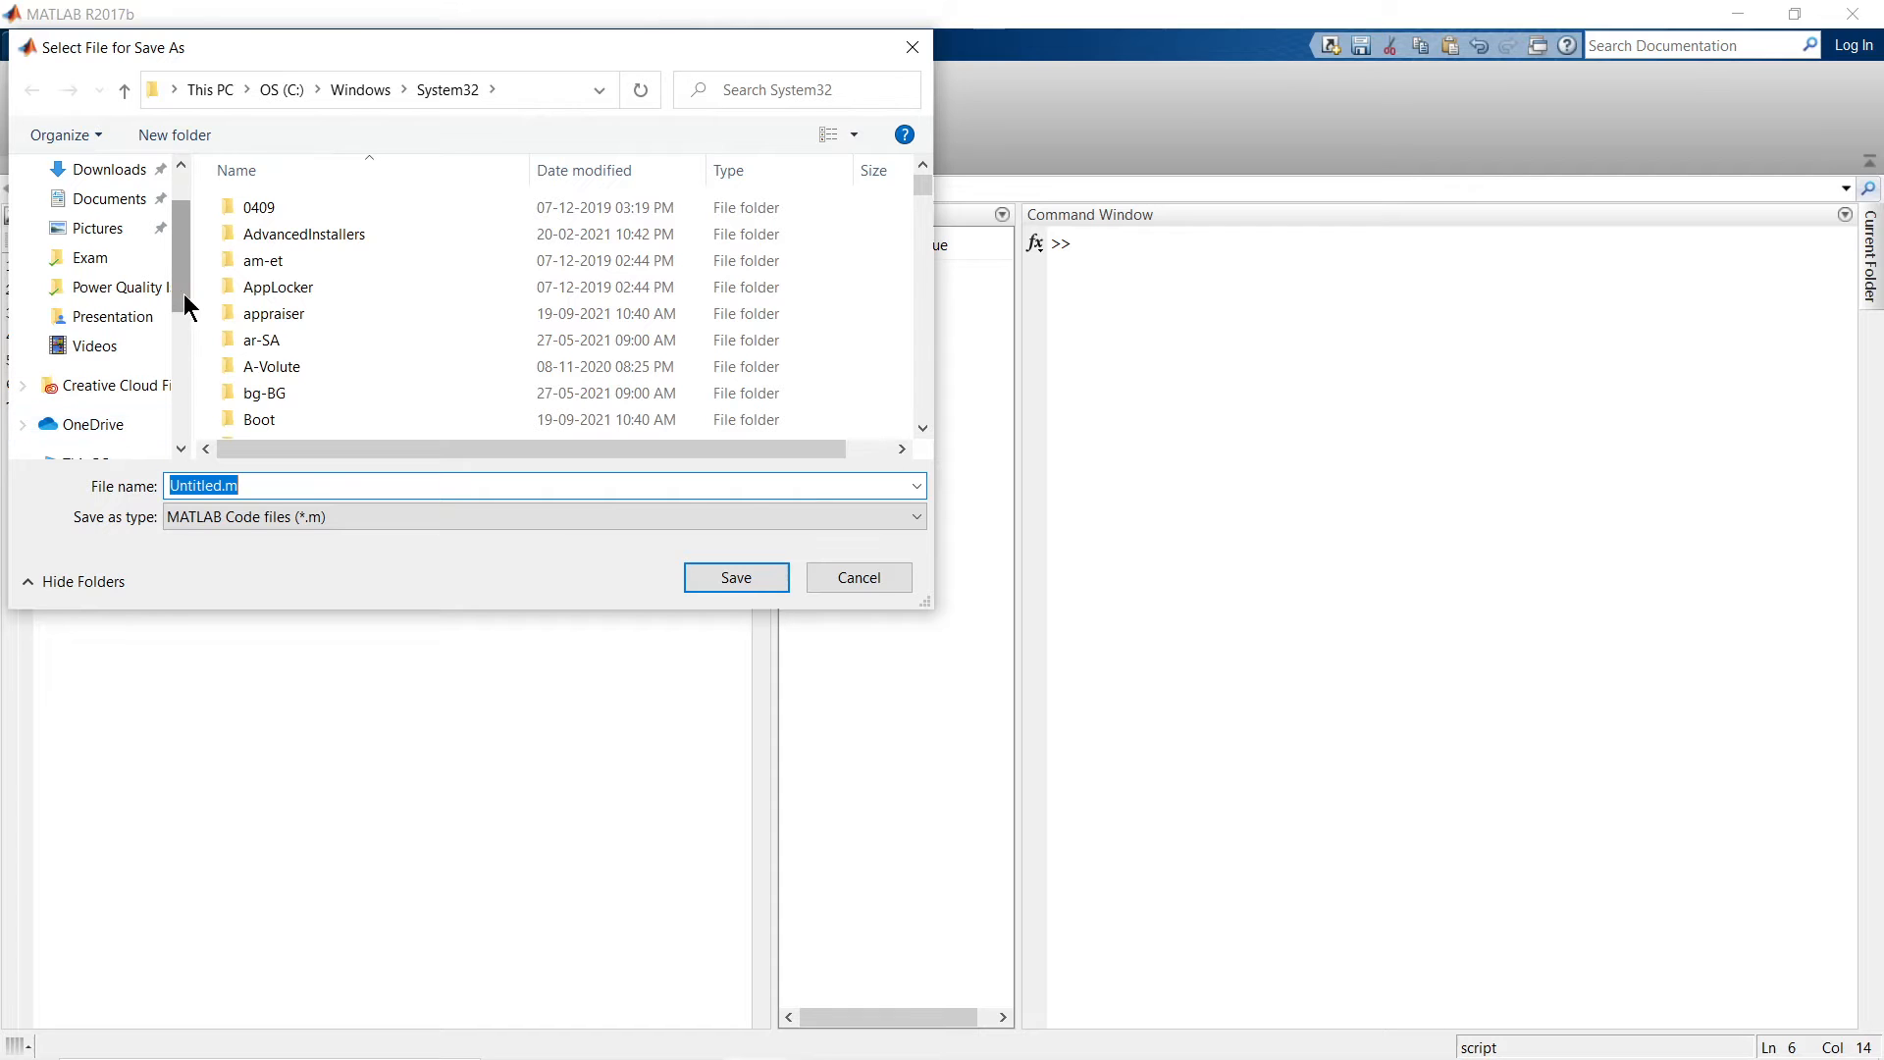
- Save the script as Output.m in D:\MATLAB 2017b_Files and run it, printing D, C, A and Vc
{"action": "scroll", "scroll_direction": "up", "scroll_amount": 3}
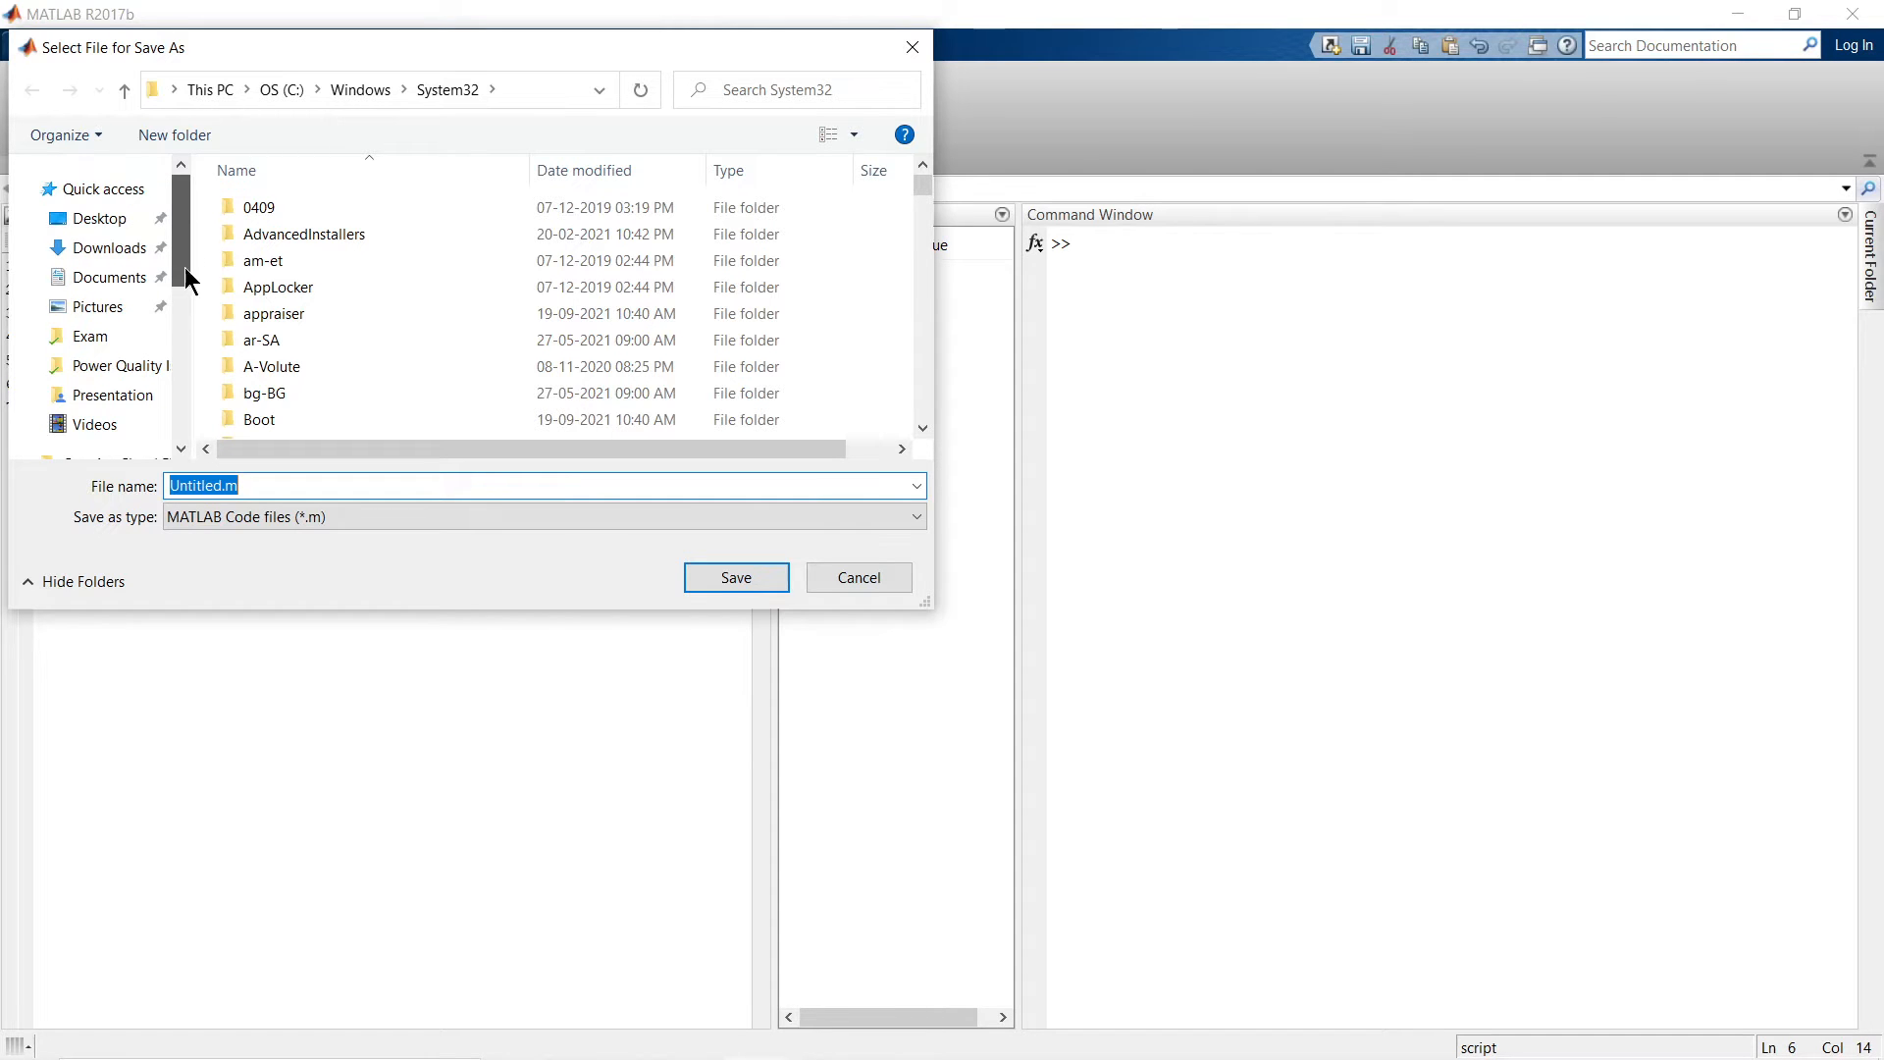
{"action": "left_click", "coordinate": [113, 443]}
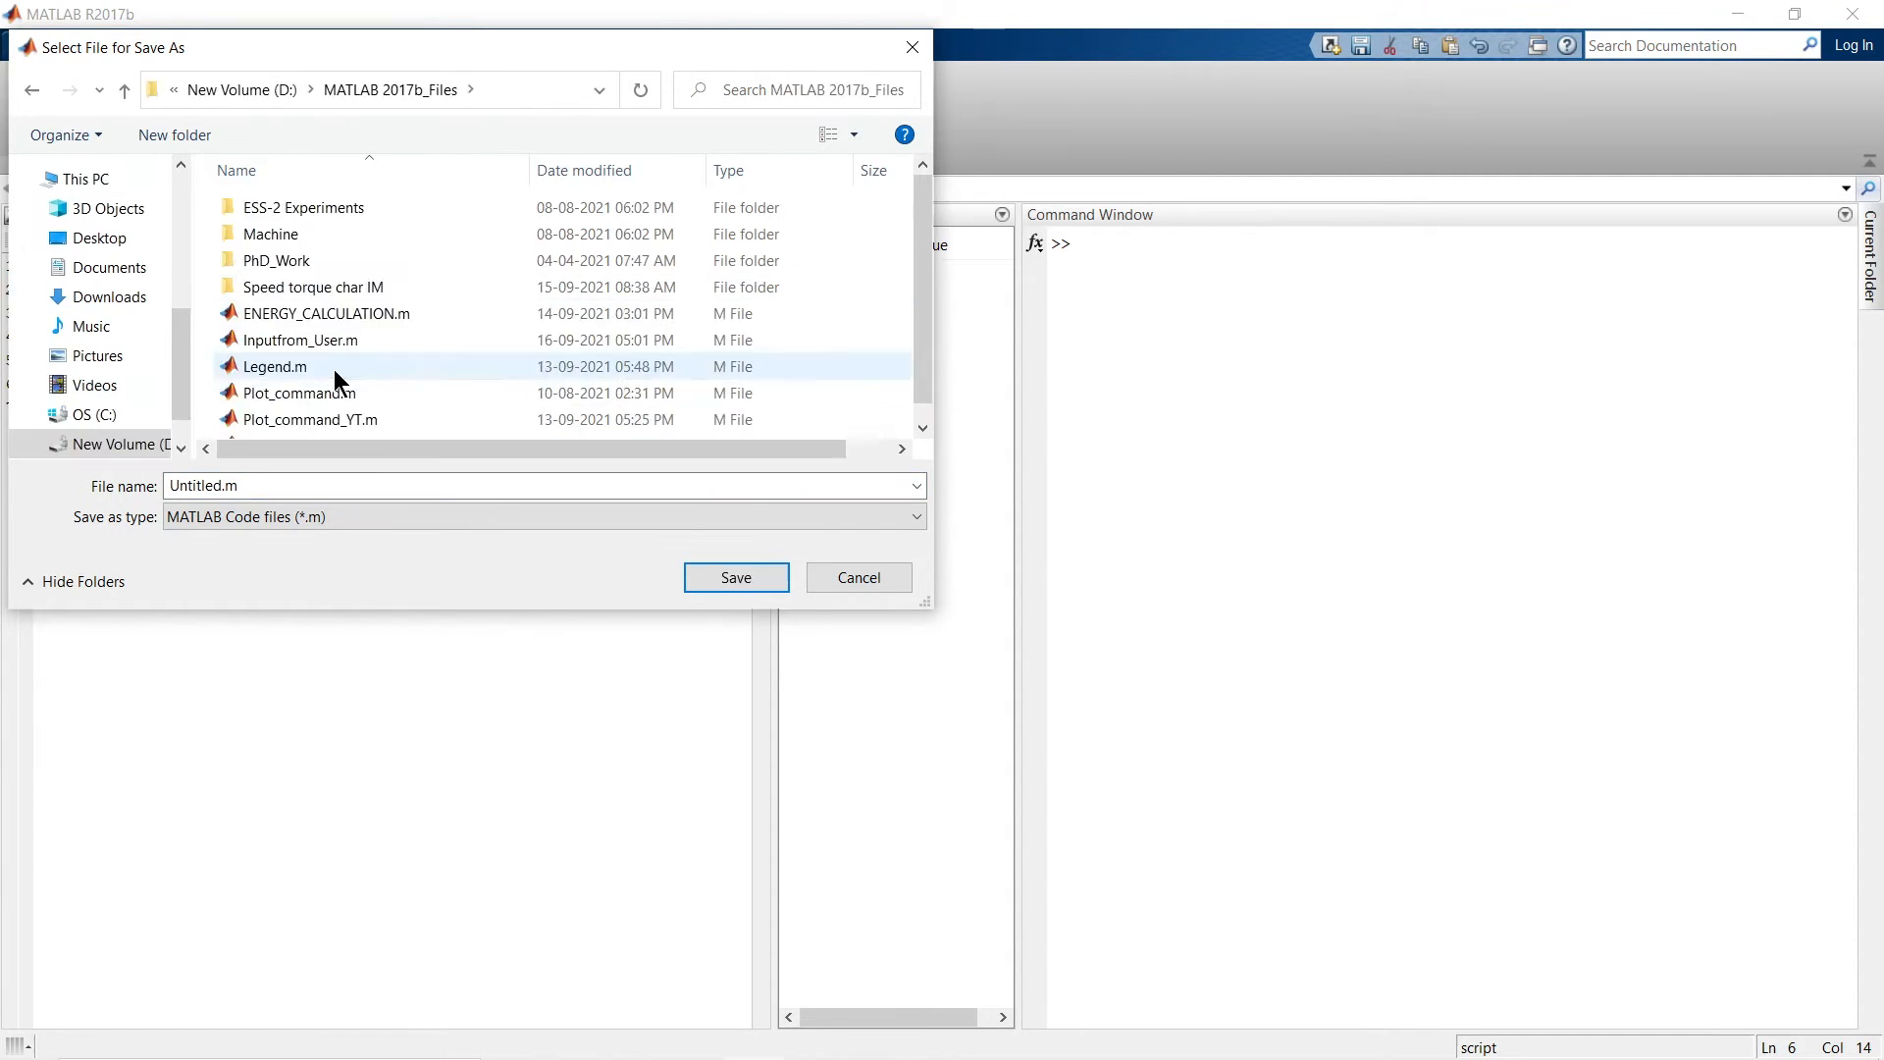
{"action": "left_click", "coordinate": [734, 577]}
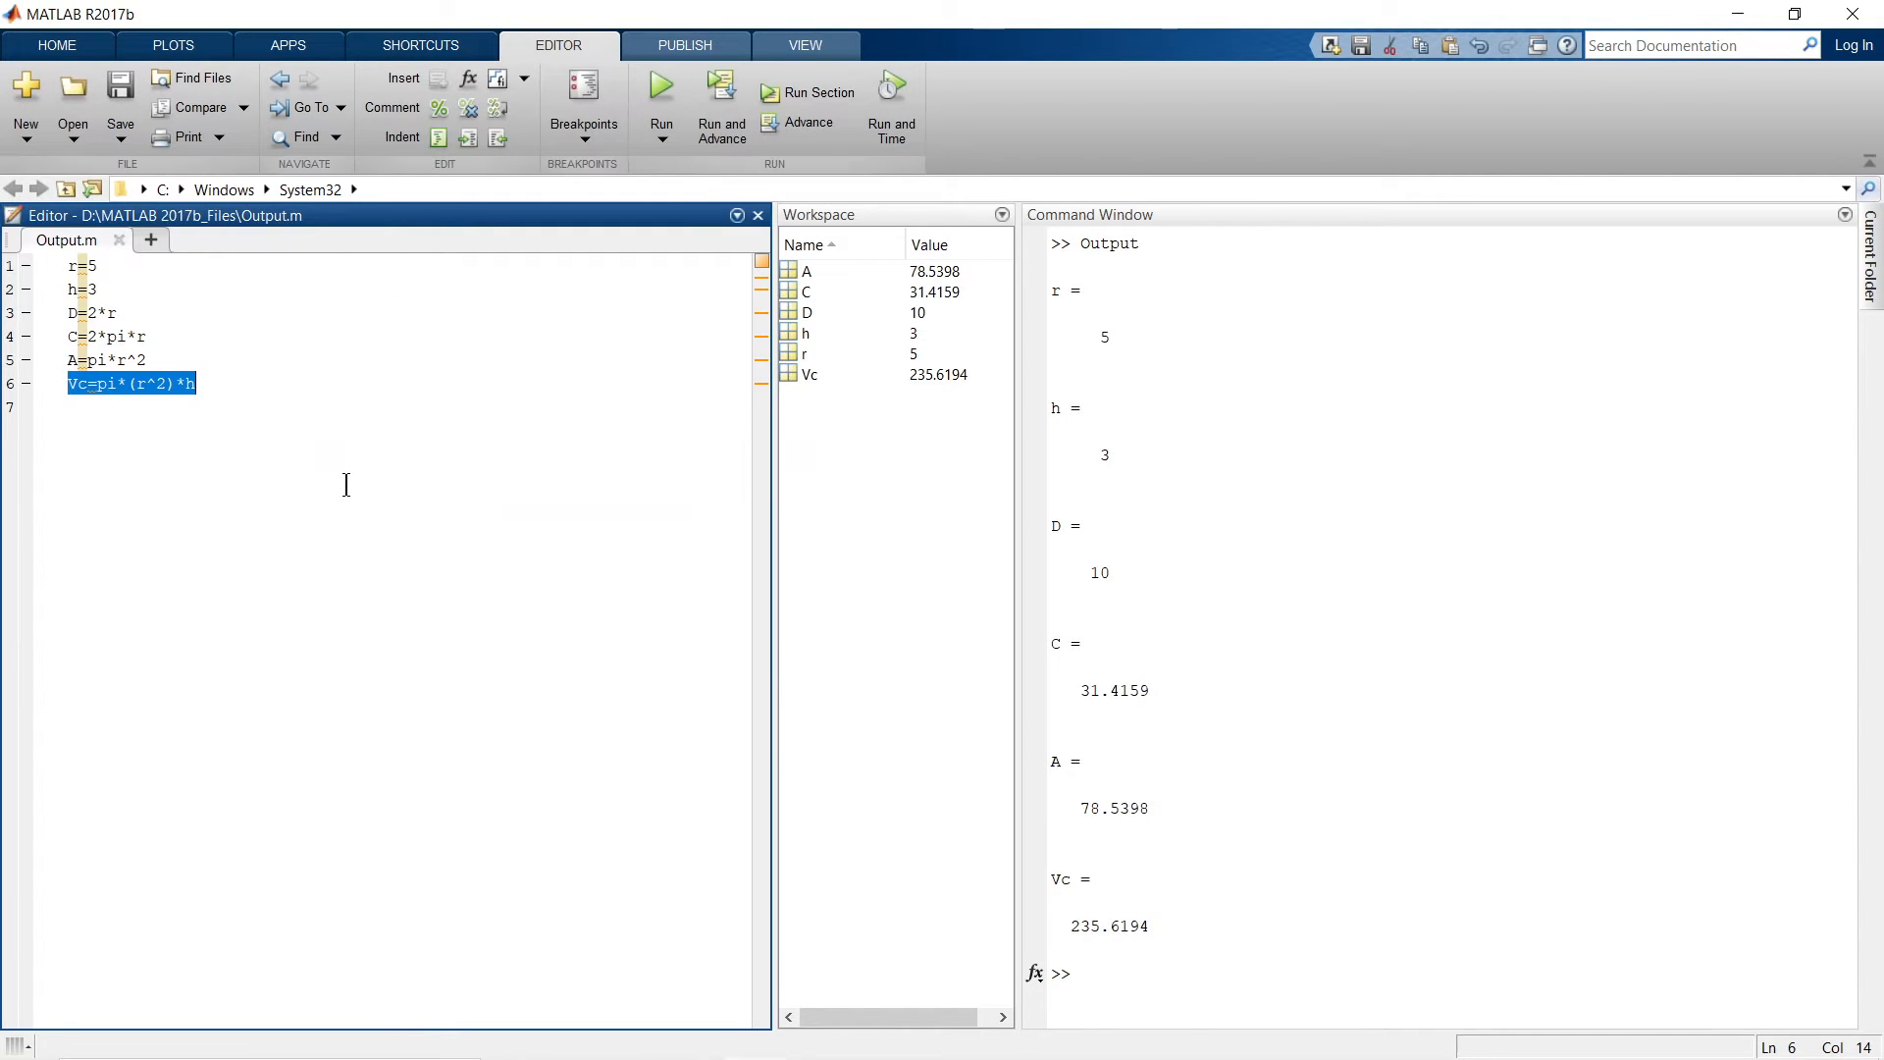
{"action": "mouse_move", "coordinate": [1366, 549]}
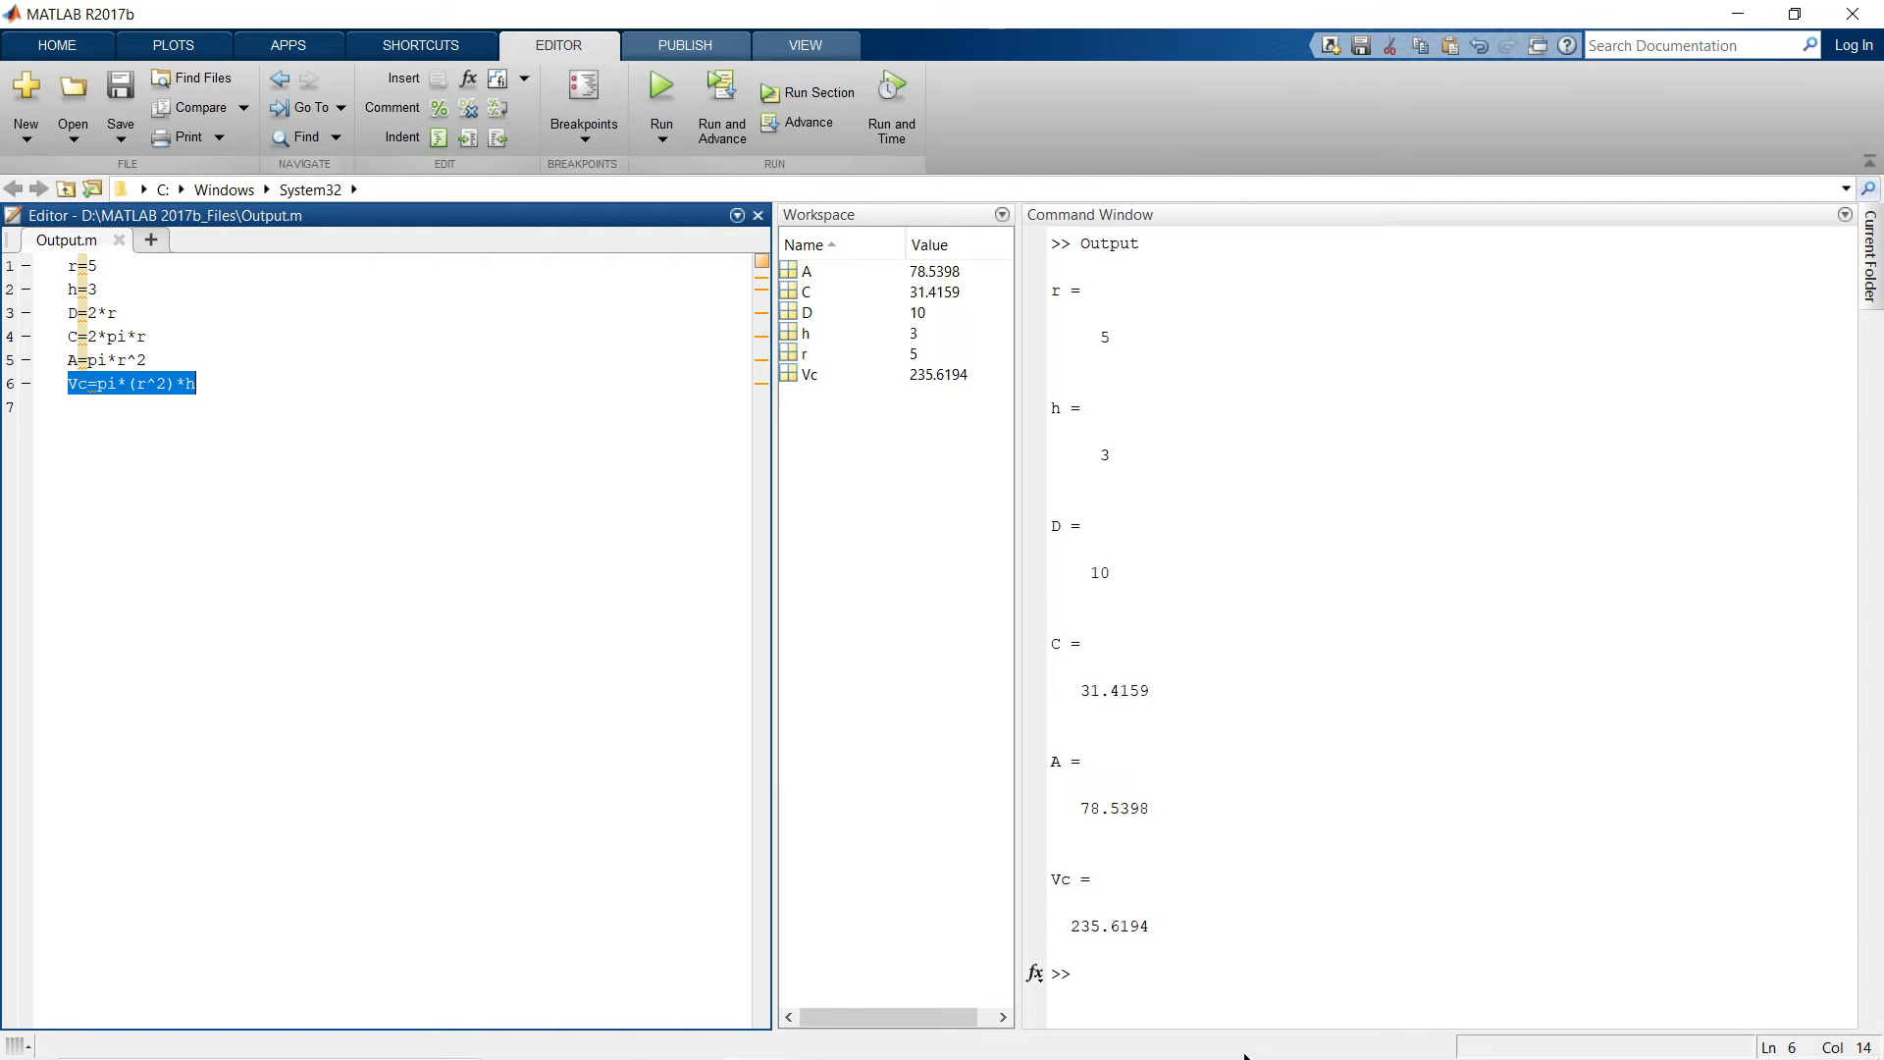
{"action": "mouse_move", "coordinate": [1250, 887]}
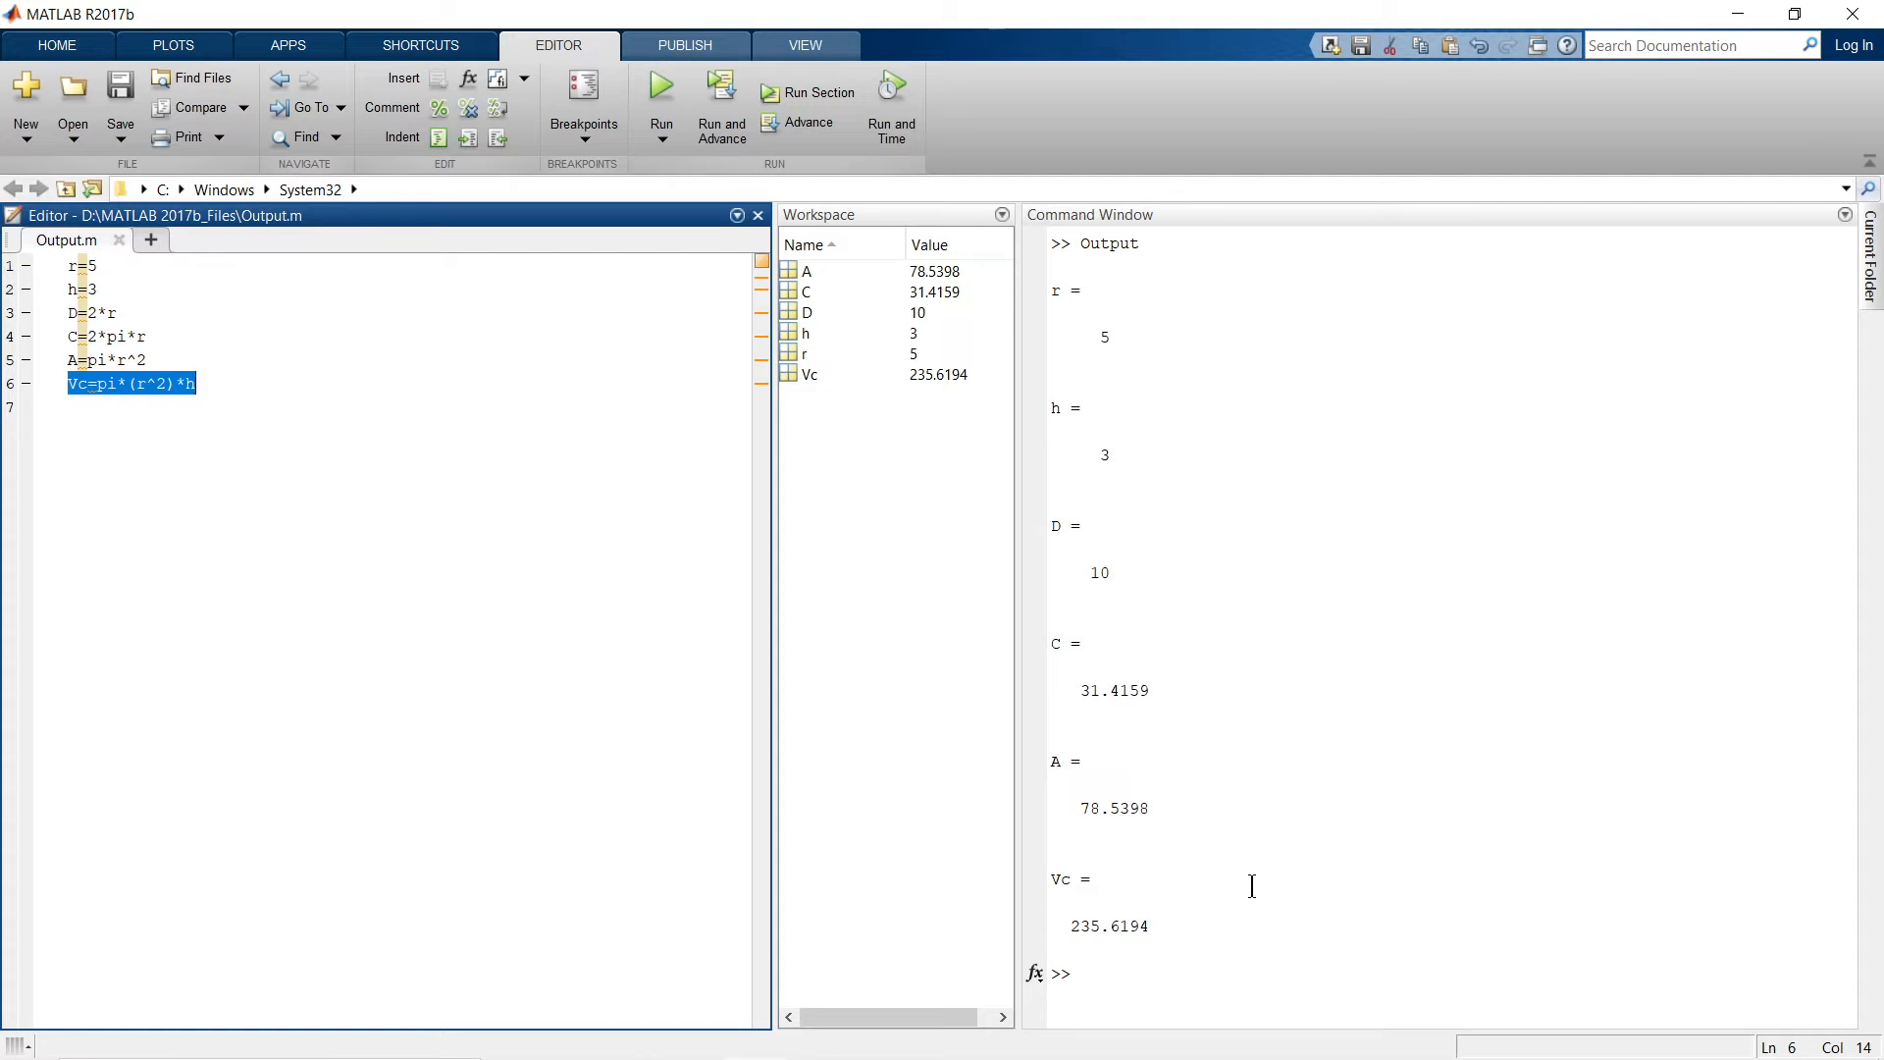
{"action": "mouse_move", "coordinate": [1147, 661]}
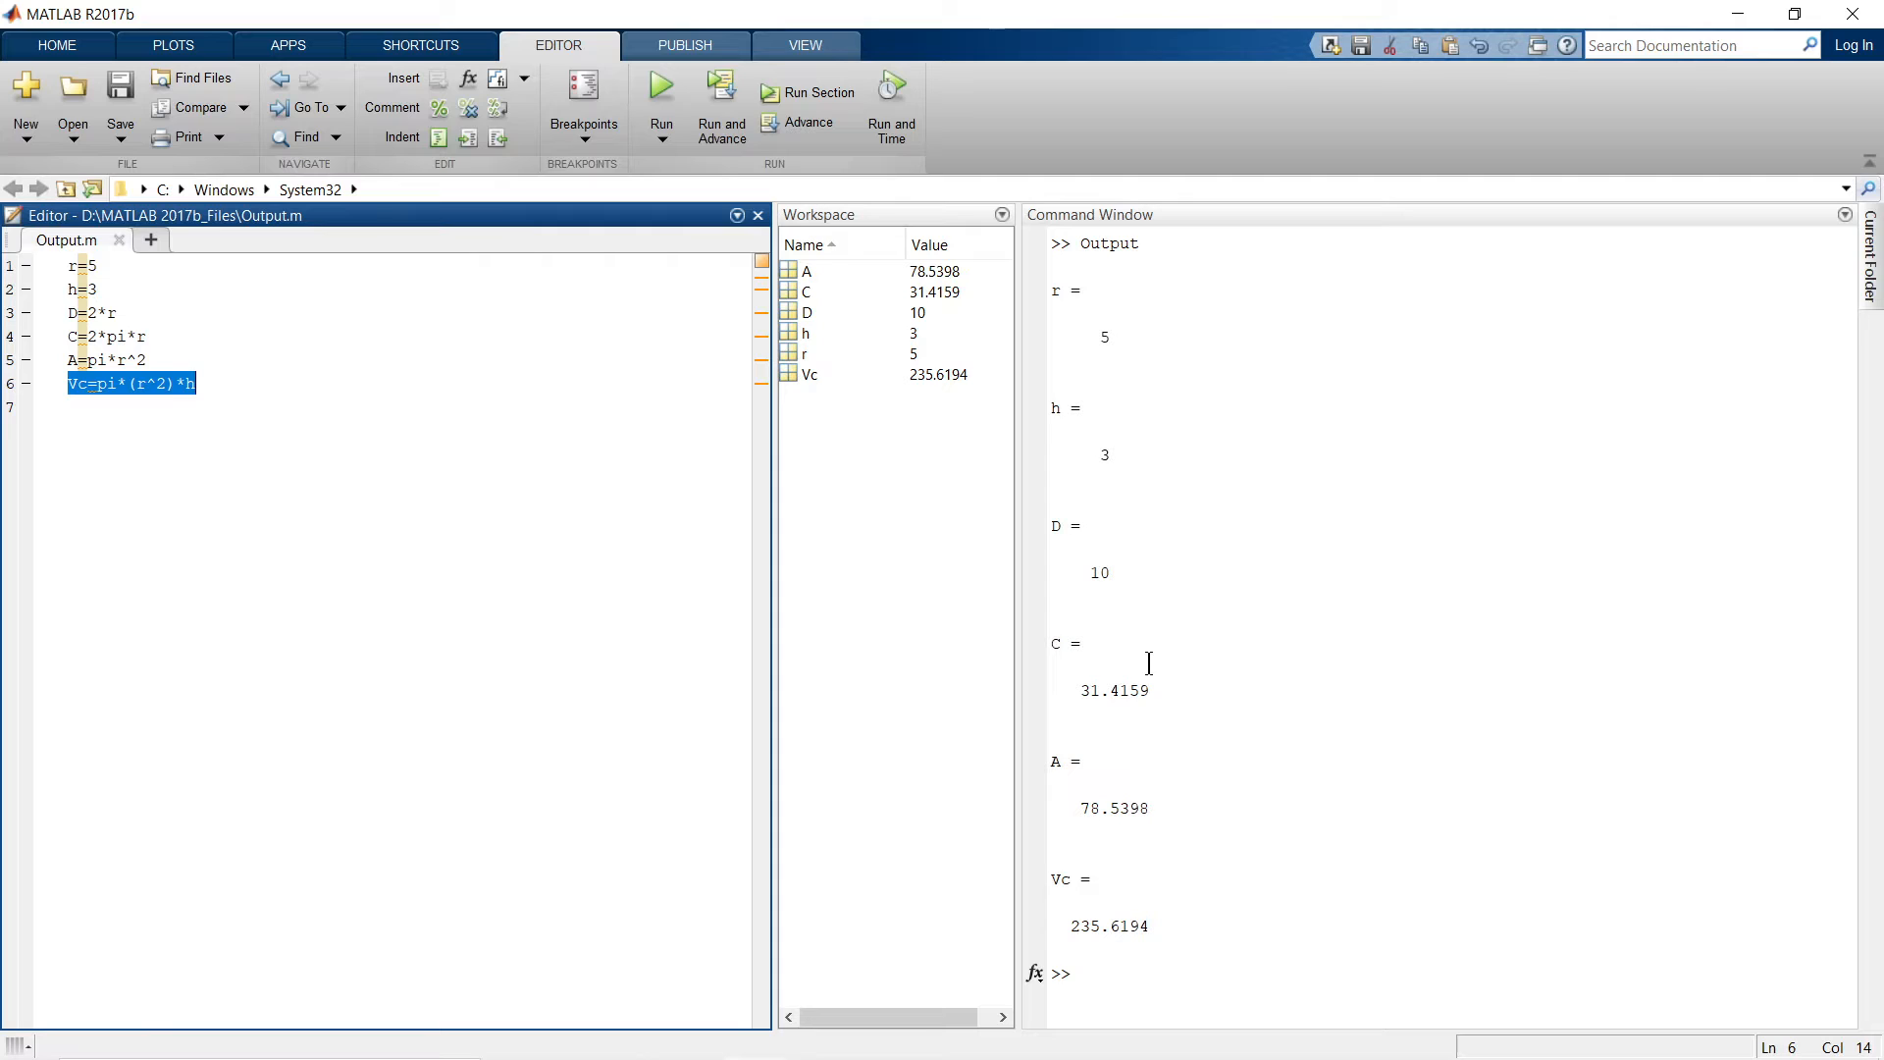
{"action": "mouse_move", "coordinate": [1136, 537]}
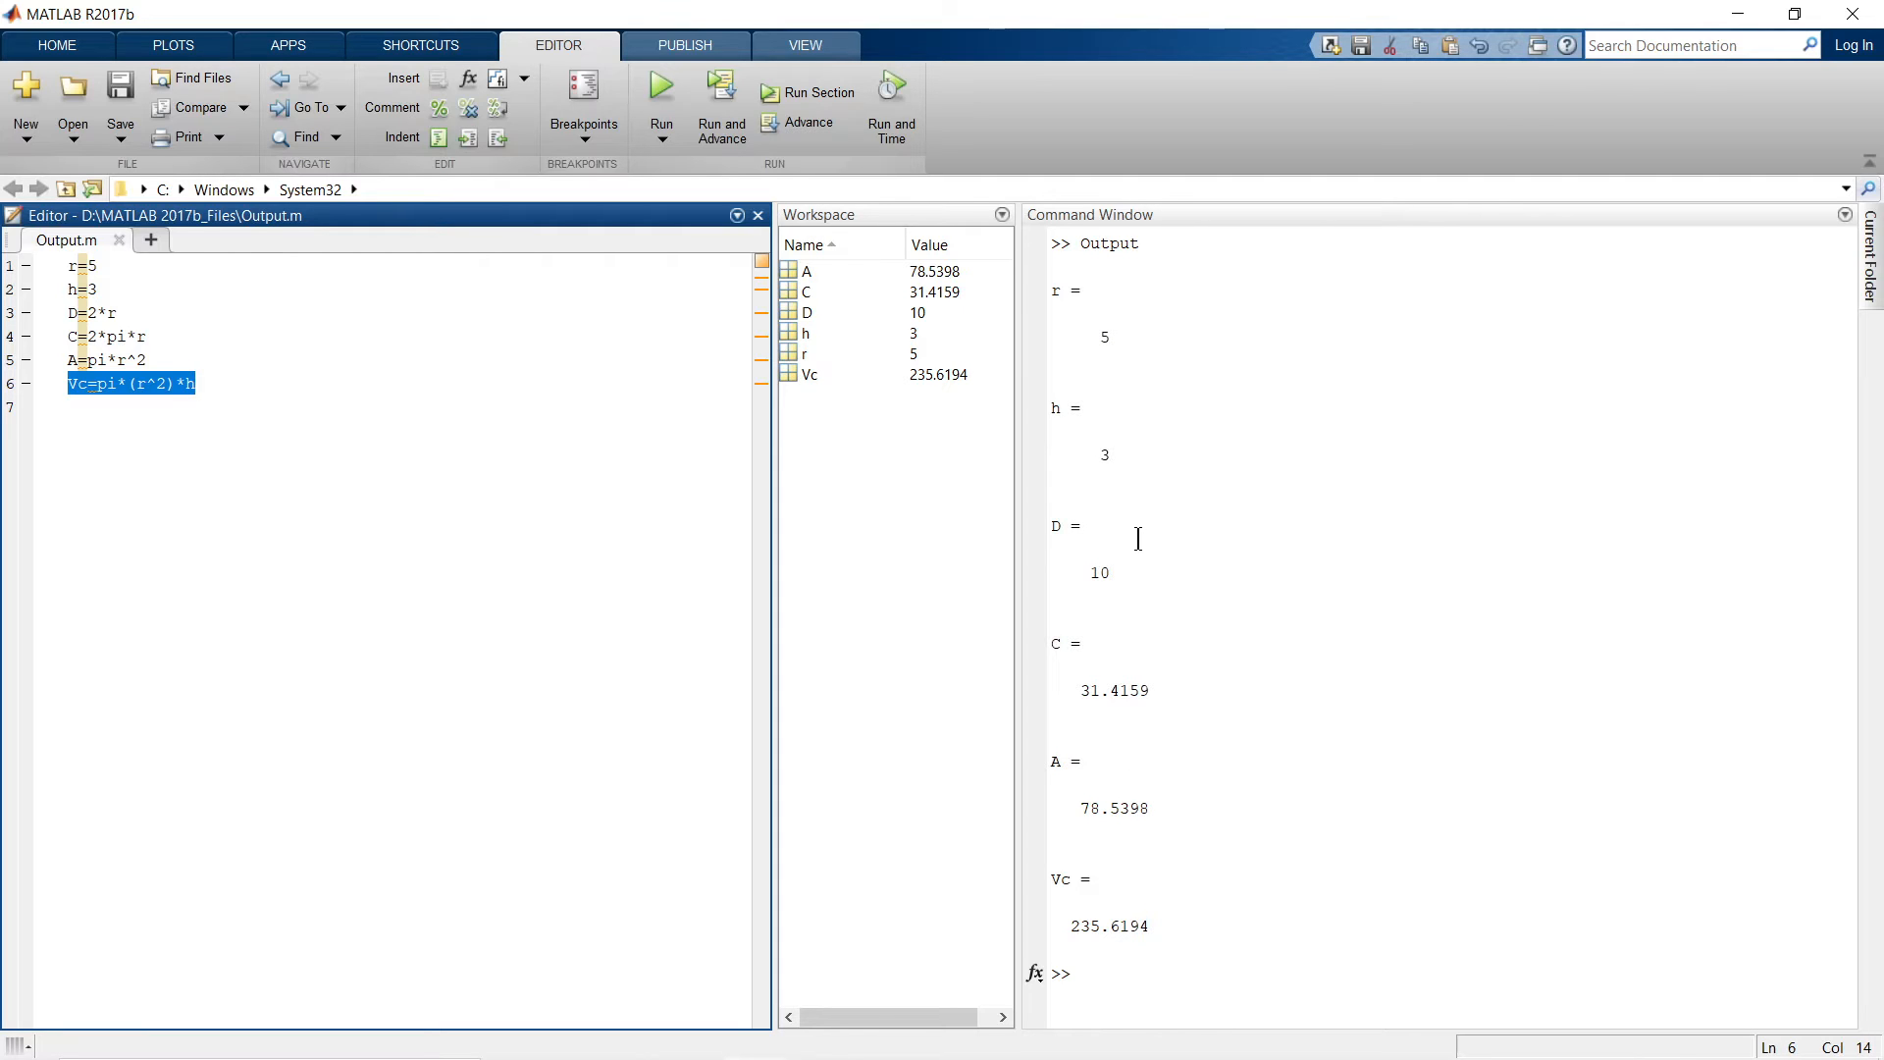
{"action": "mouse_move", "coordinate": [1130, 897]}
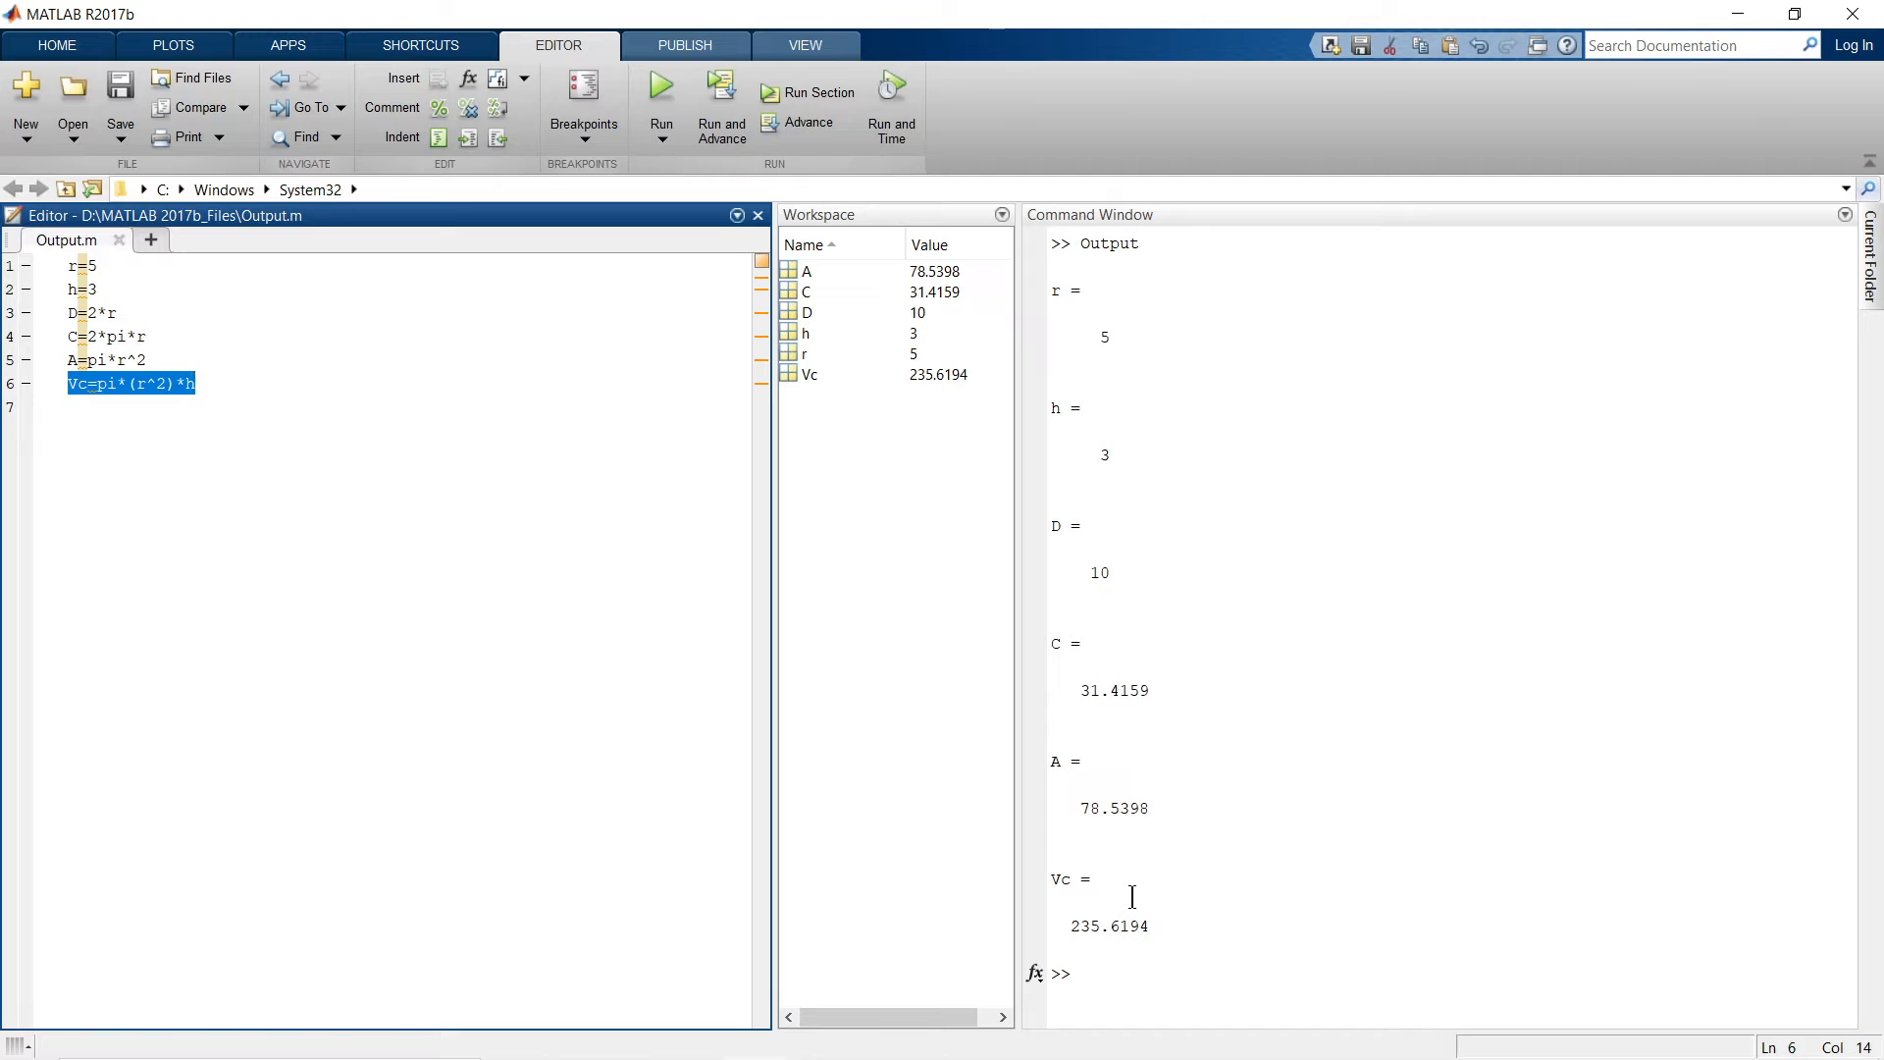
{"action": "mouse_move", "coordinate": [1158, 855]}
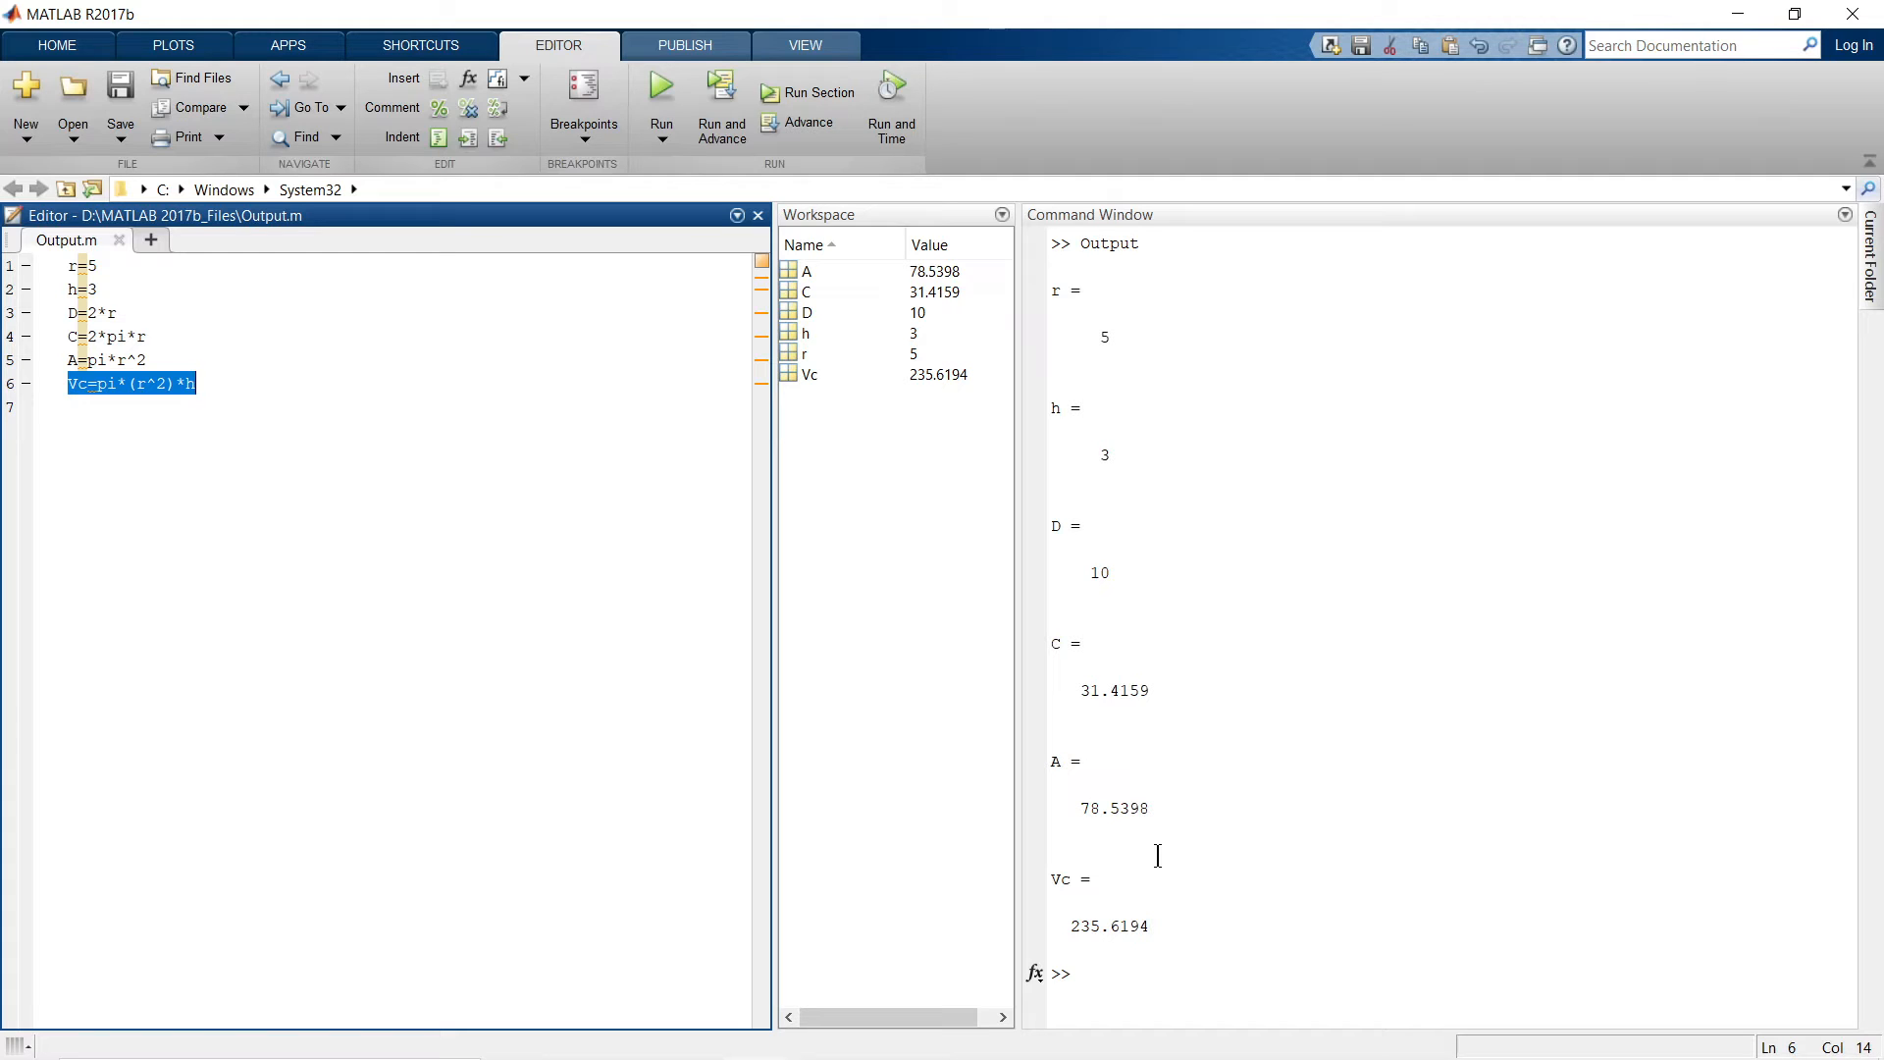
- Write disp(['Calculation of circule']) on line 8 below the six calculations
{"action": "left_click", "coordinate": [272, 442]}
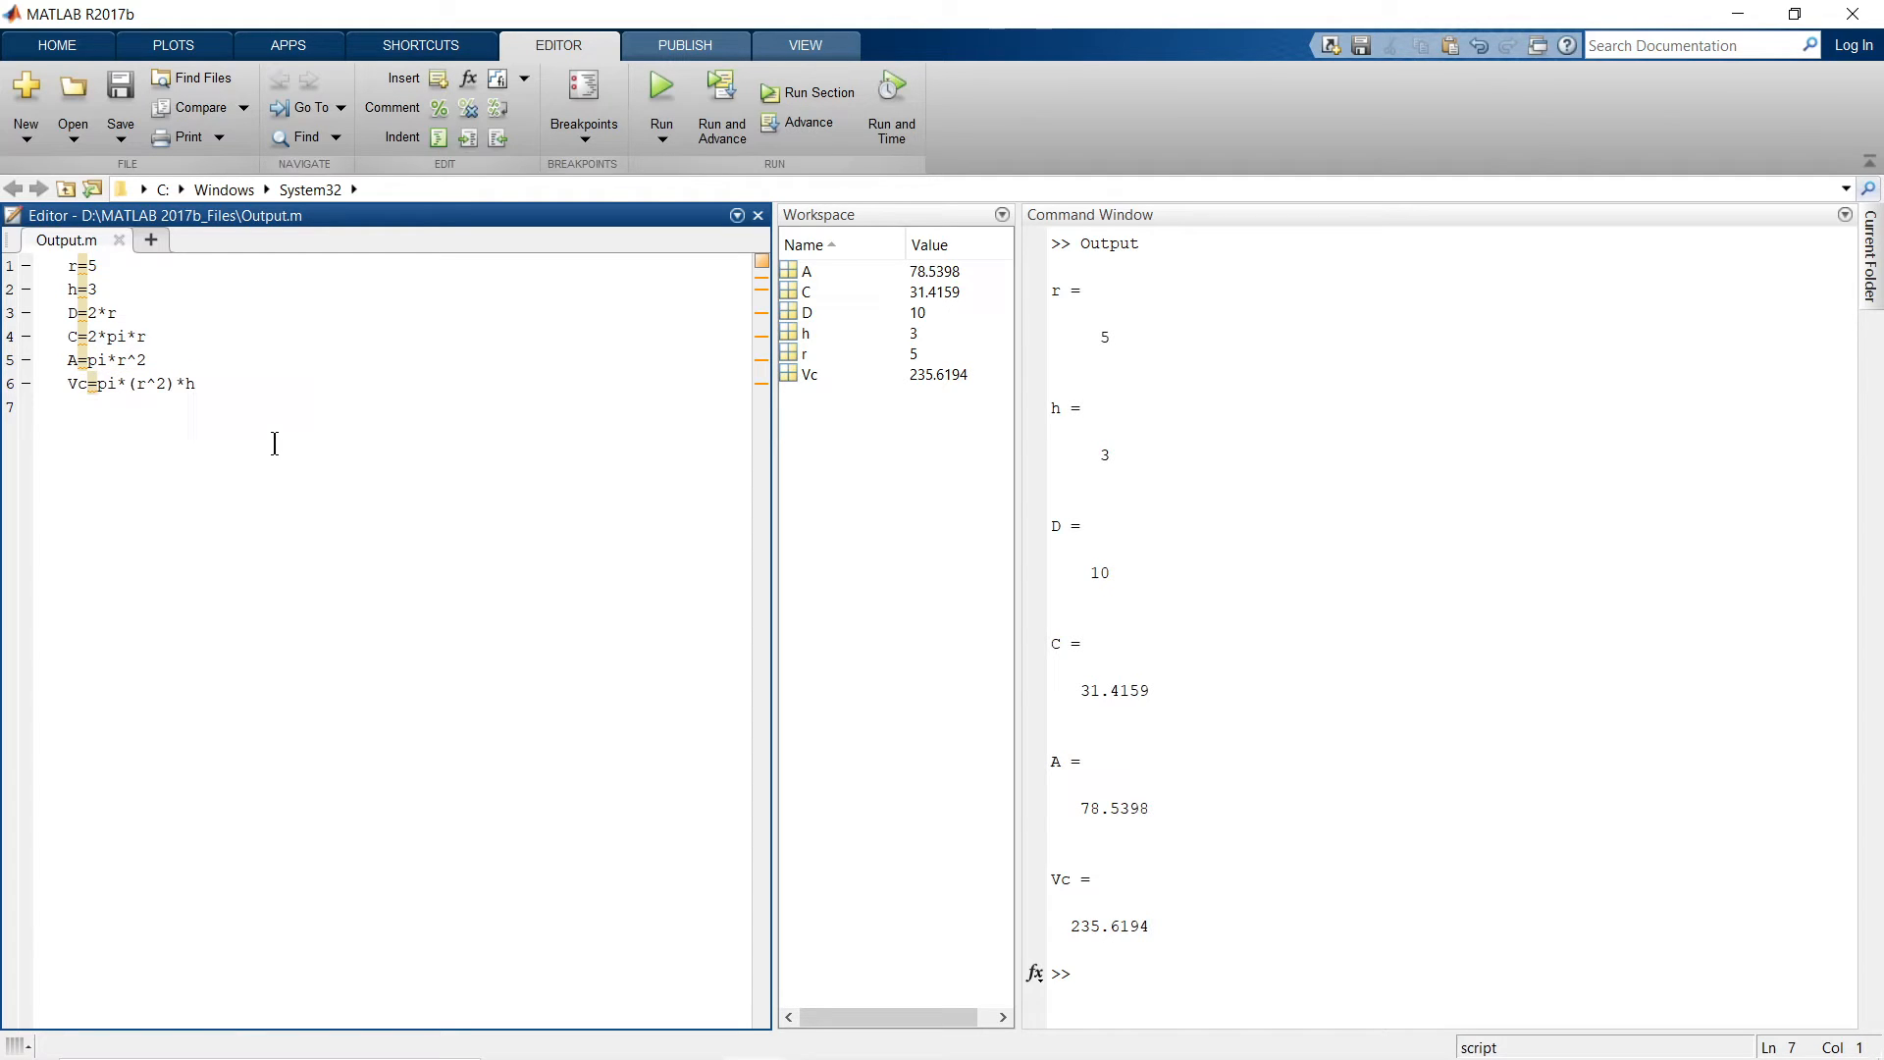
{"action": "left_click", "coordinate": [69, 406]}
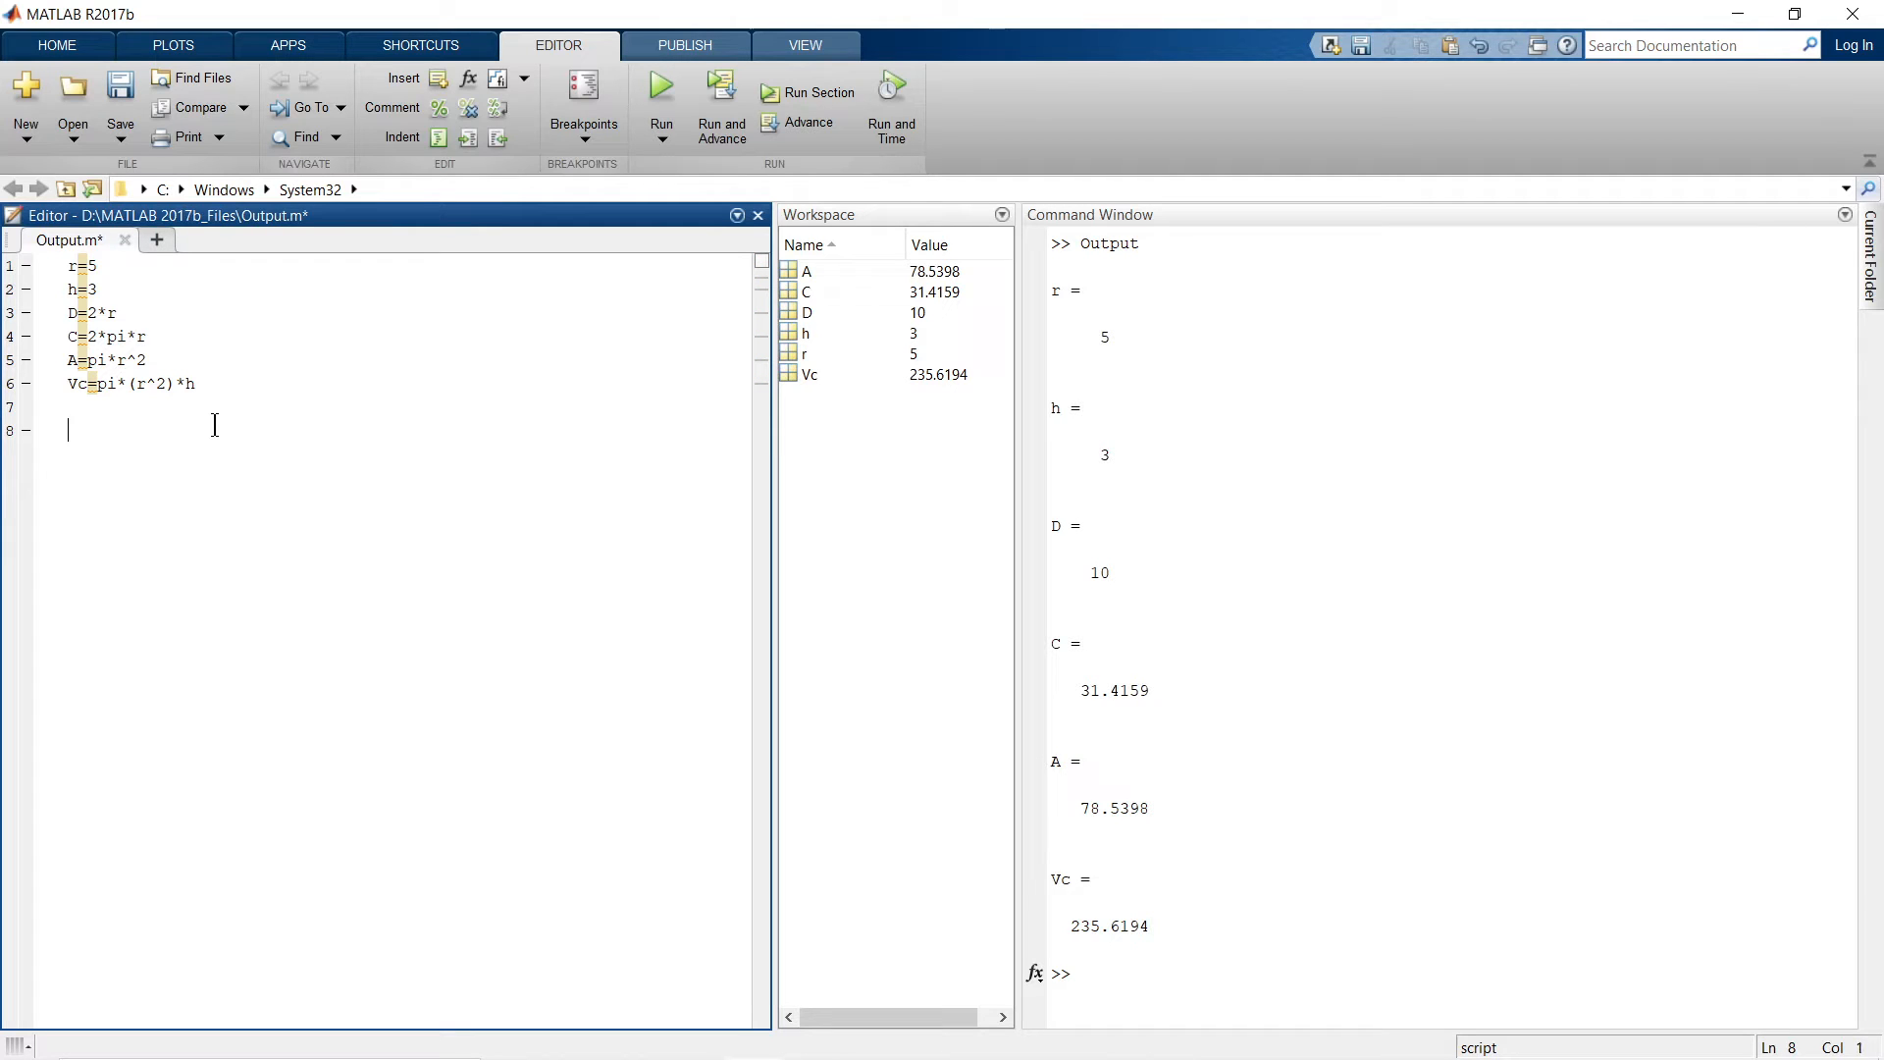
{"action": "type", "text": "dis"}
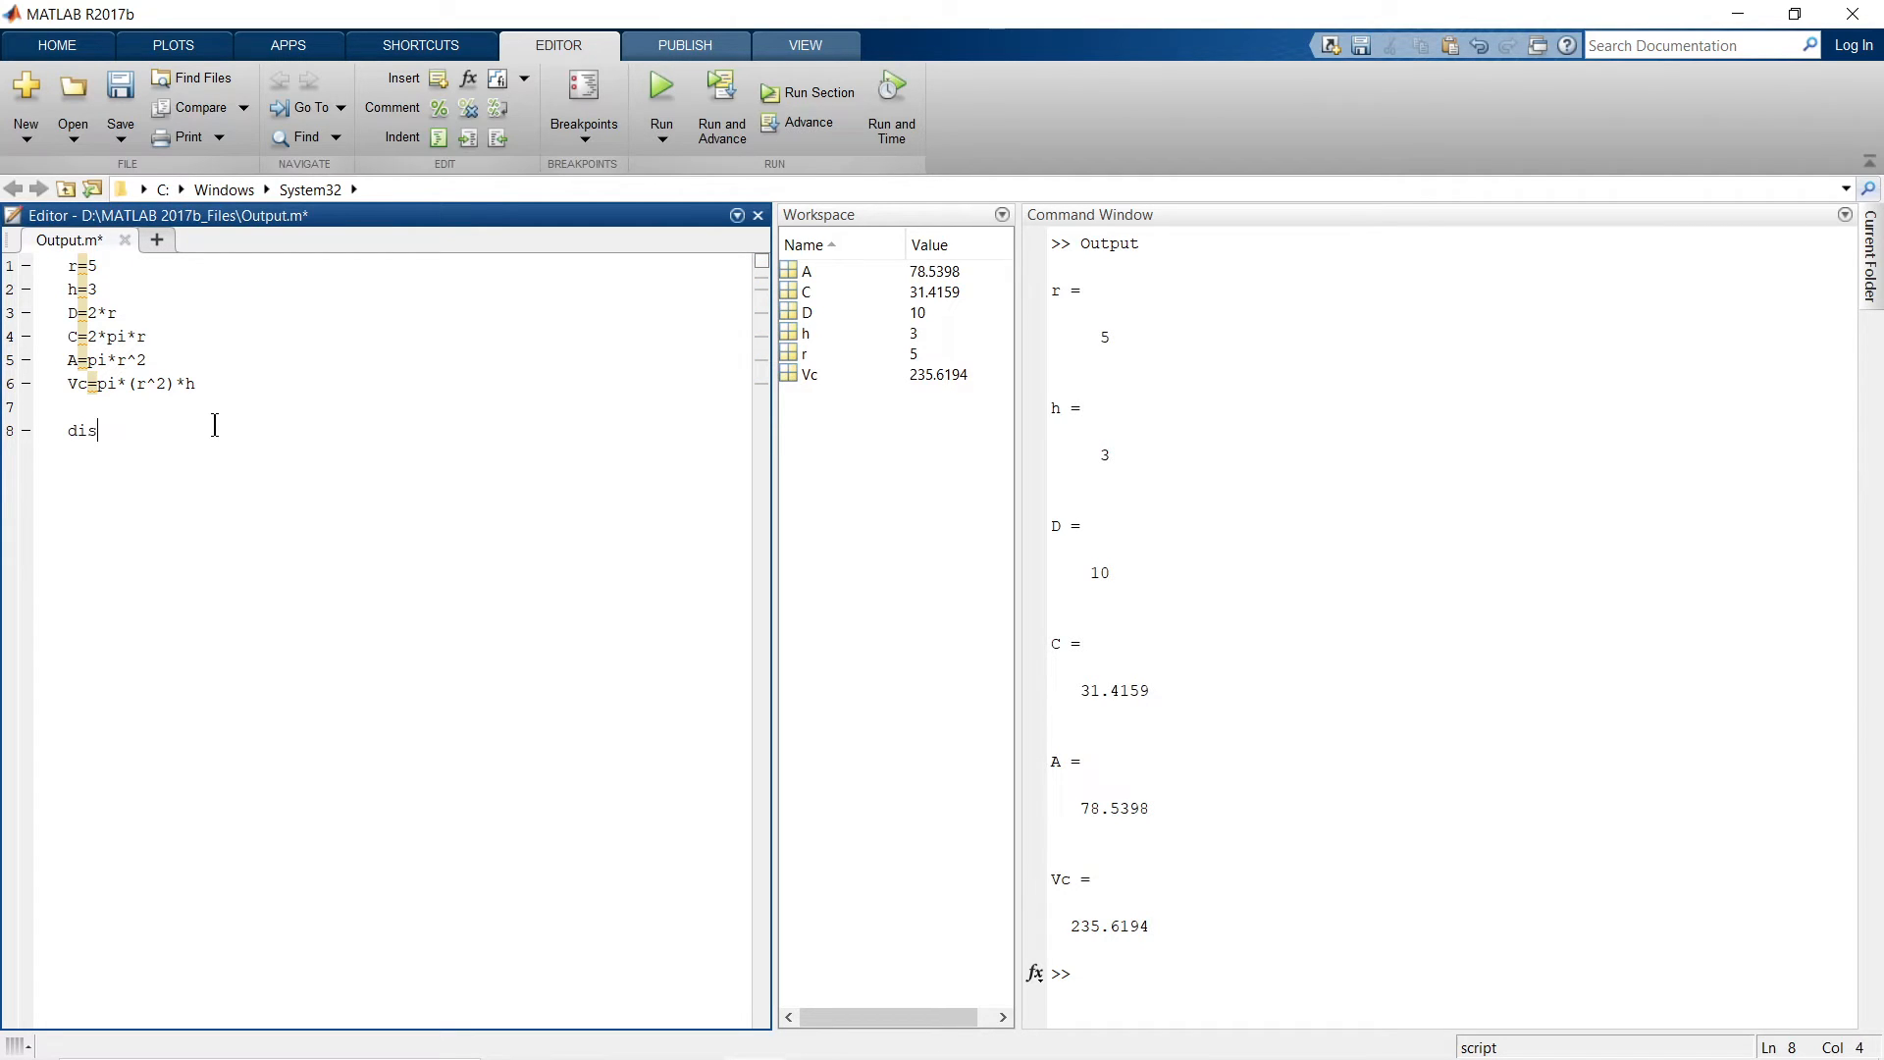
{"action": "type", "text": "p("}
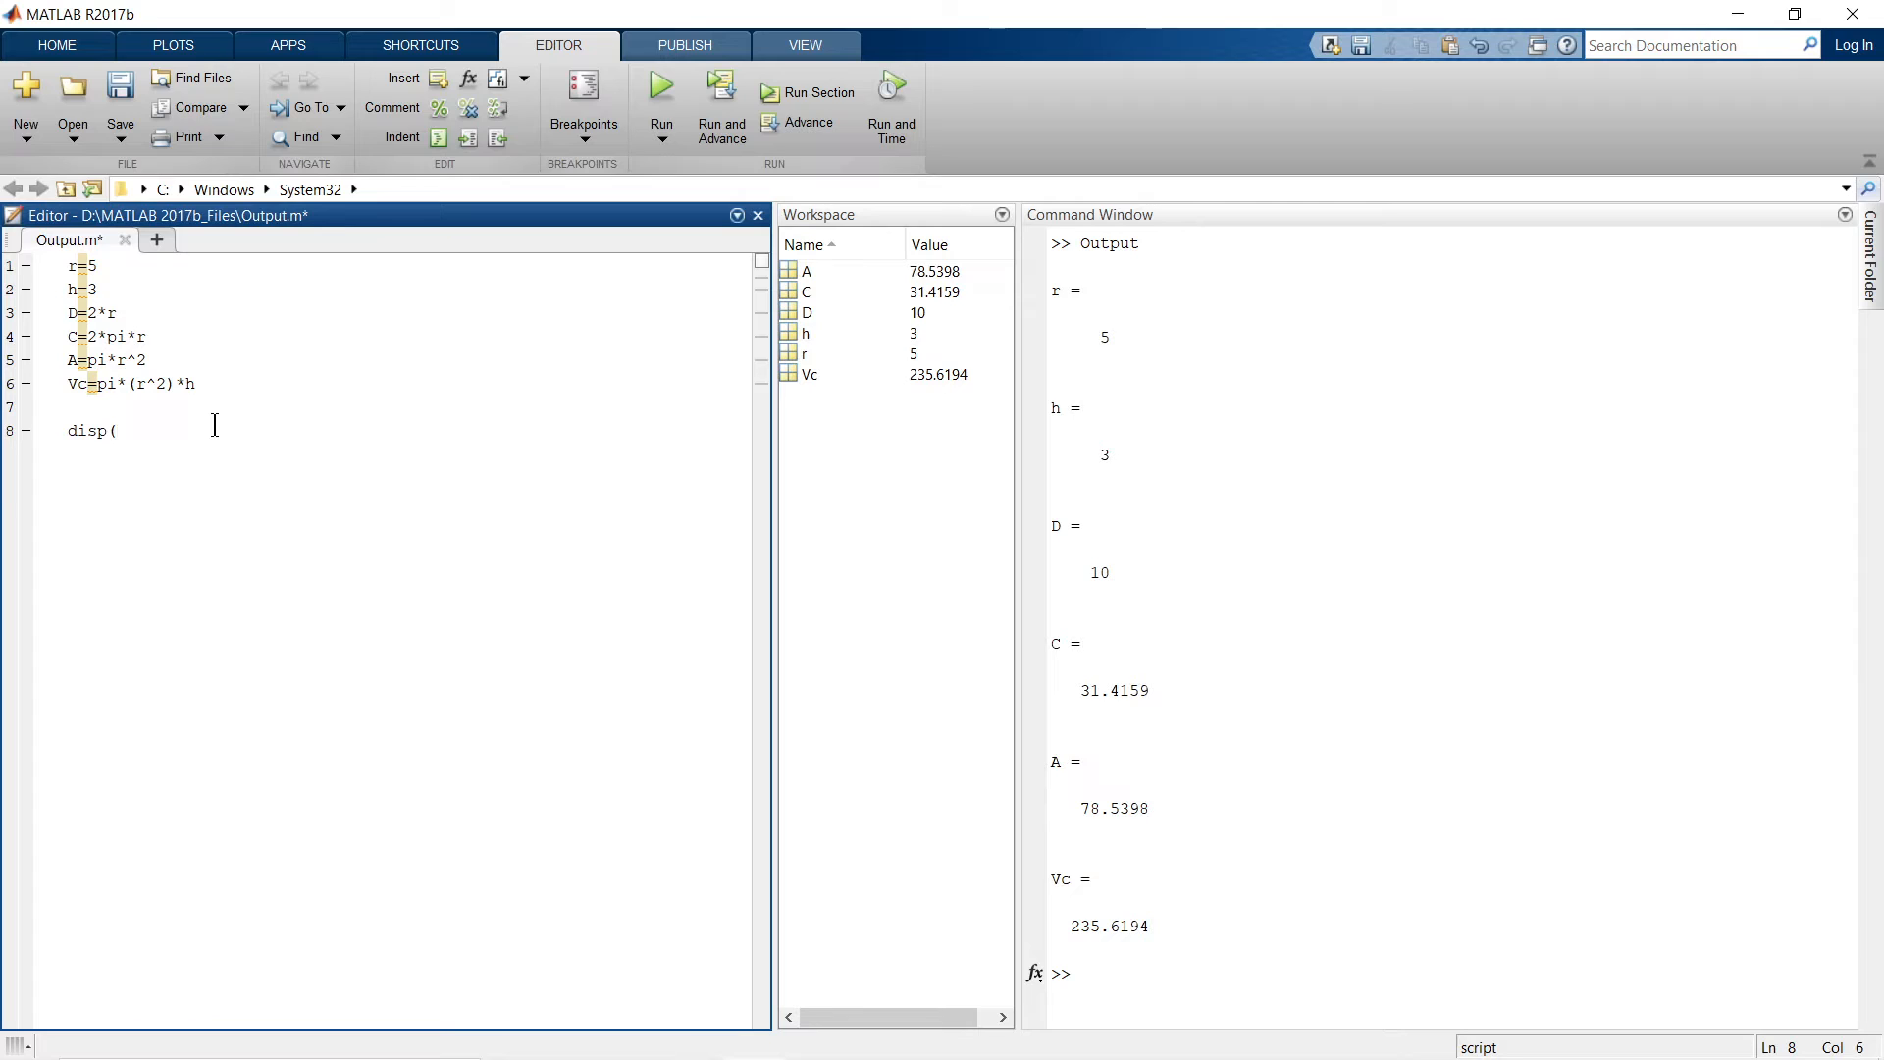
{"action": "type", "text": "("}
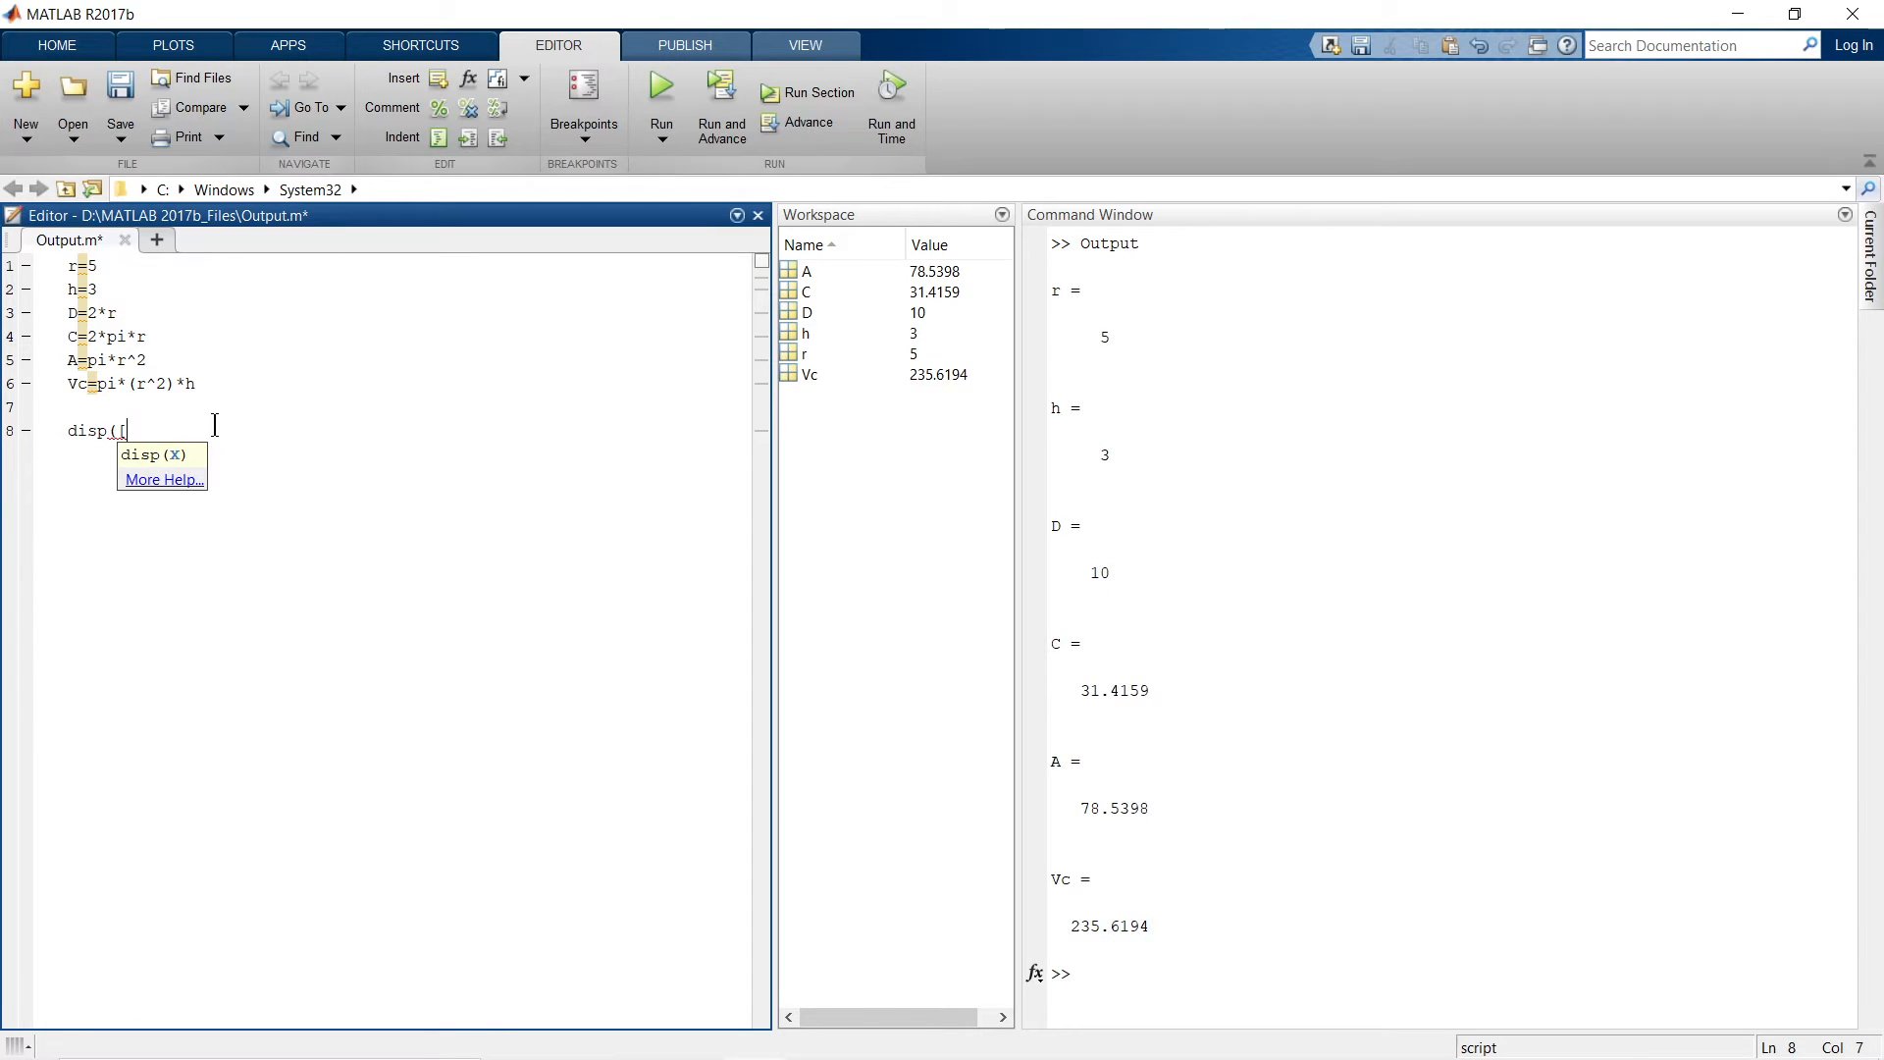
{"action": "type", "text": "'C"}
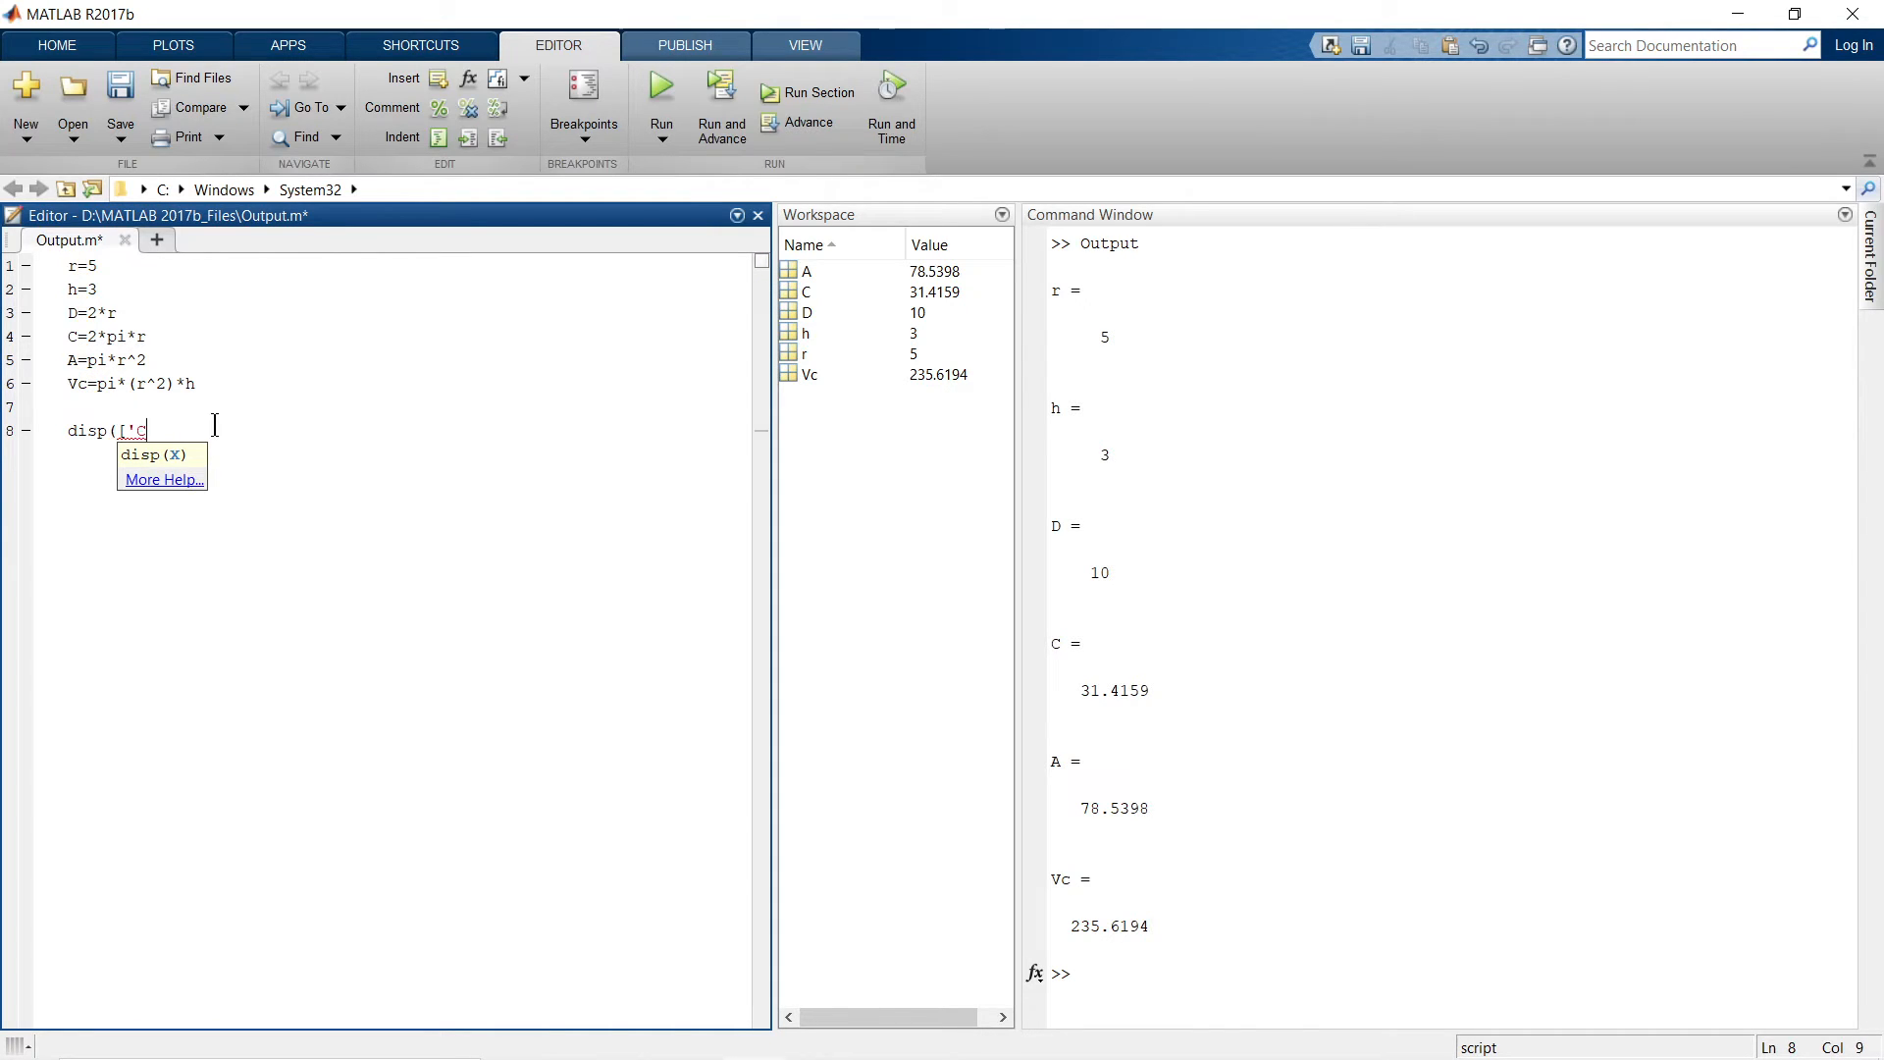
{"action": "type", "text": "Calculatio"}
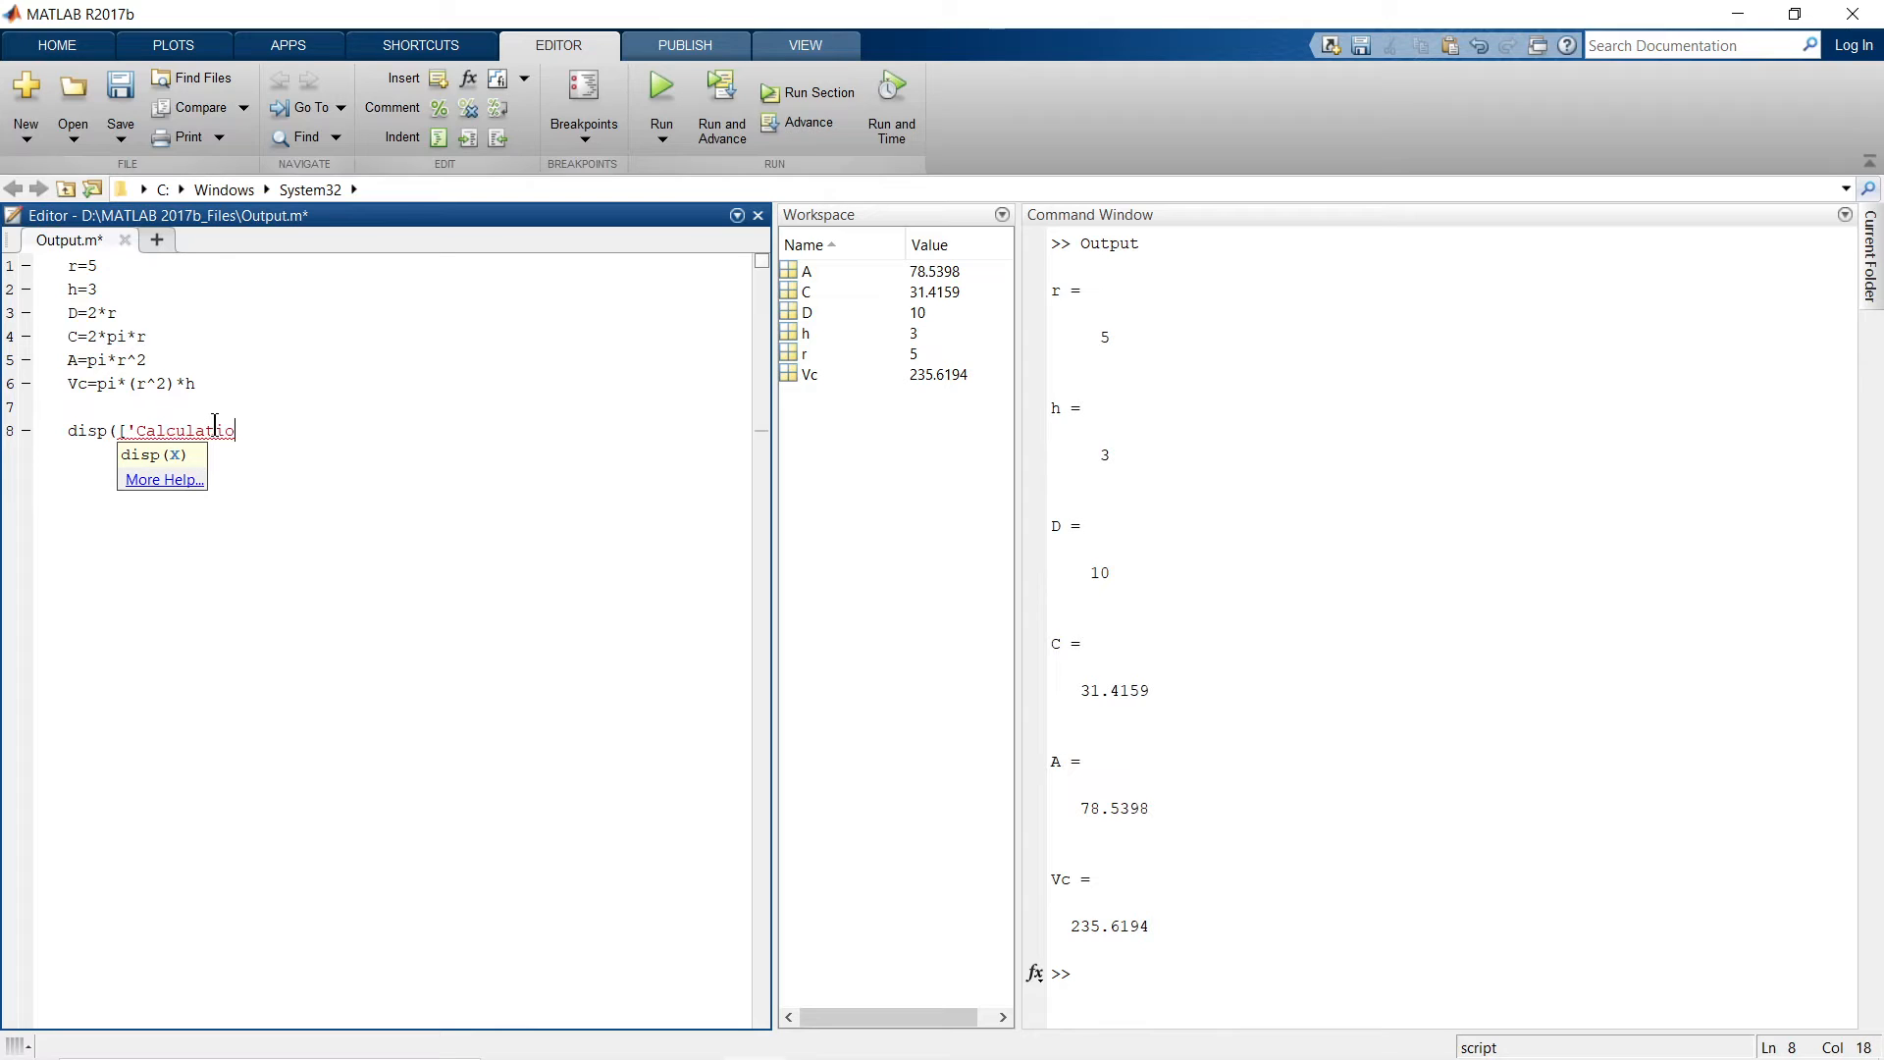
{"action": "type", "text": "n of cir"}
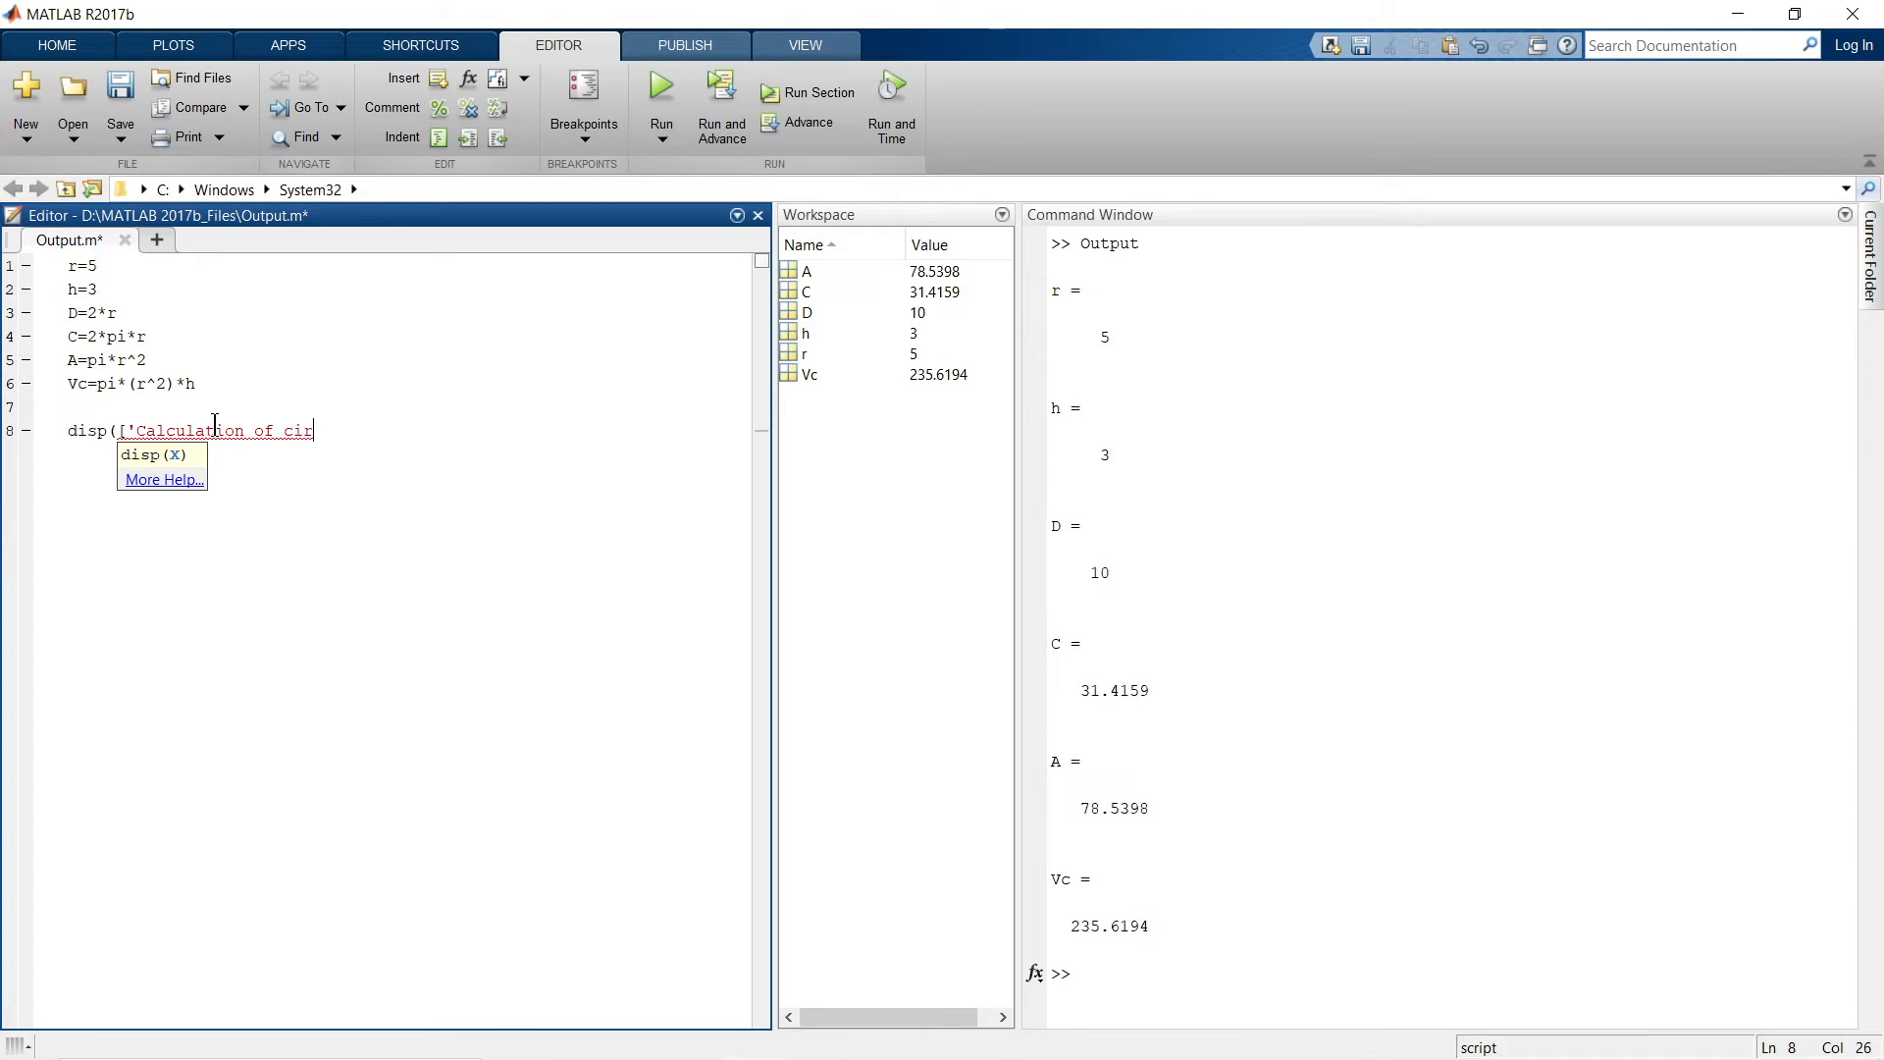
{"action": "type", "text": "cle"}
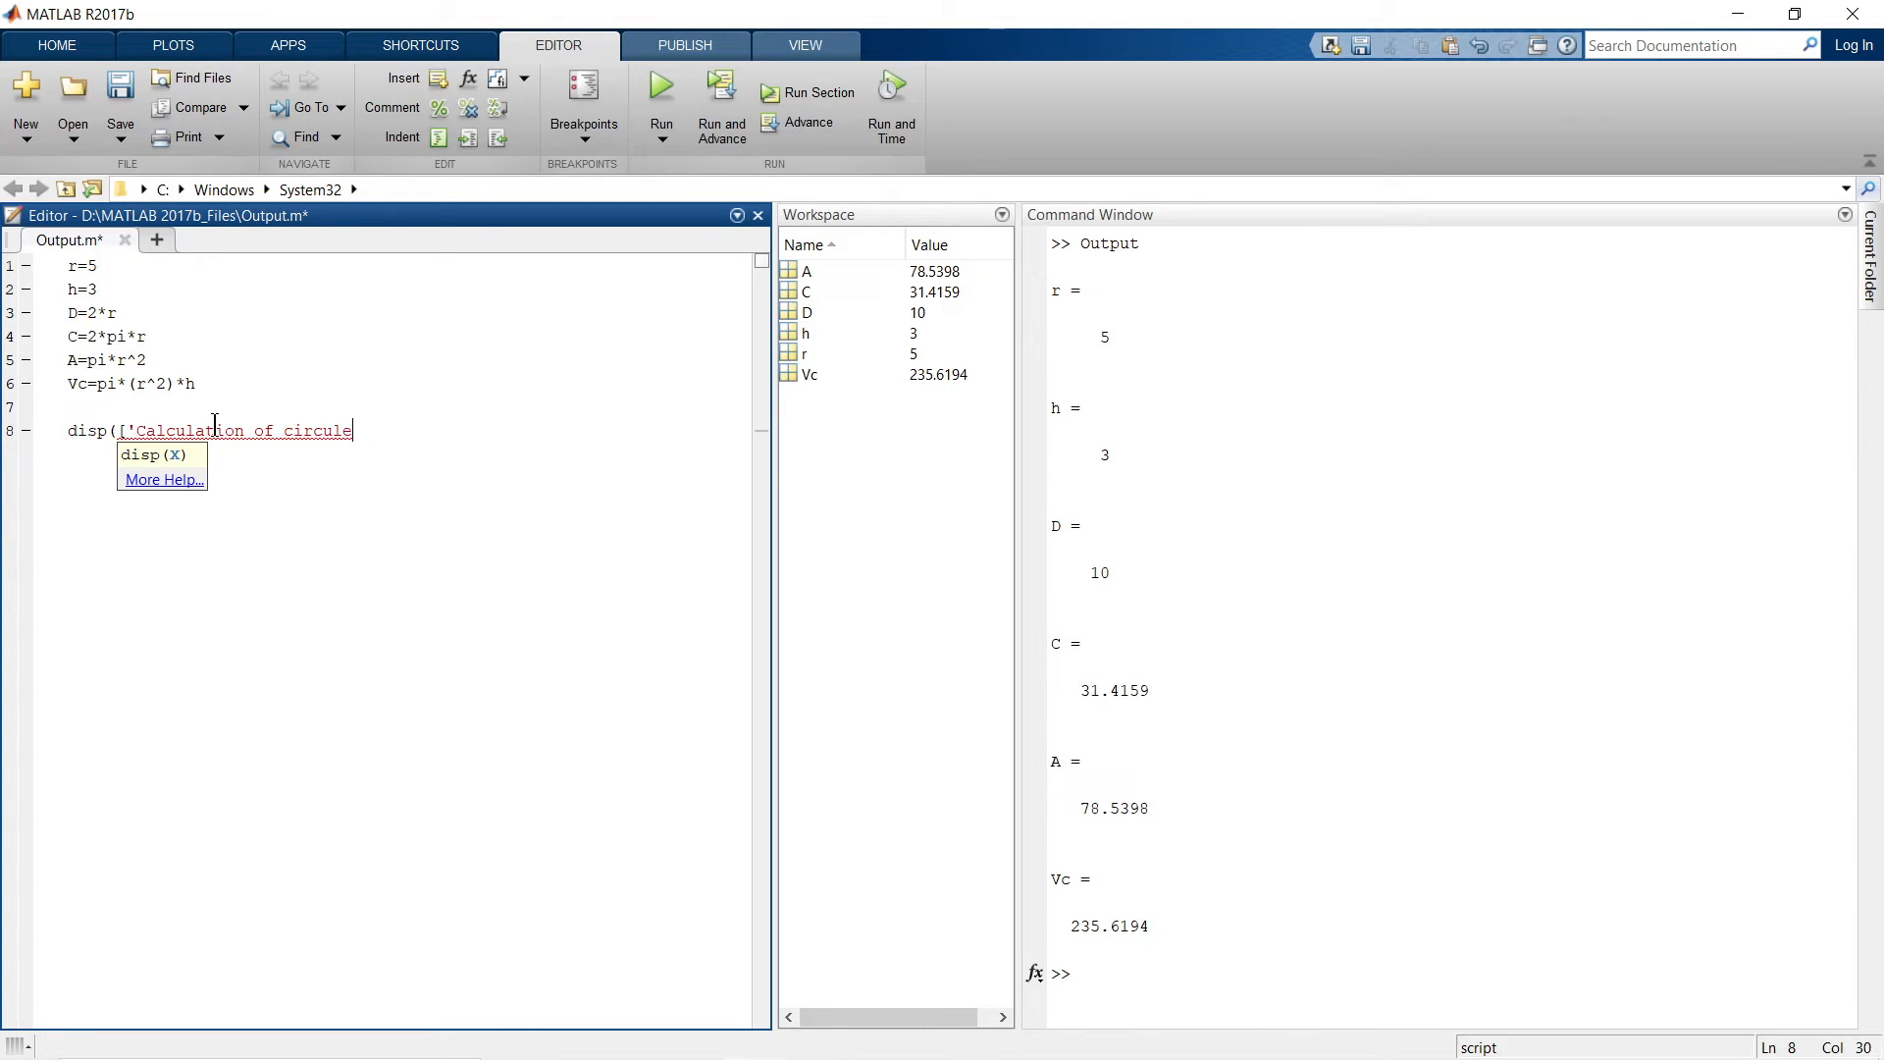
{"action": "type", "text": "']"}
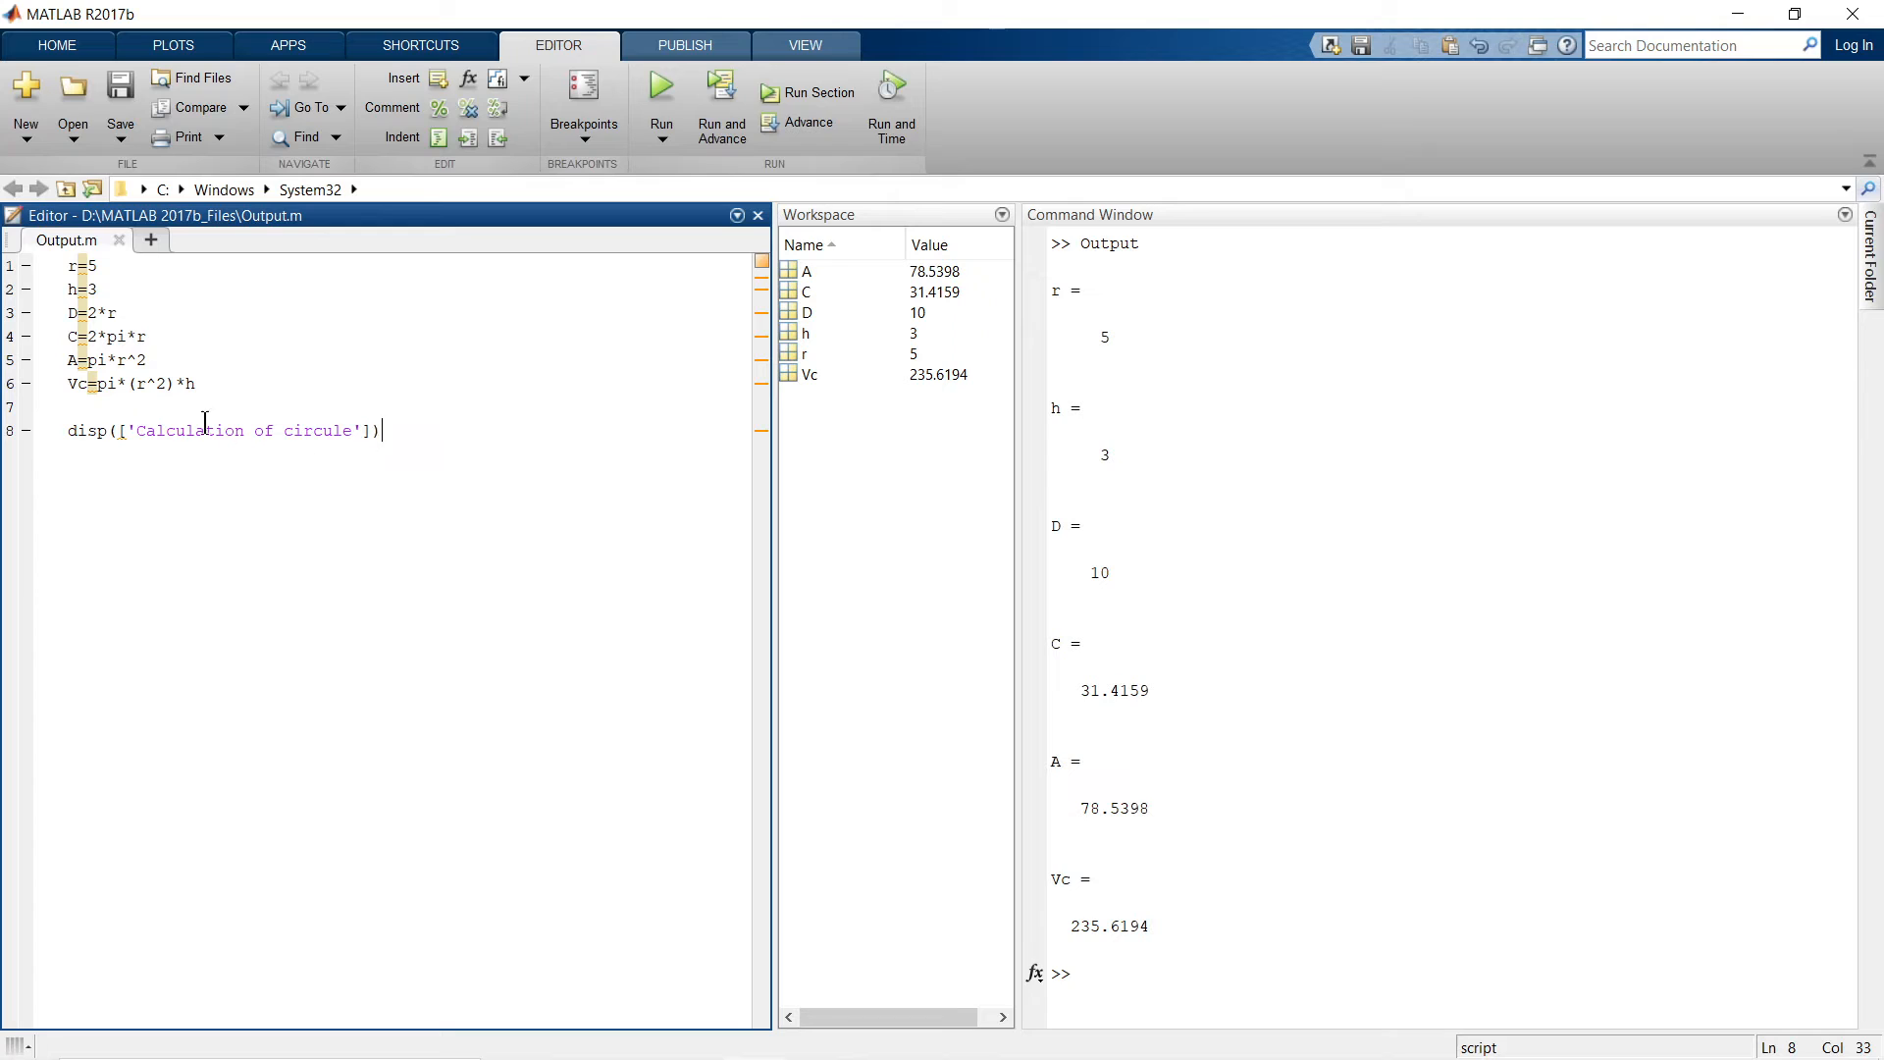
{"action": "mouse_move", "coordinate": [351, 453]}
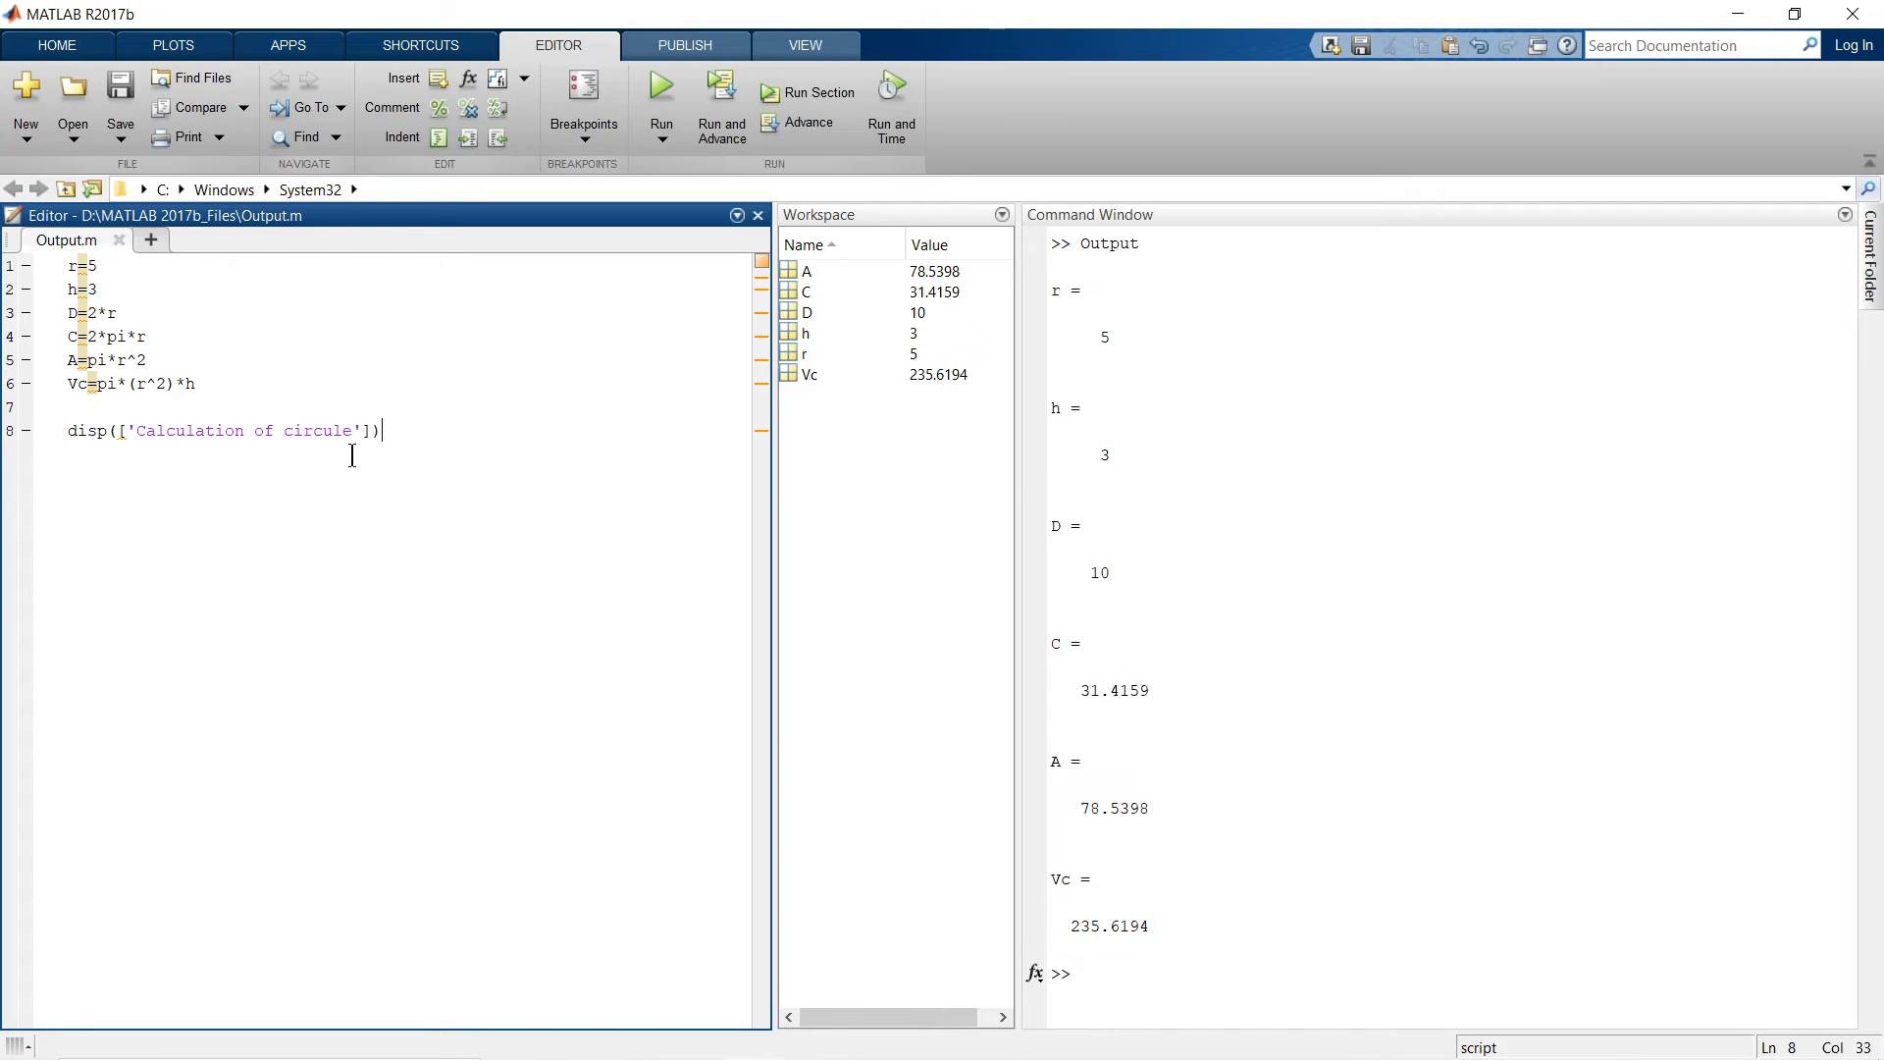
{"action": "mouse_move", "coordinate": [1058, 643]}
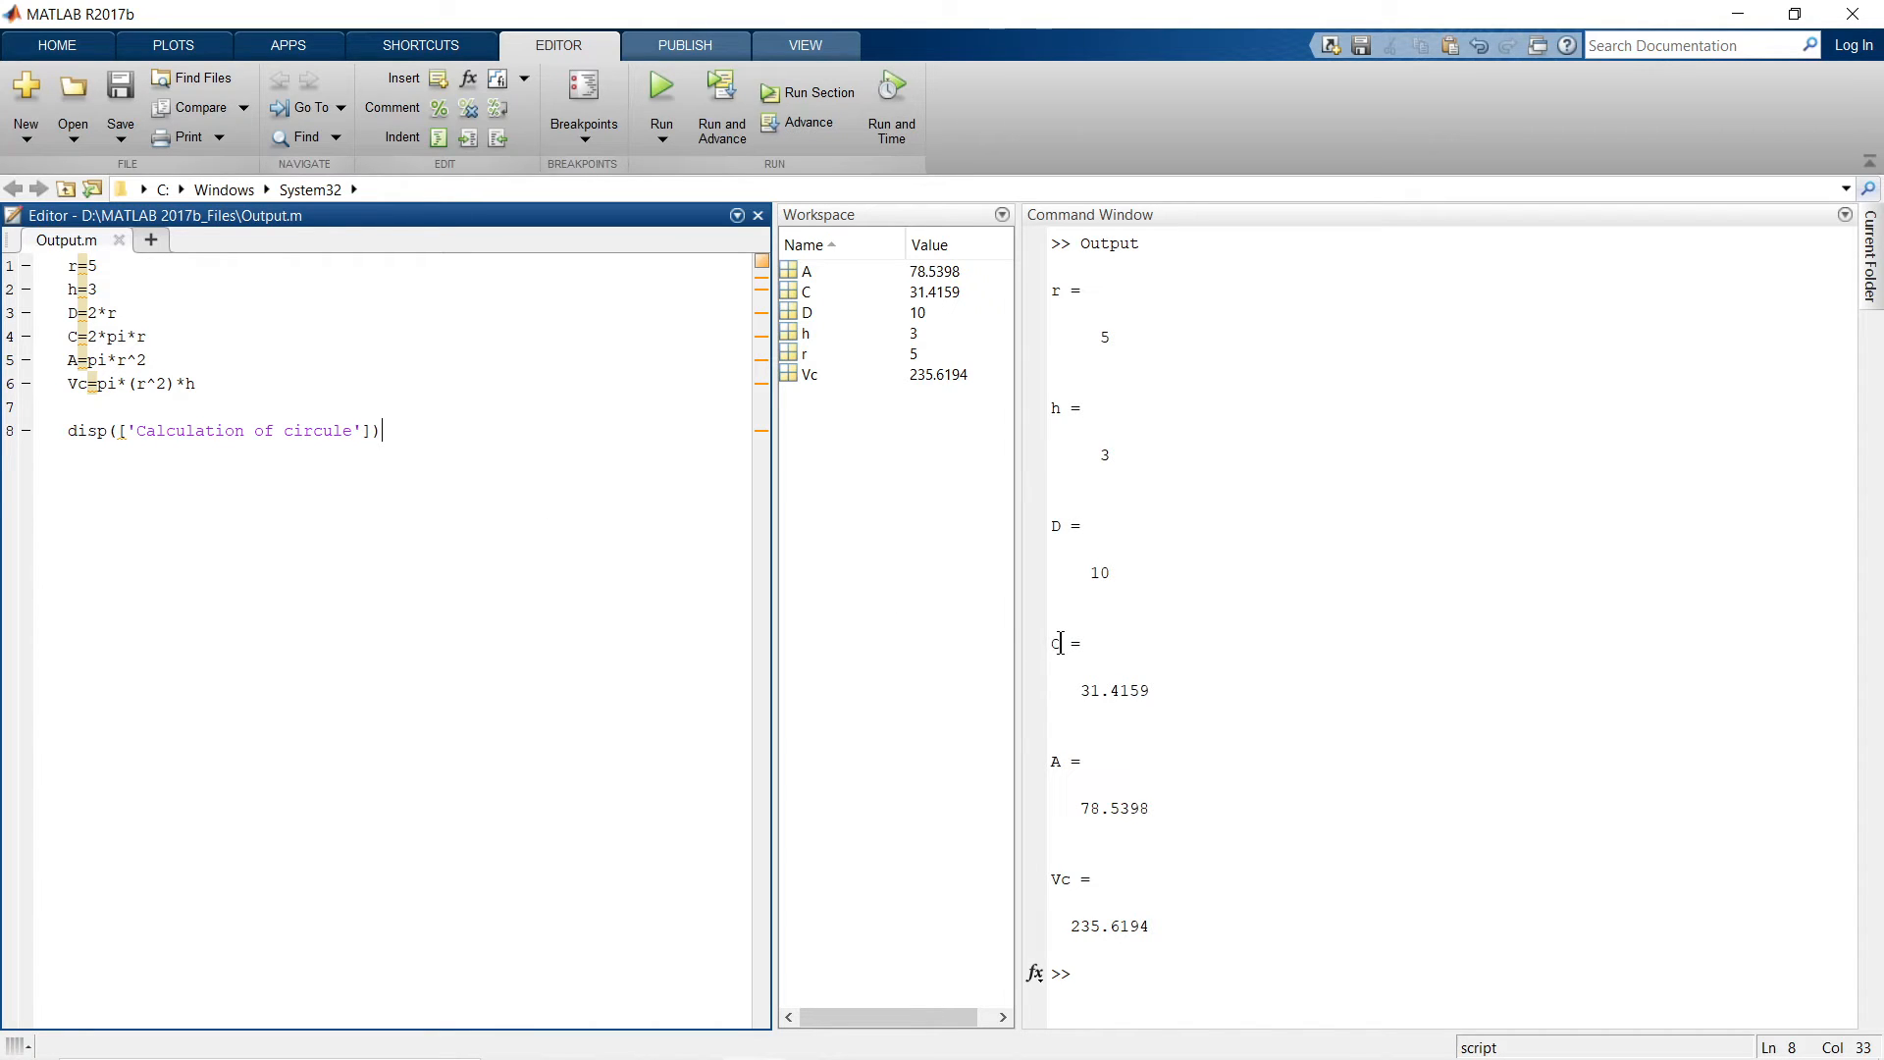
{"action": "mouse_move", "coordinate": [563, 479]}
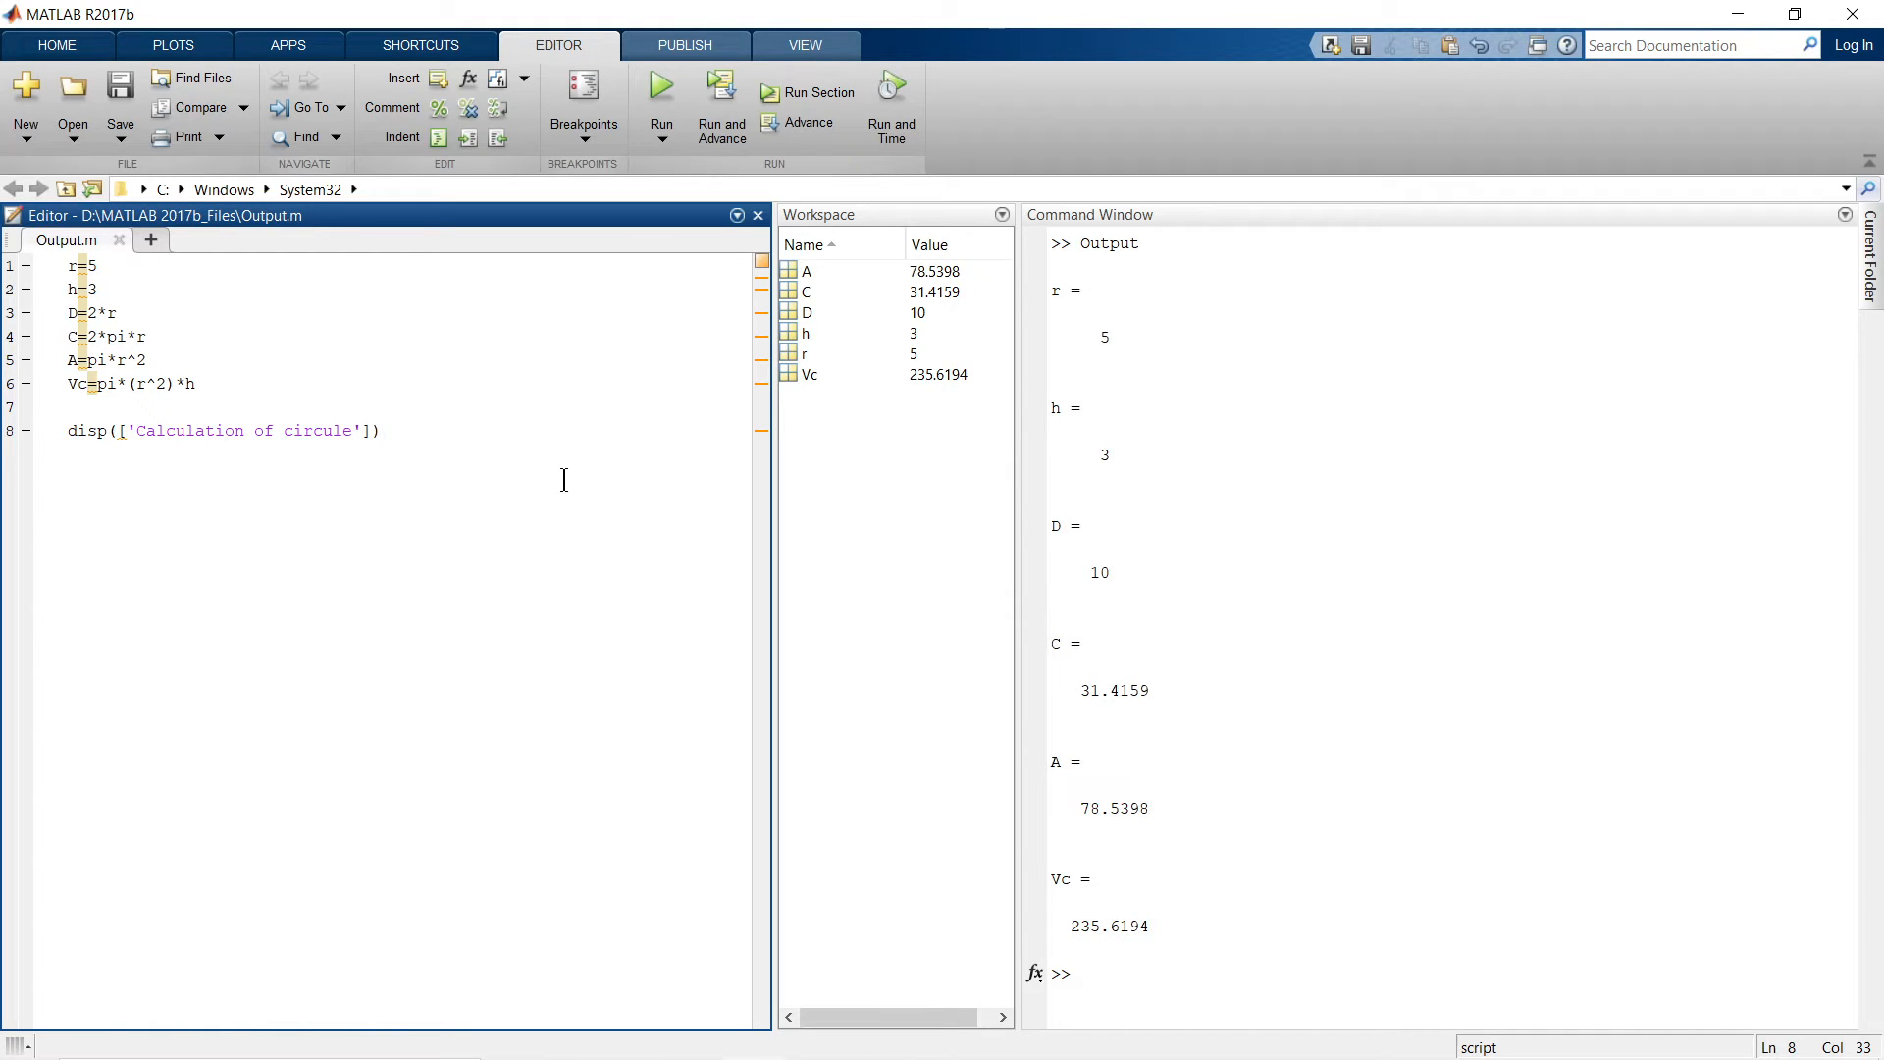
- Add a dashed separator disp line and disp(['Radius (cm) = ', num2str(r)]); below the heading
{"action": "type", "text": ";"}
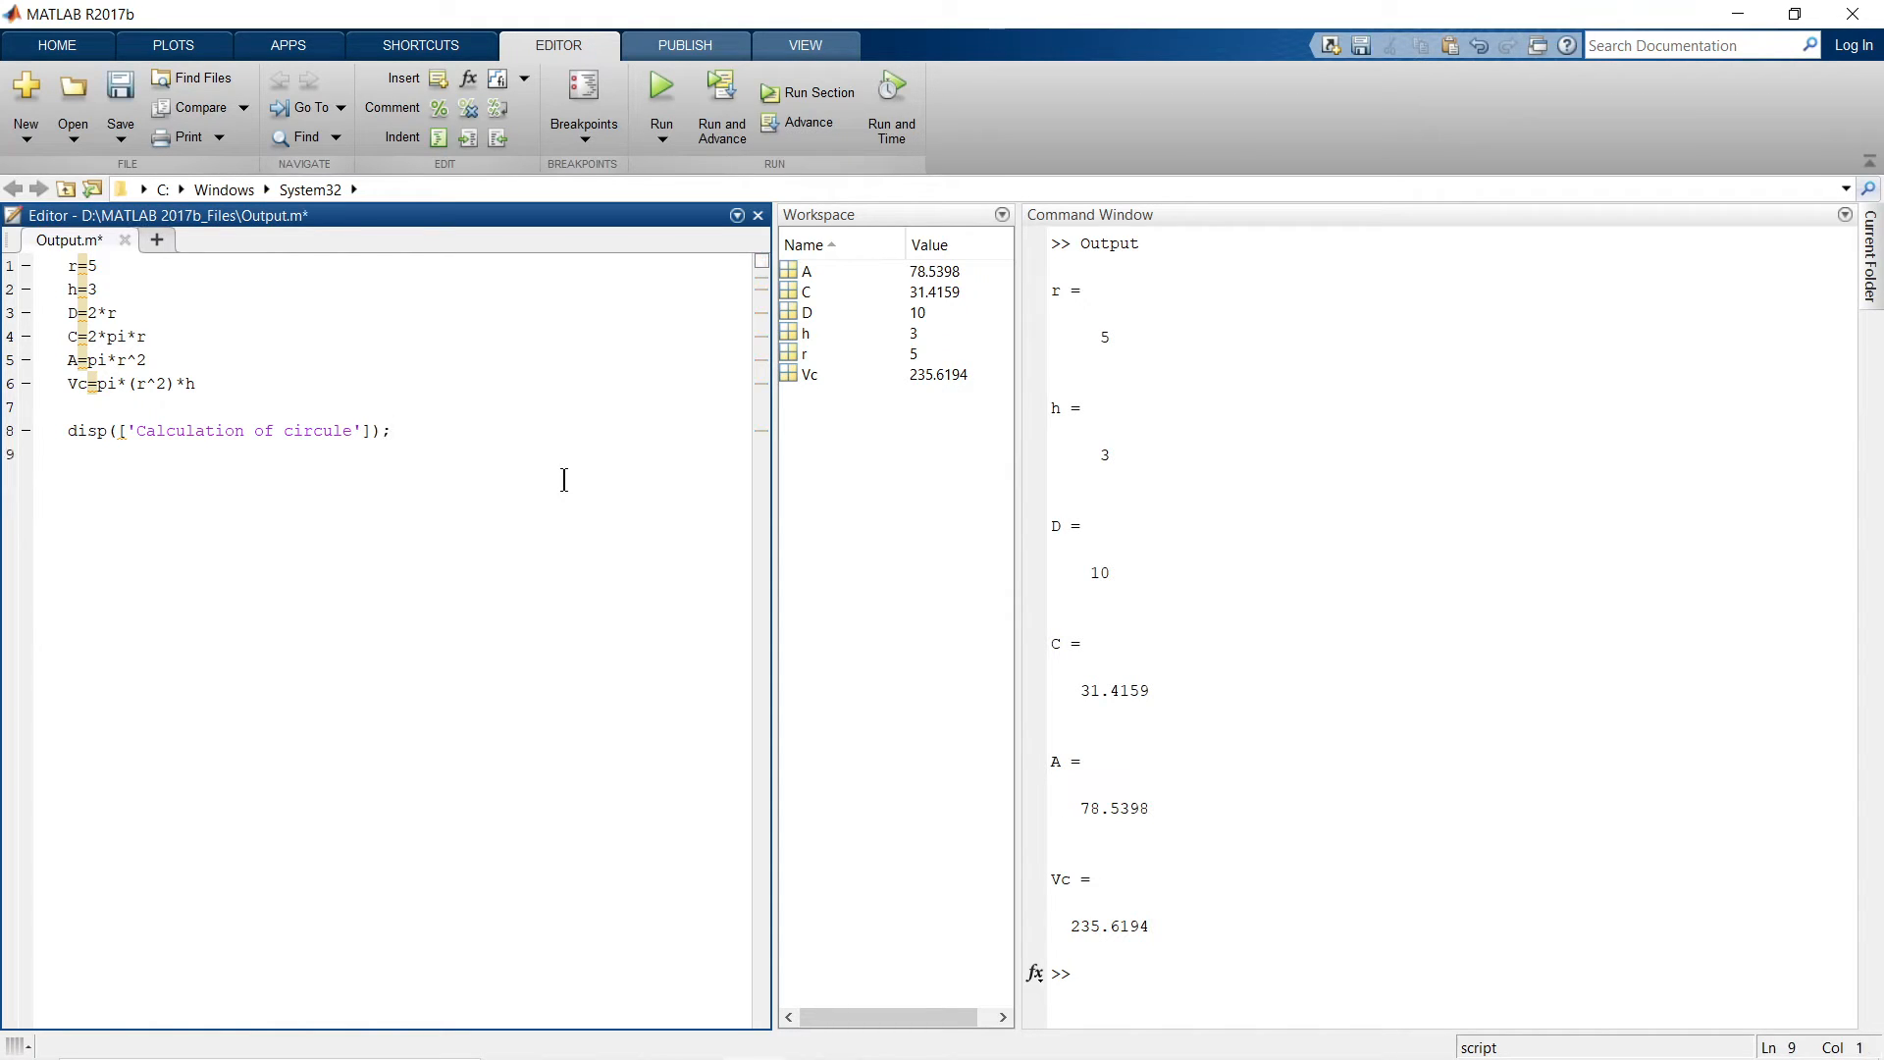
{"action": "type", "text": "disp(['----------------------']);"}
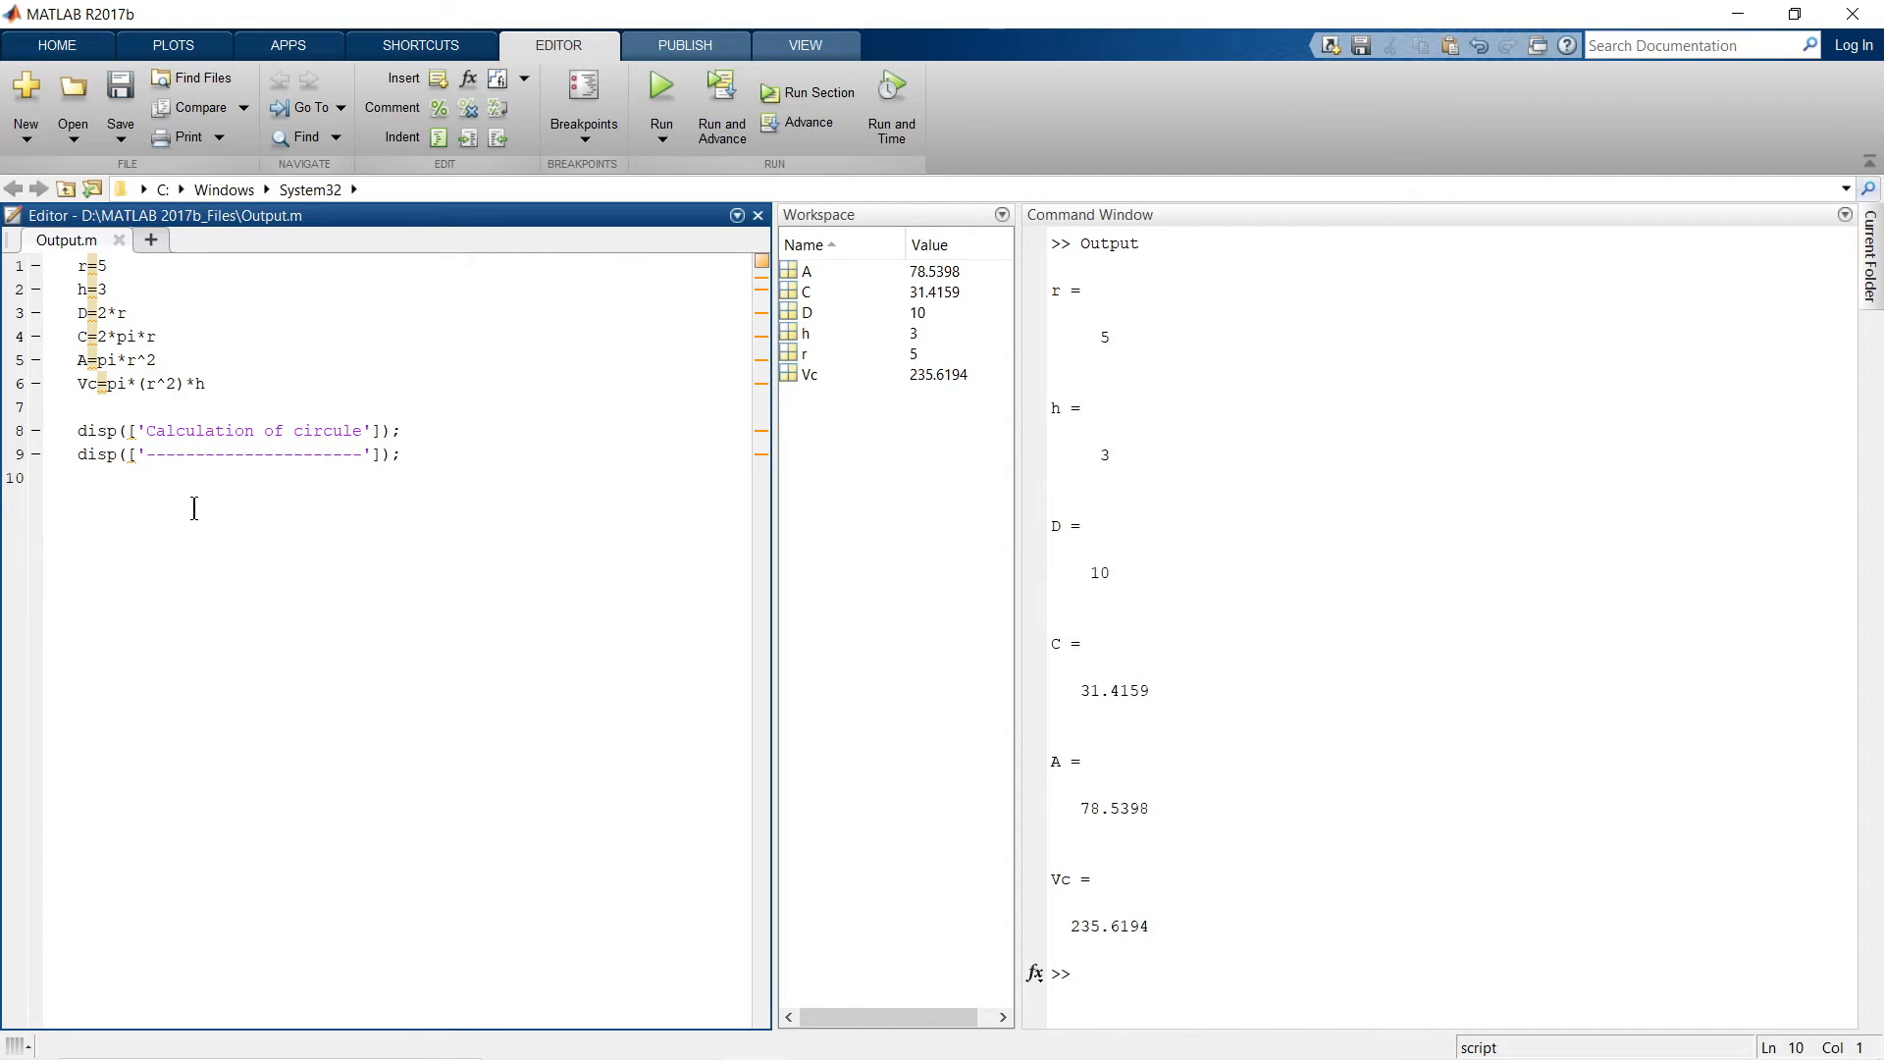
{"action": "type", "text": "disp(['Radius (cm) = ', num2str(r)]);"}
{"action": "type", "text": "disp(['Height (cm) = ', num2str(h)]);"}
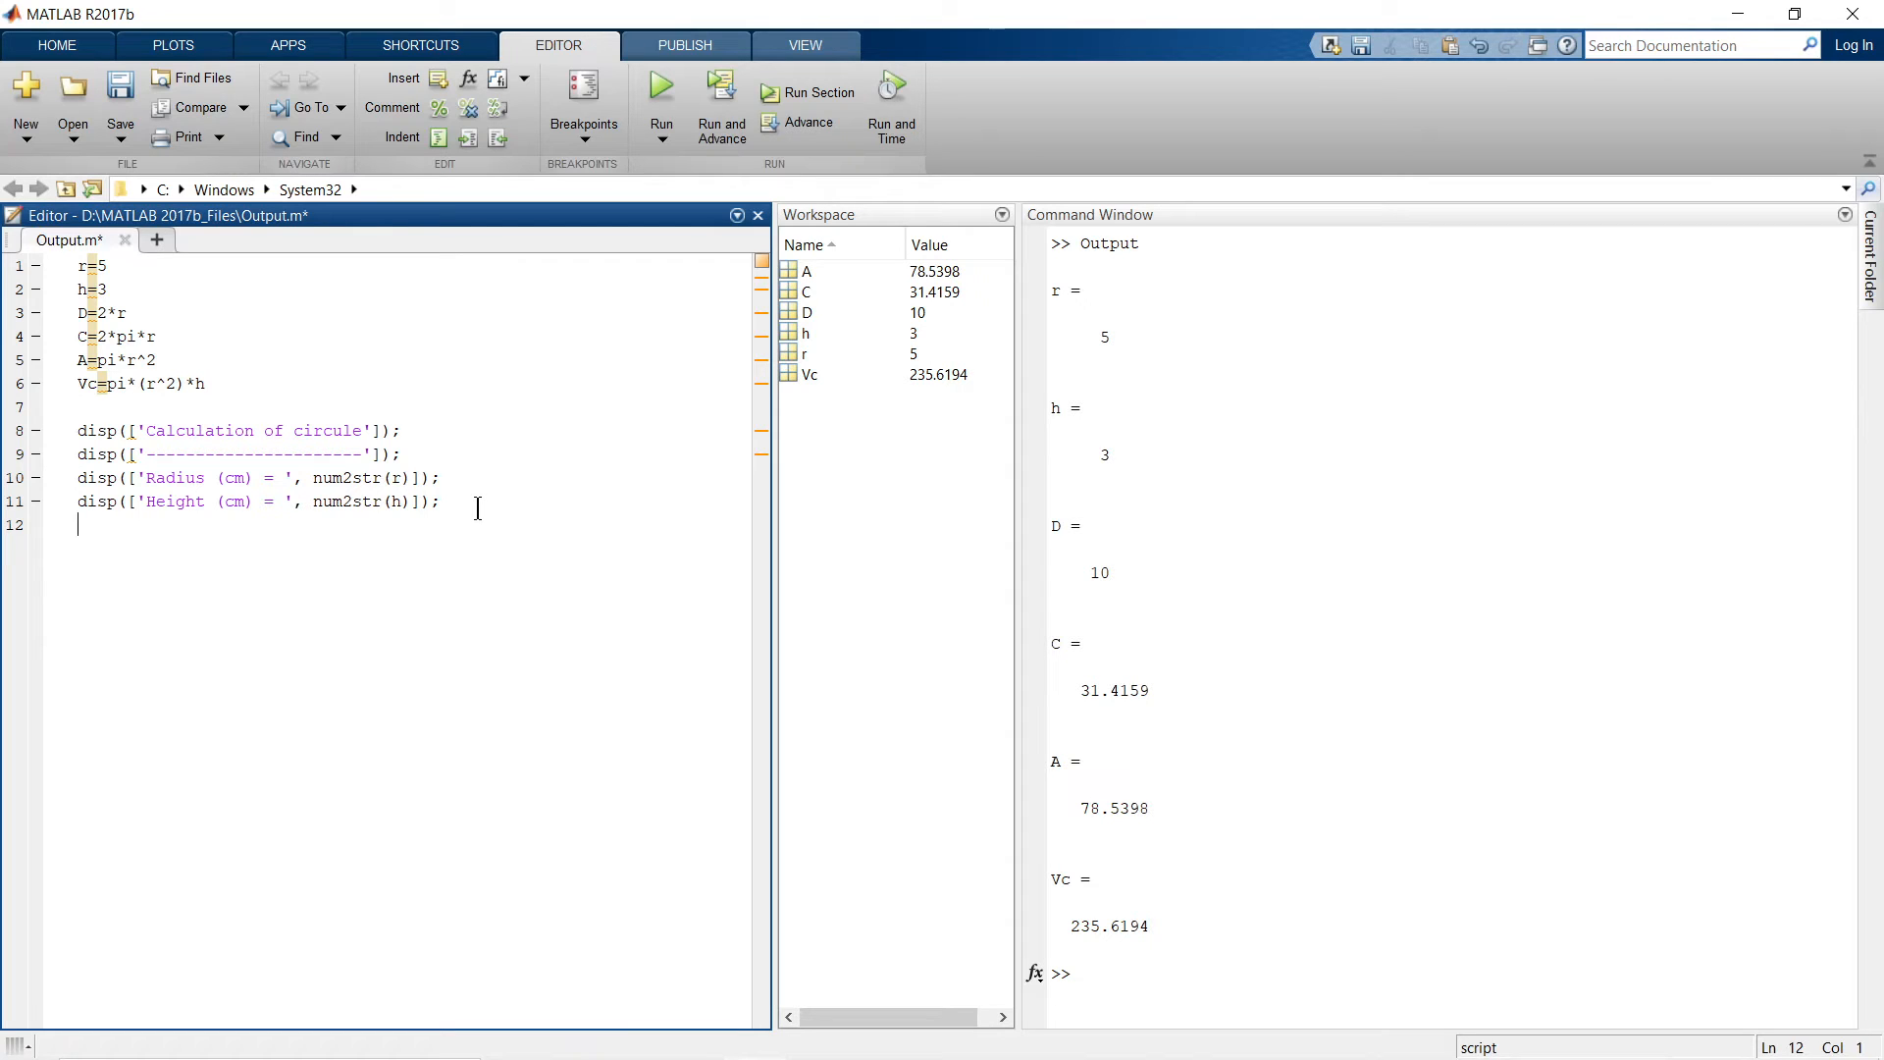
{"action": "mouse_move", "coordinate": [187, 477]}
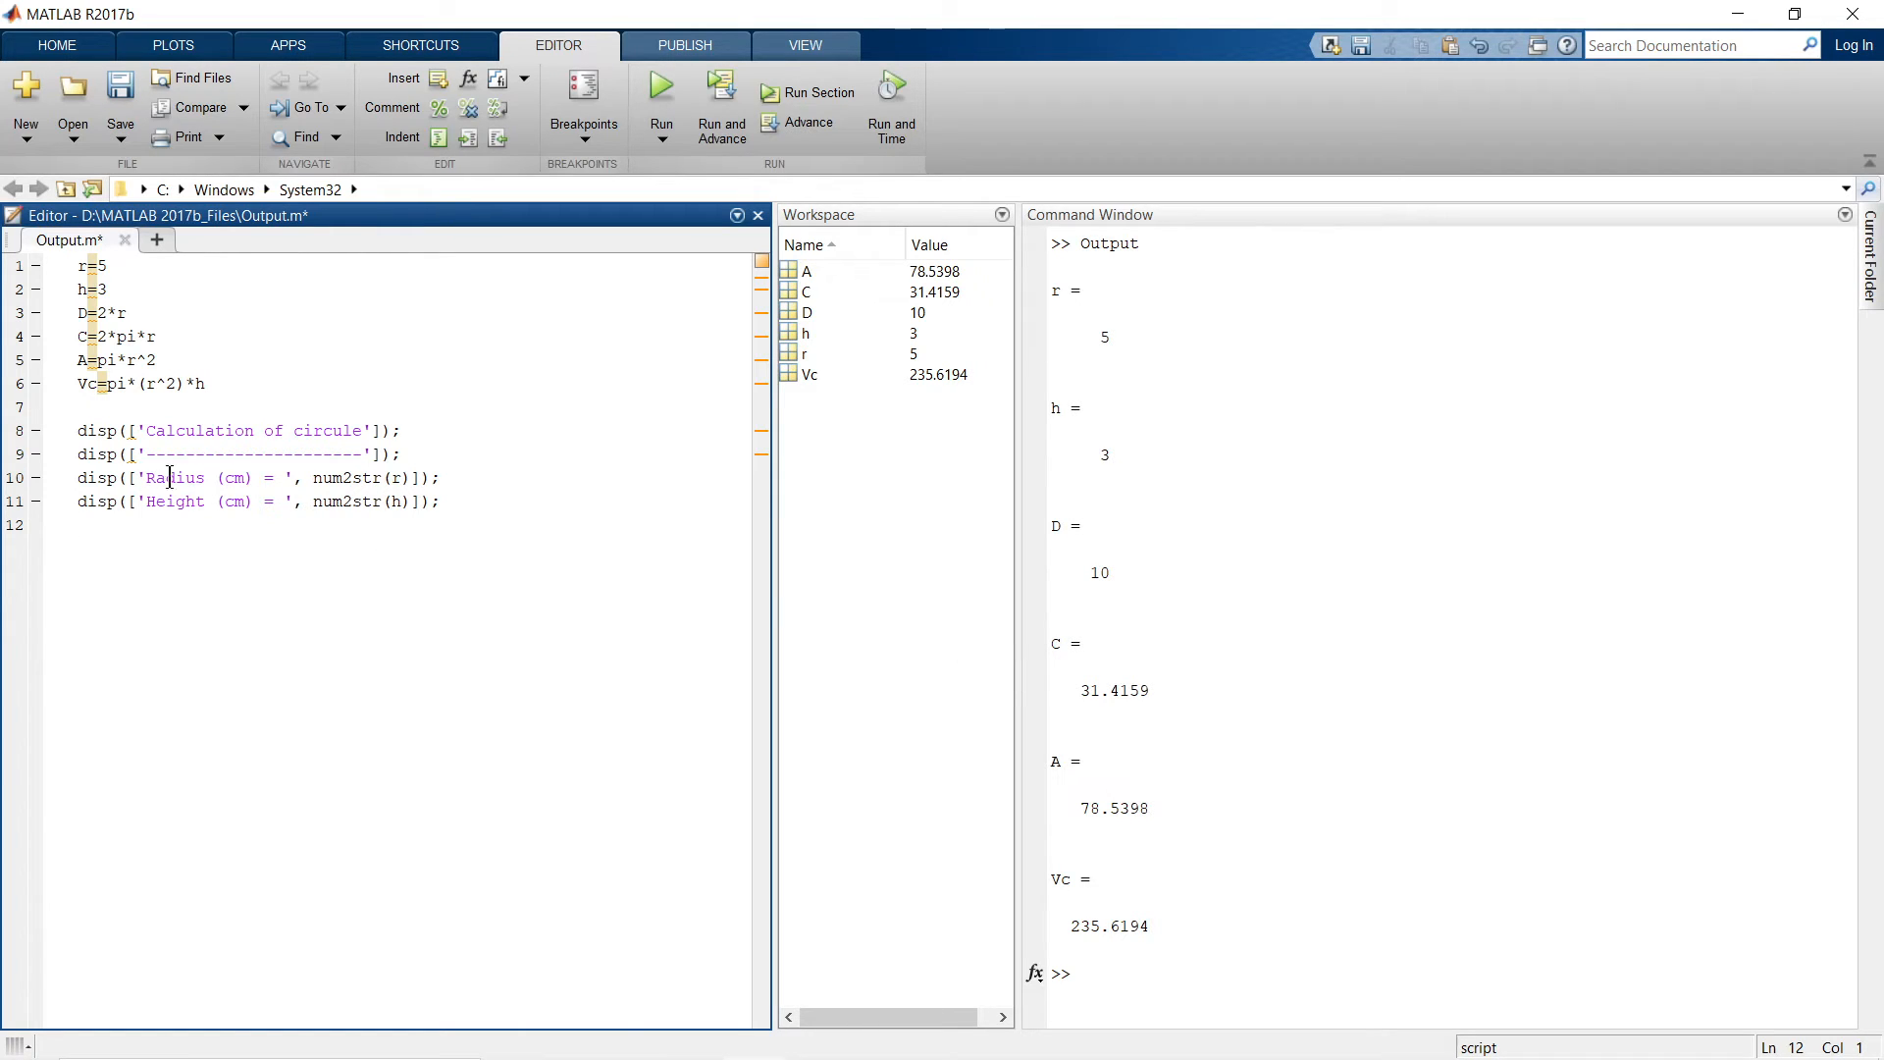
{"action": "mouse_move", "coordinate": [232, 476]}
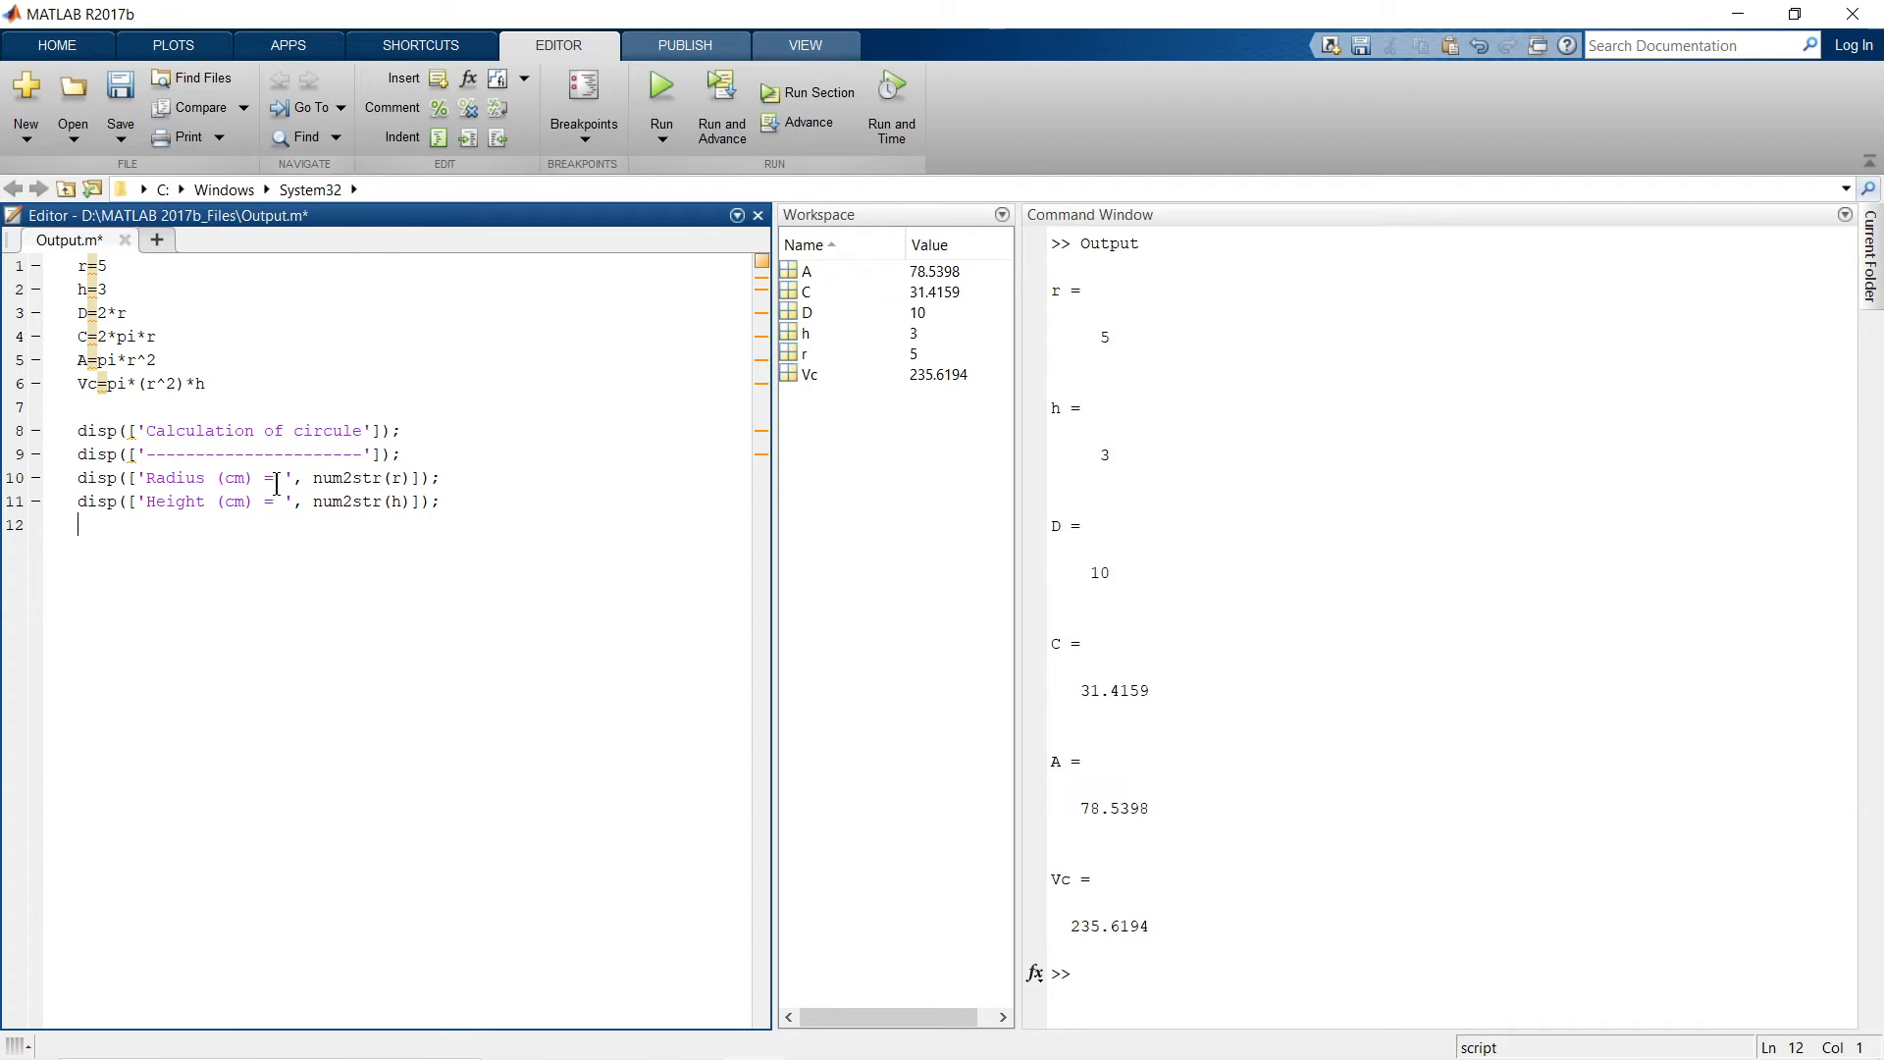
- Inspect the Radius label, the num2str function and the variable r on line 10
{"action": "double_click", "coordinate": [204, 477]}
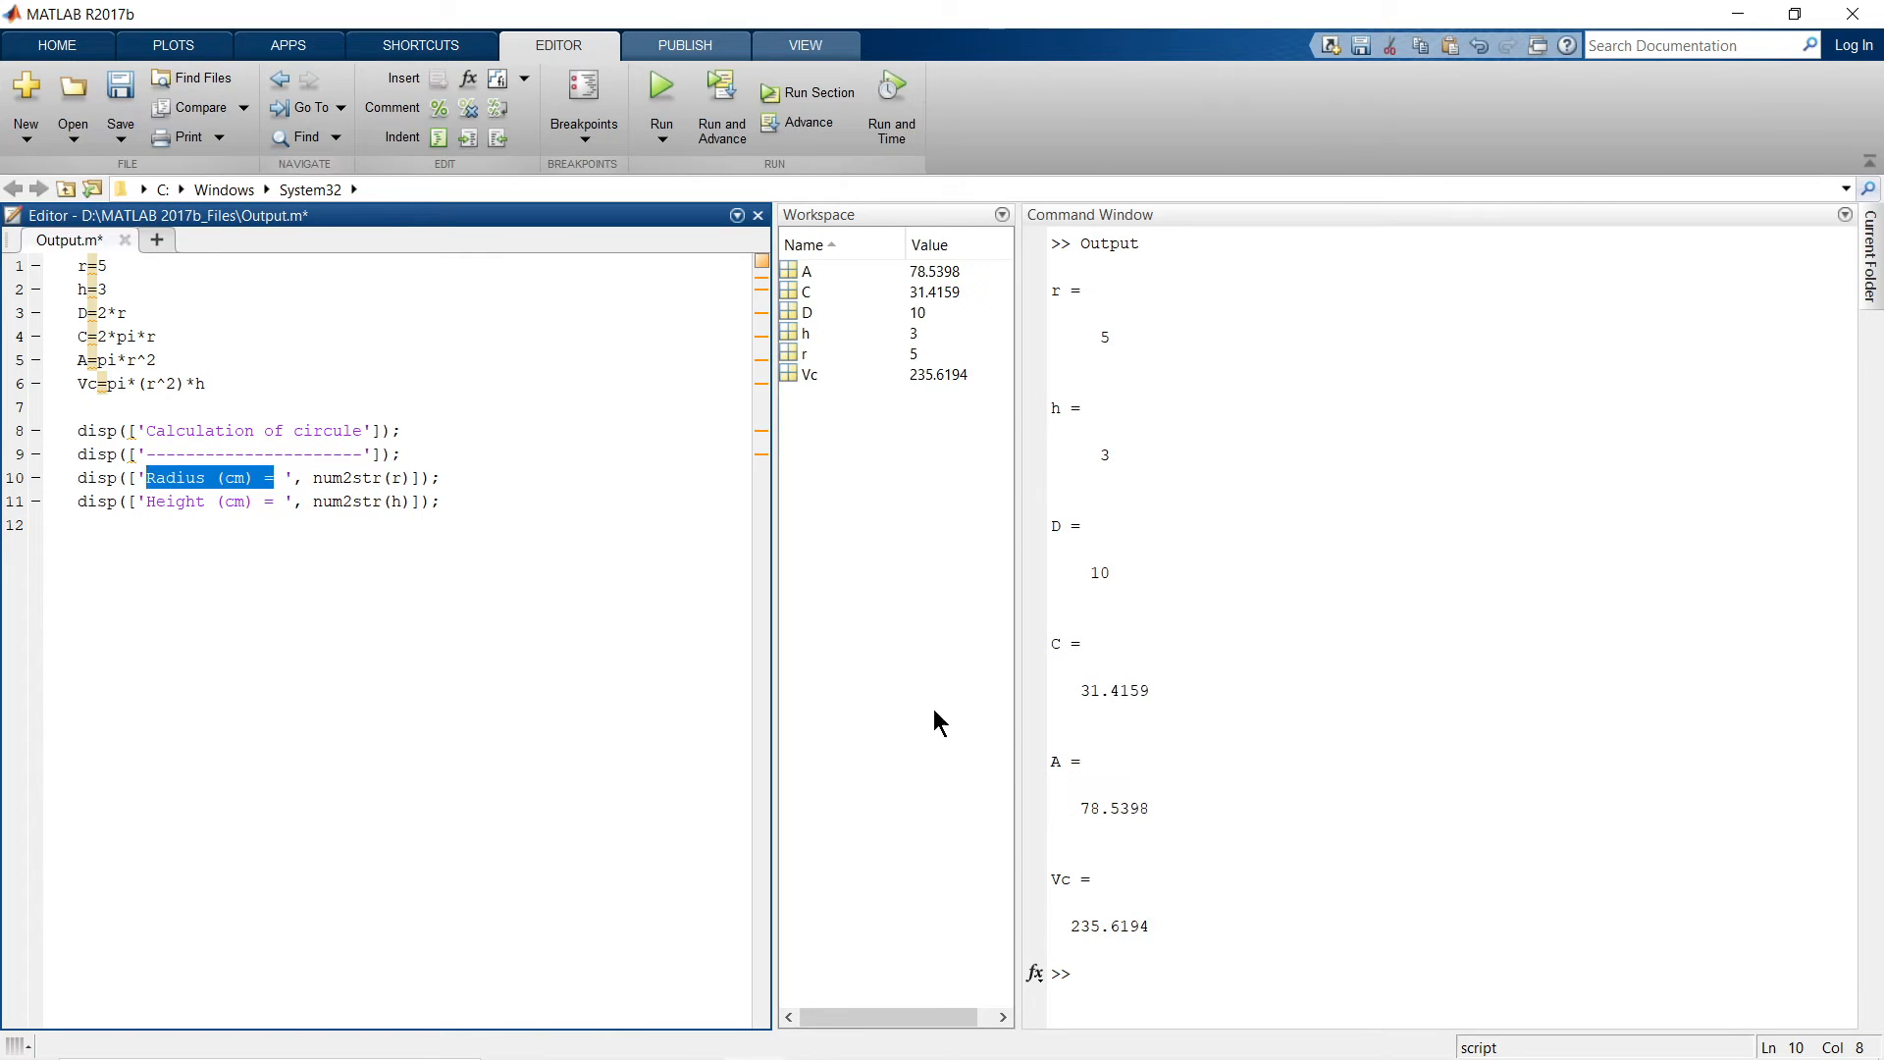
{"action": "mouse_move", "coordinate": [1099, 940]}
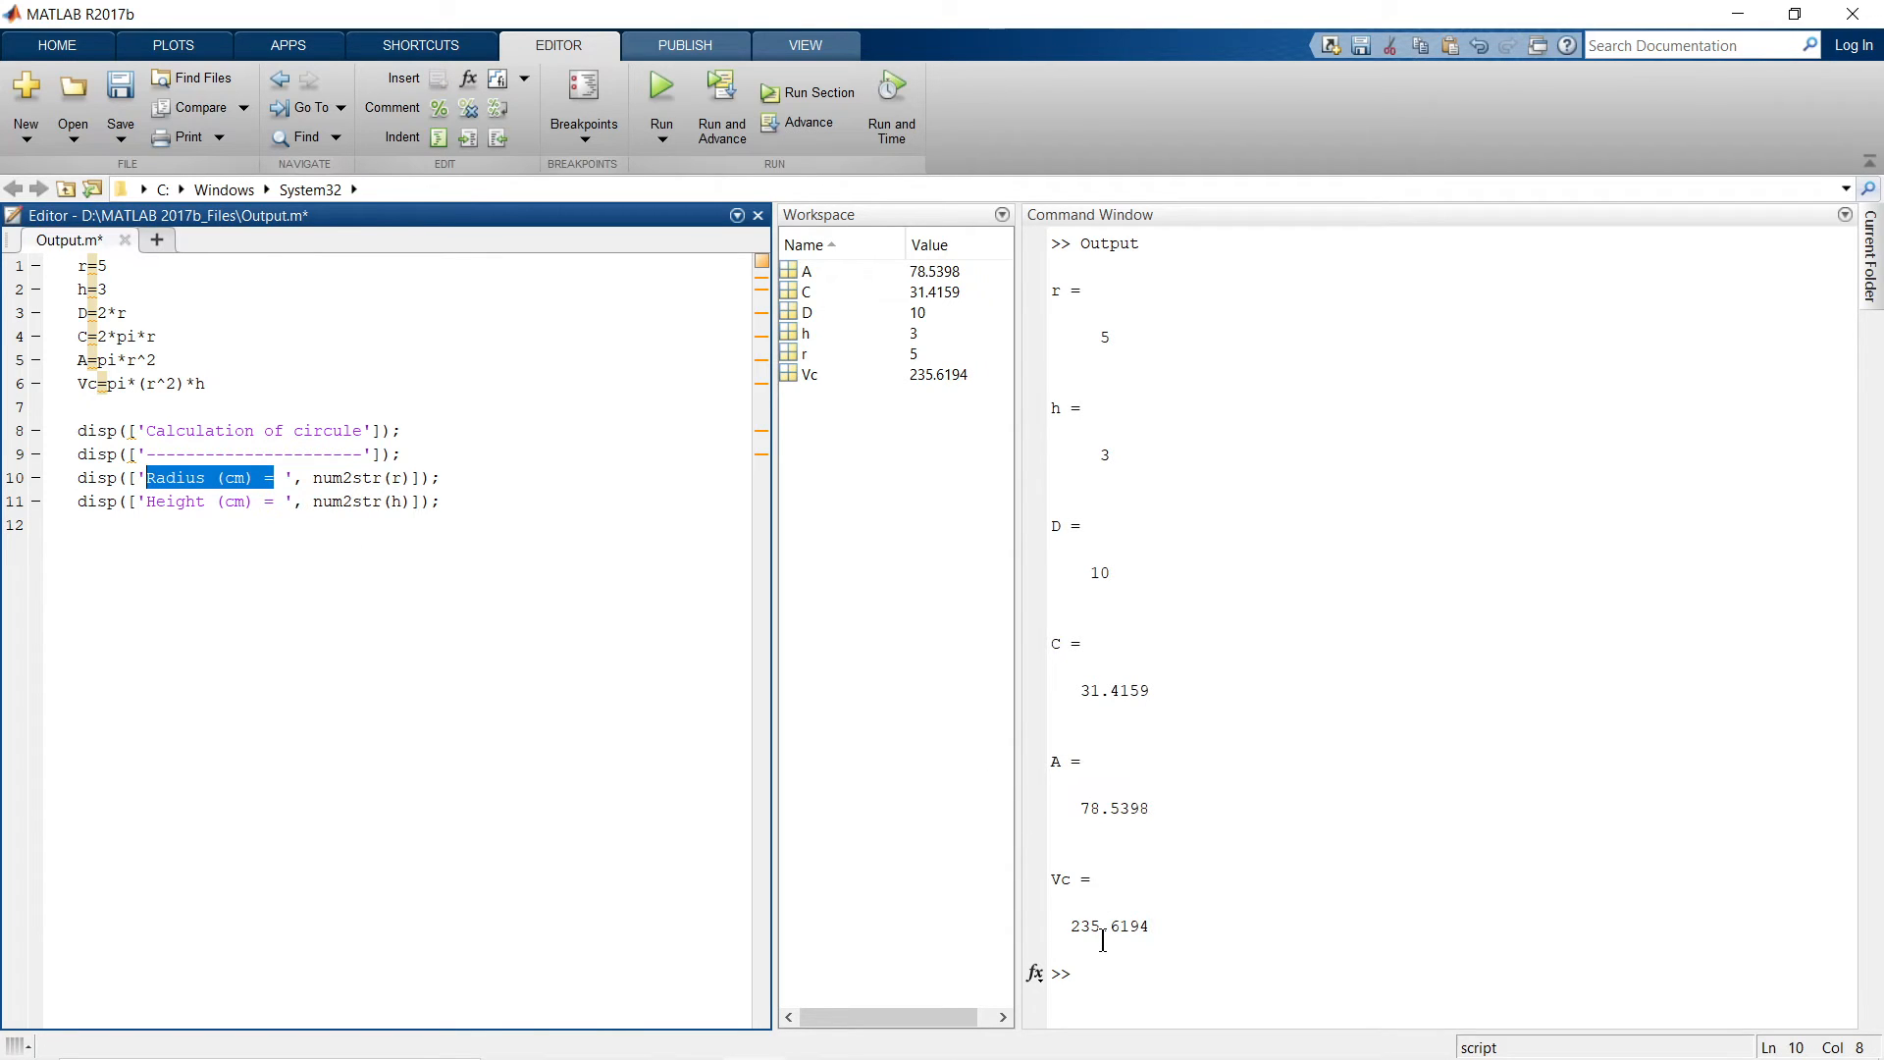
{"action": "left_click", "coordinate": [302, 477]}
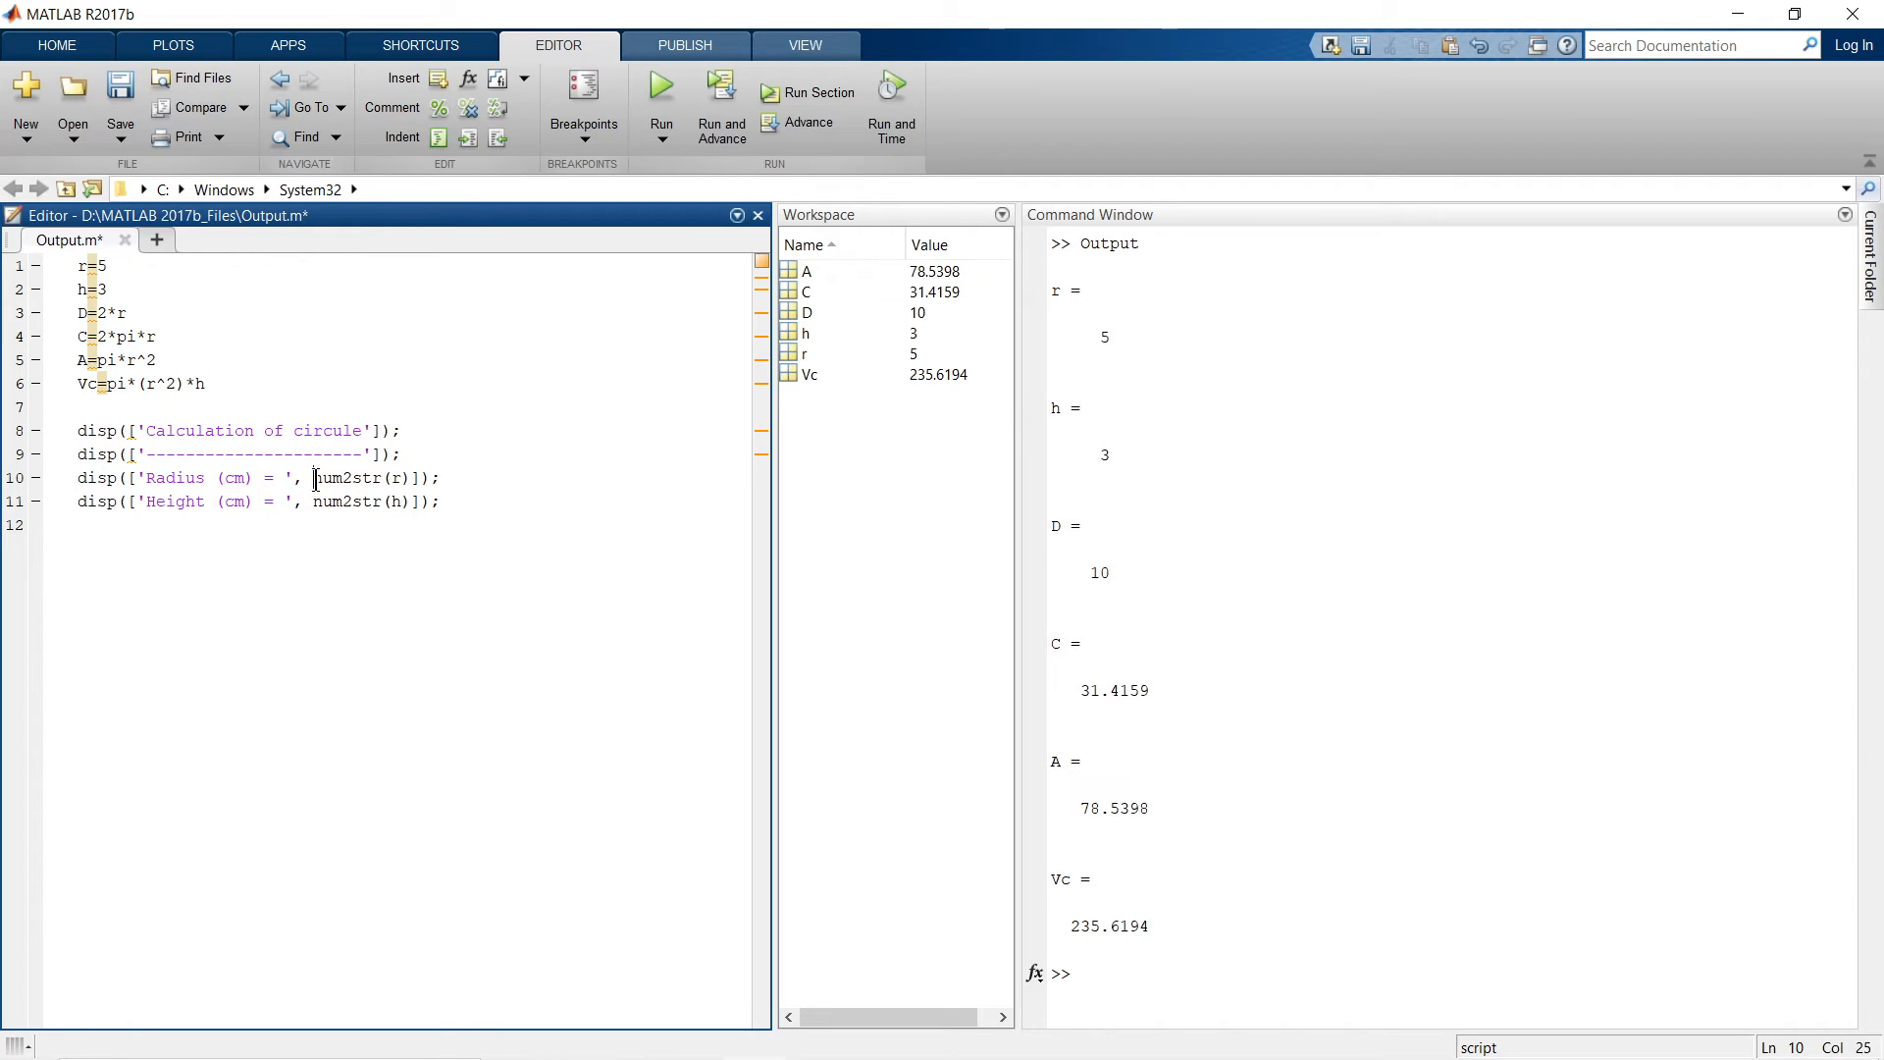
{"action": "double_click", "coordinate": [348, 477]}
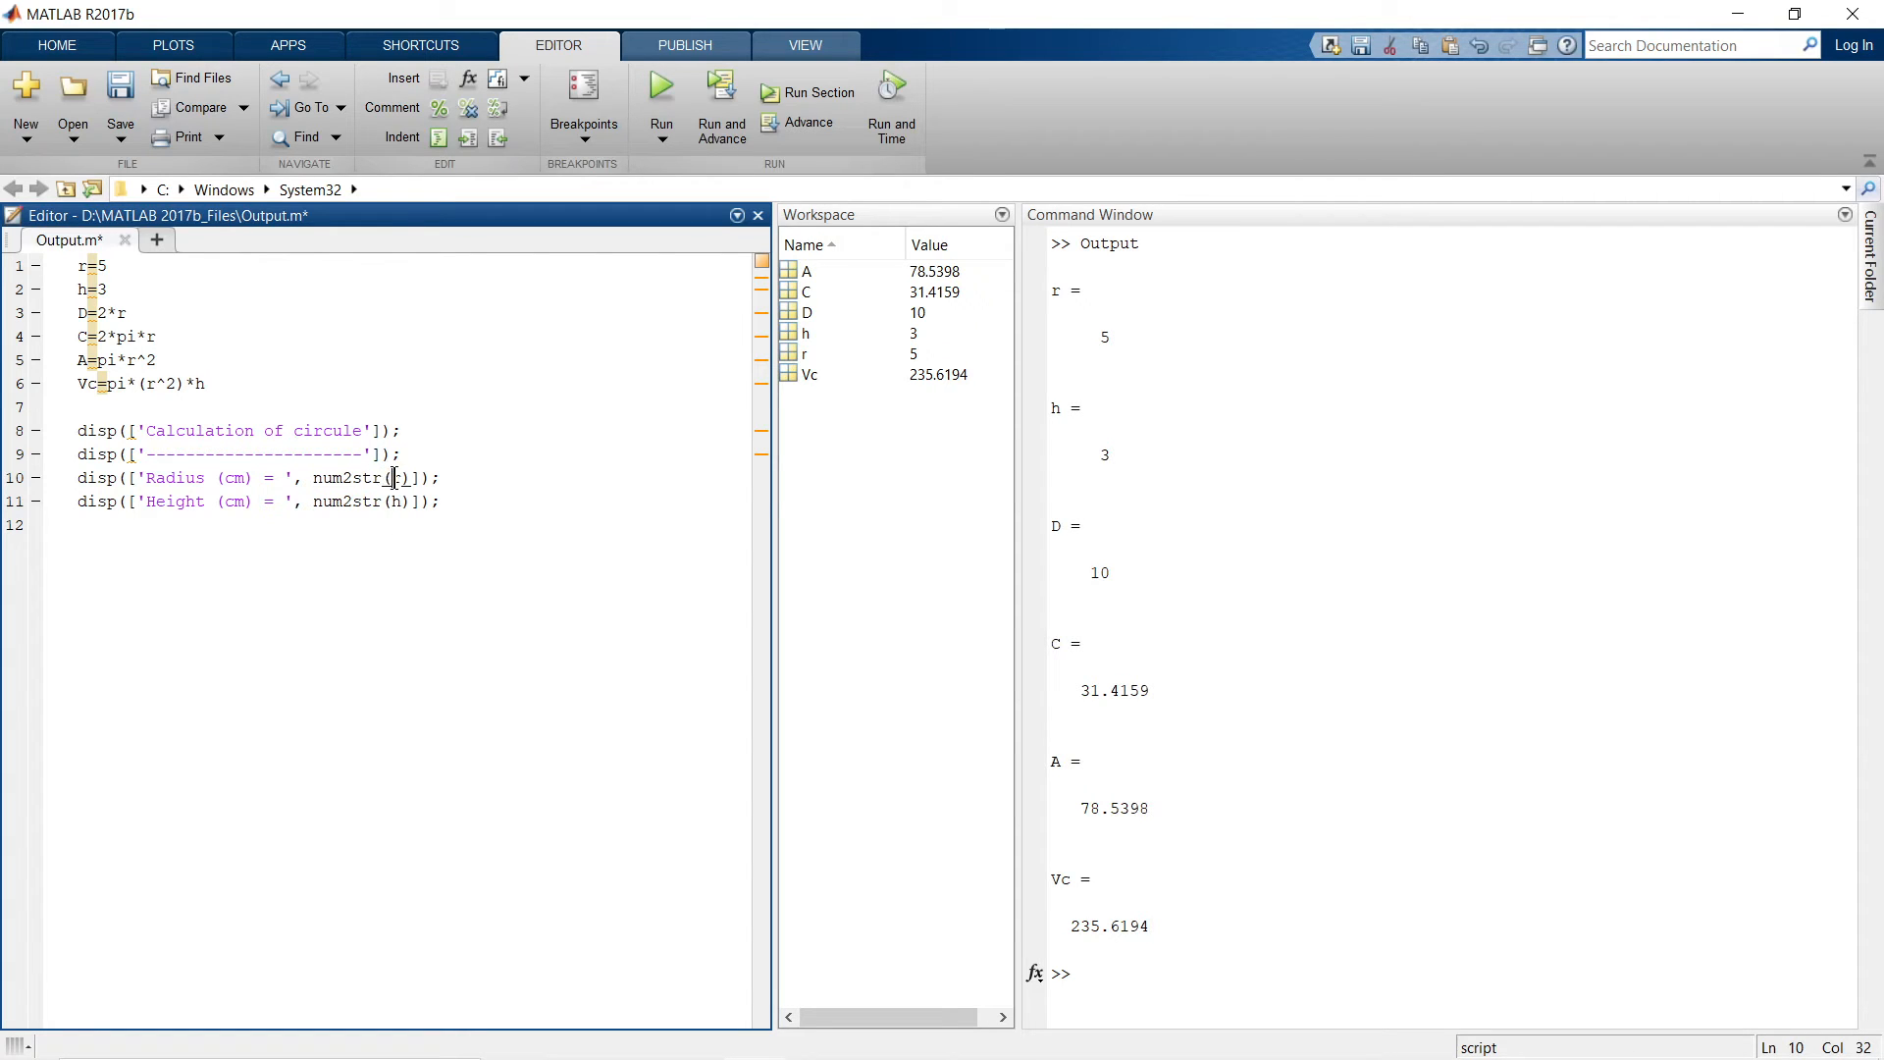
{"action": "double_click", "coordinate": [395, 477]}
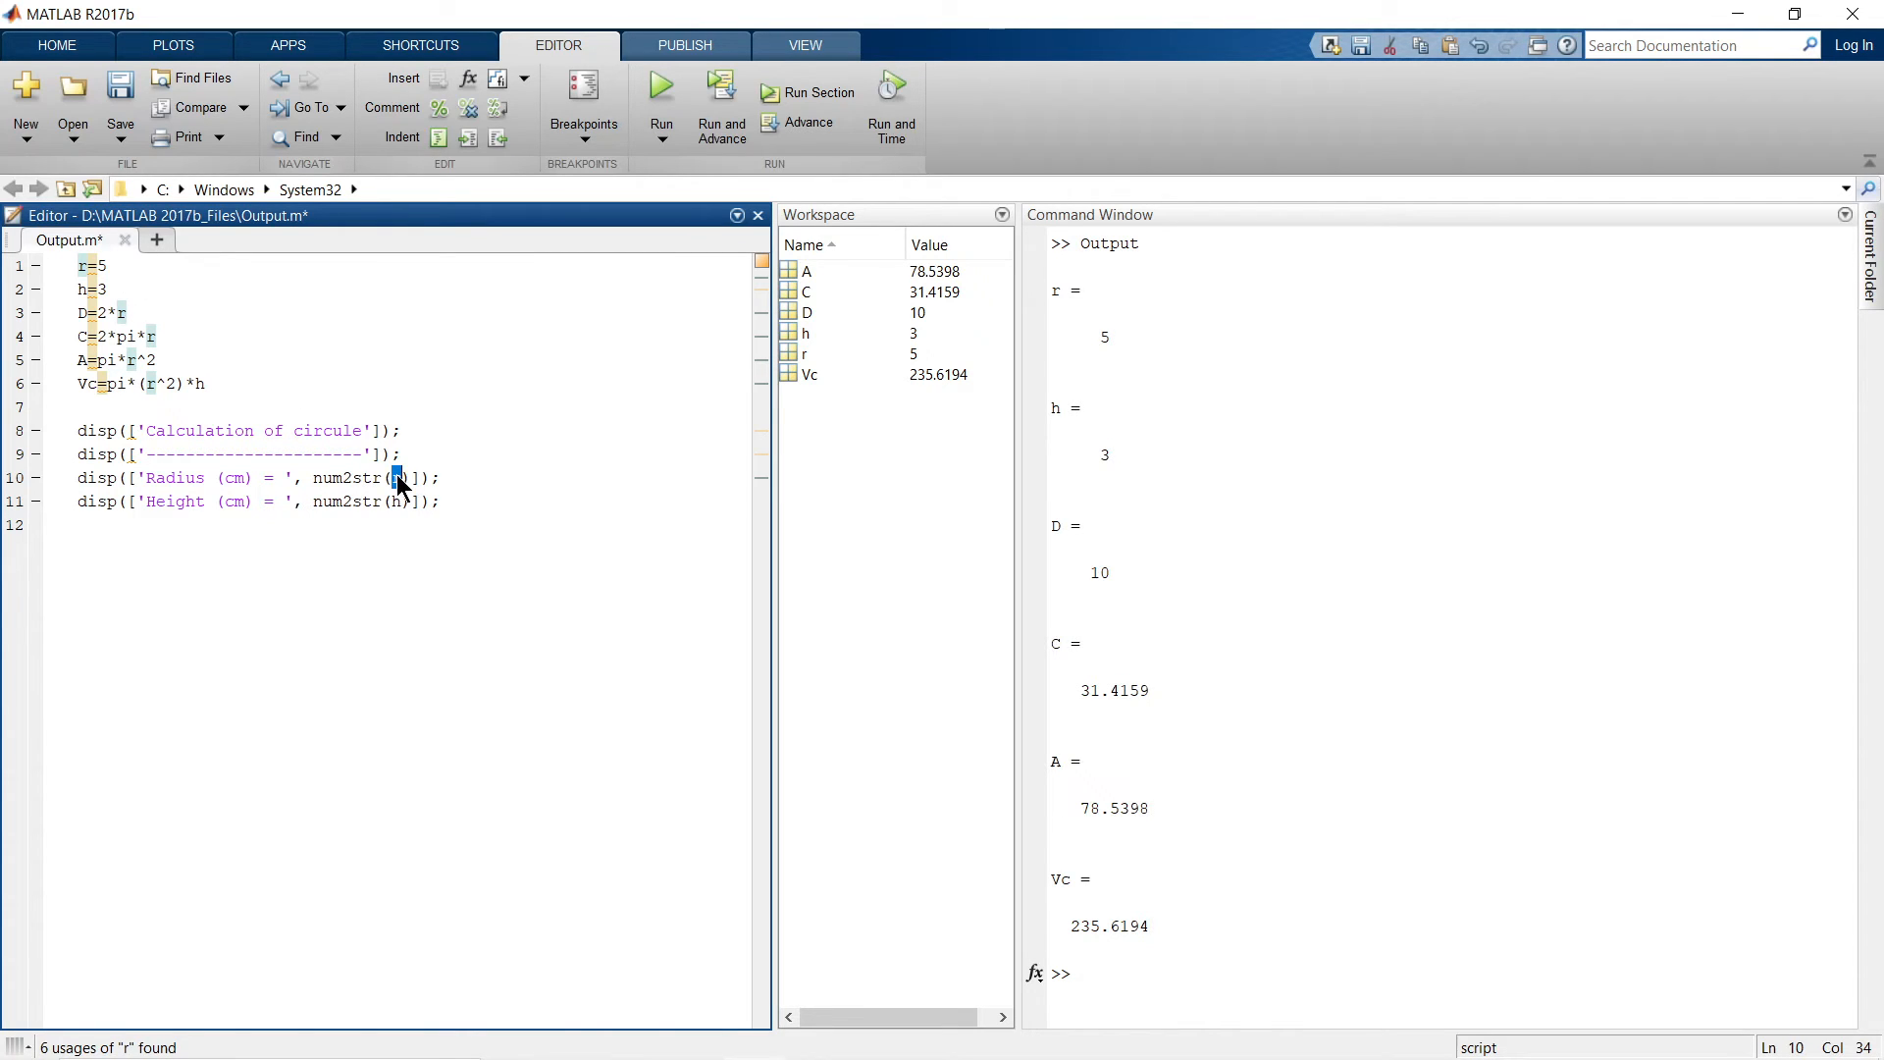
{"action": "mouse_move", "coordinate": [925, 339]}
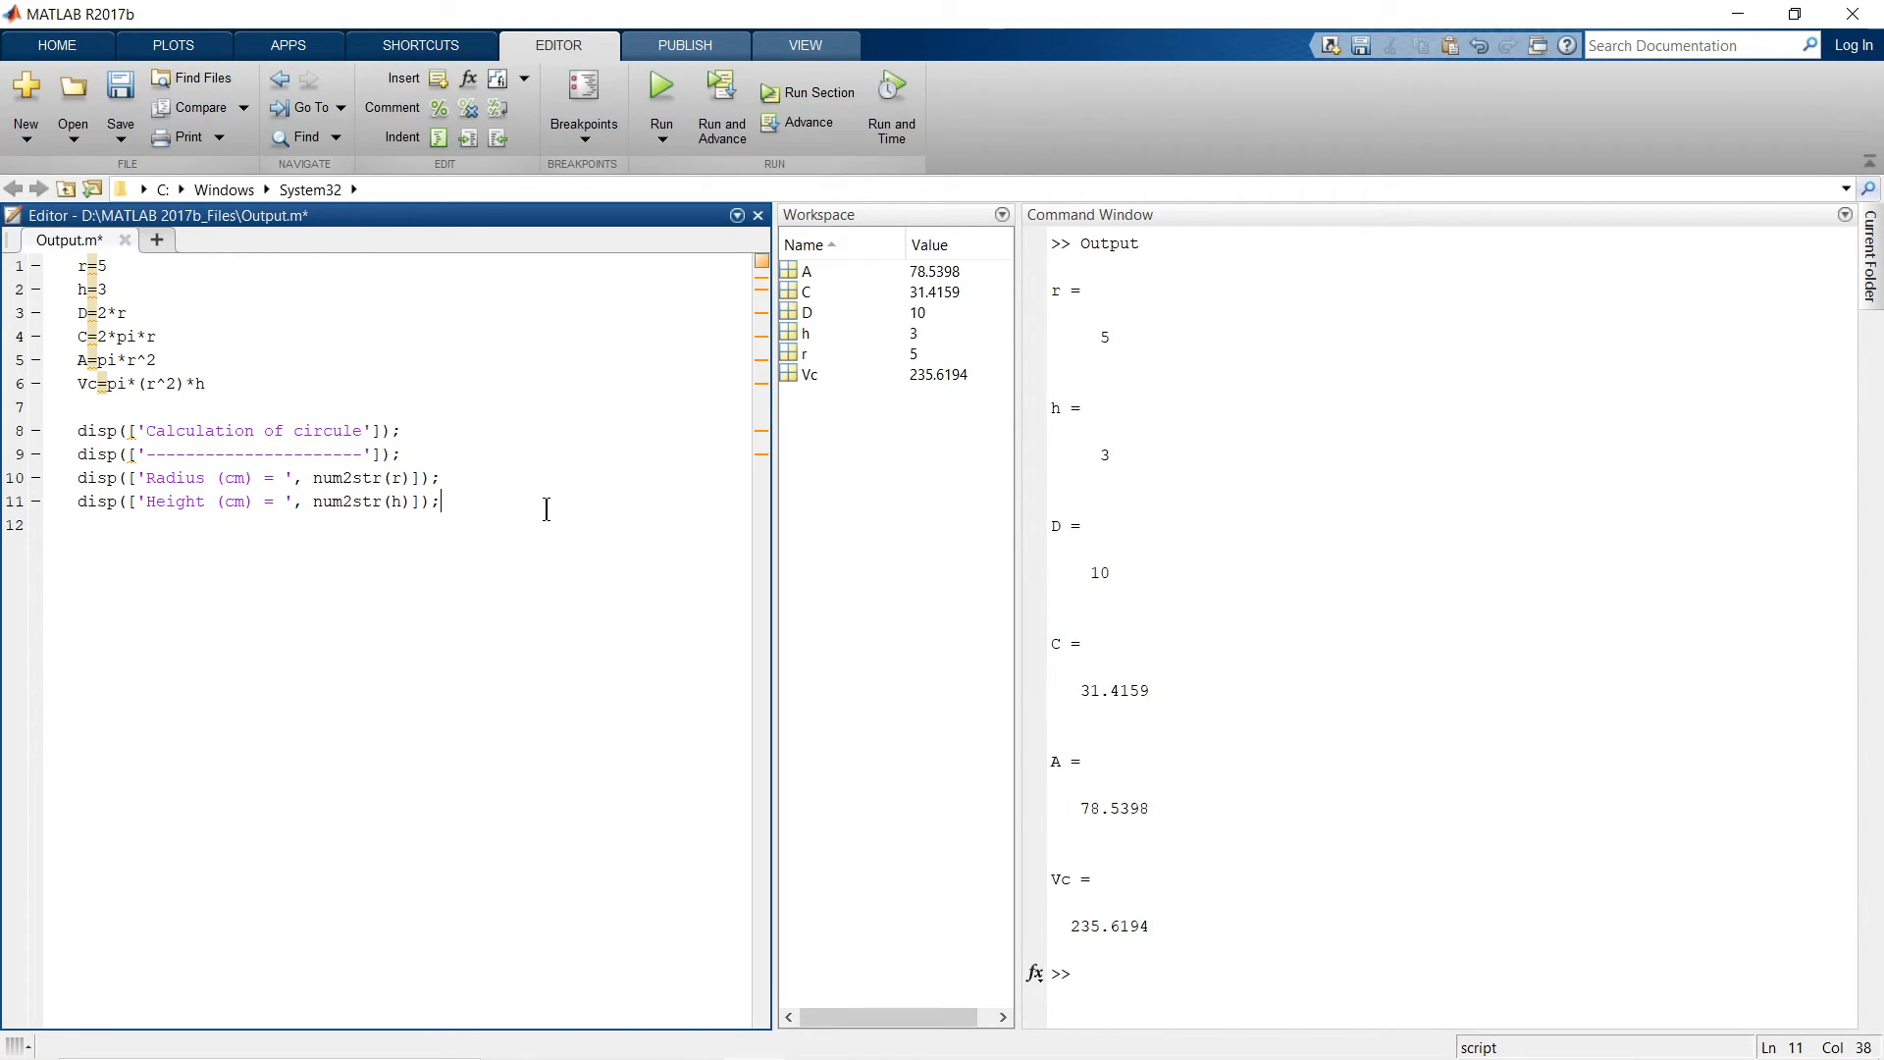
- Add the Height (cm) disp line and review the D, C, A and Vc calculation lines
{"action": "left_click", "coordinate": [199, 489]}
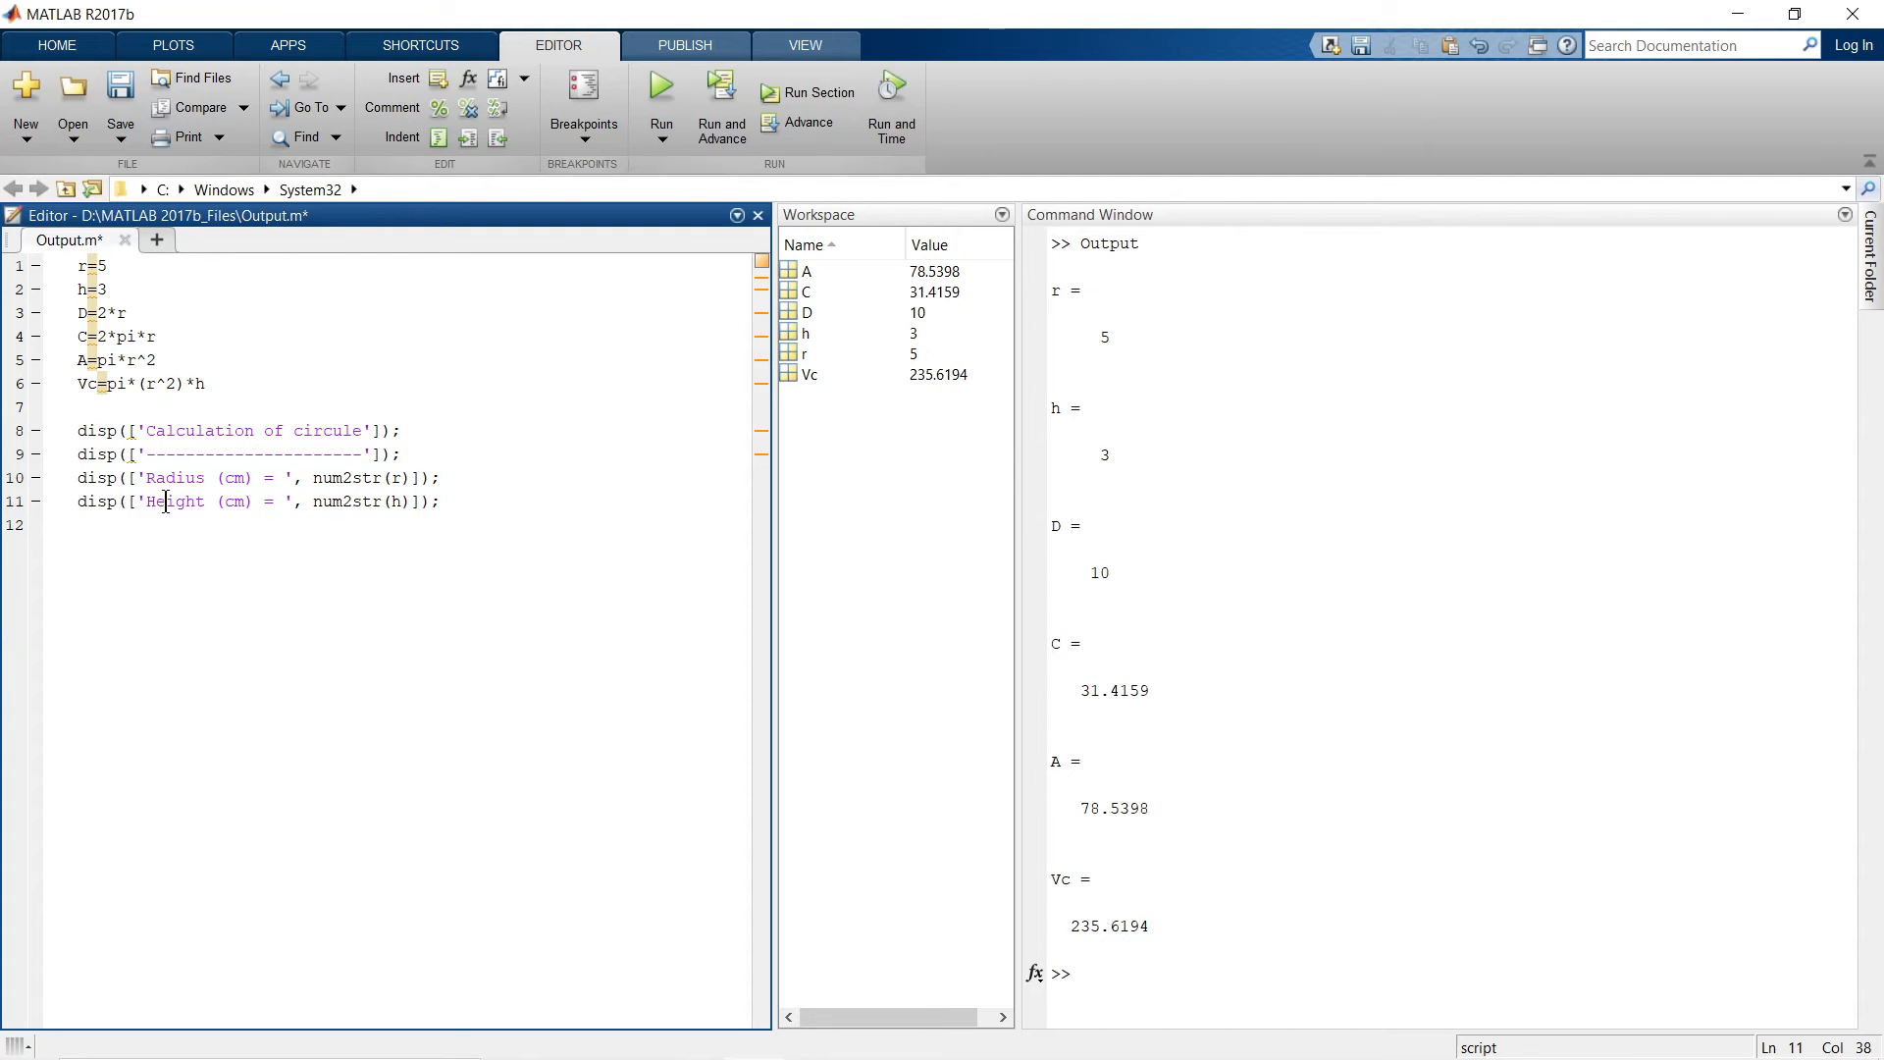
{"action": "mouse_move", "coordinate": [72, 277]}
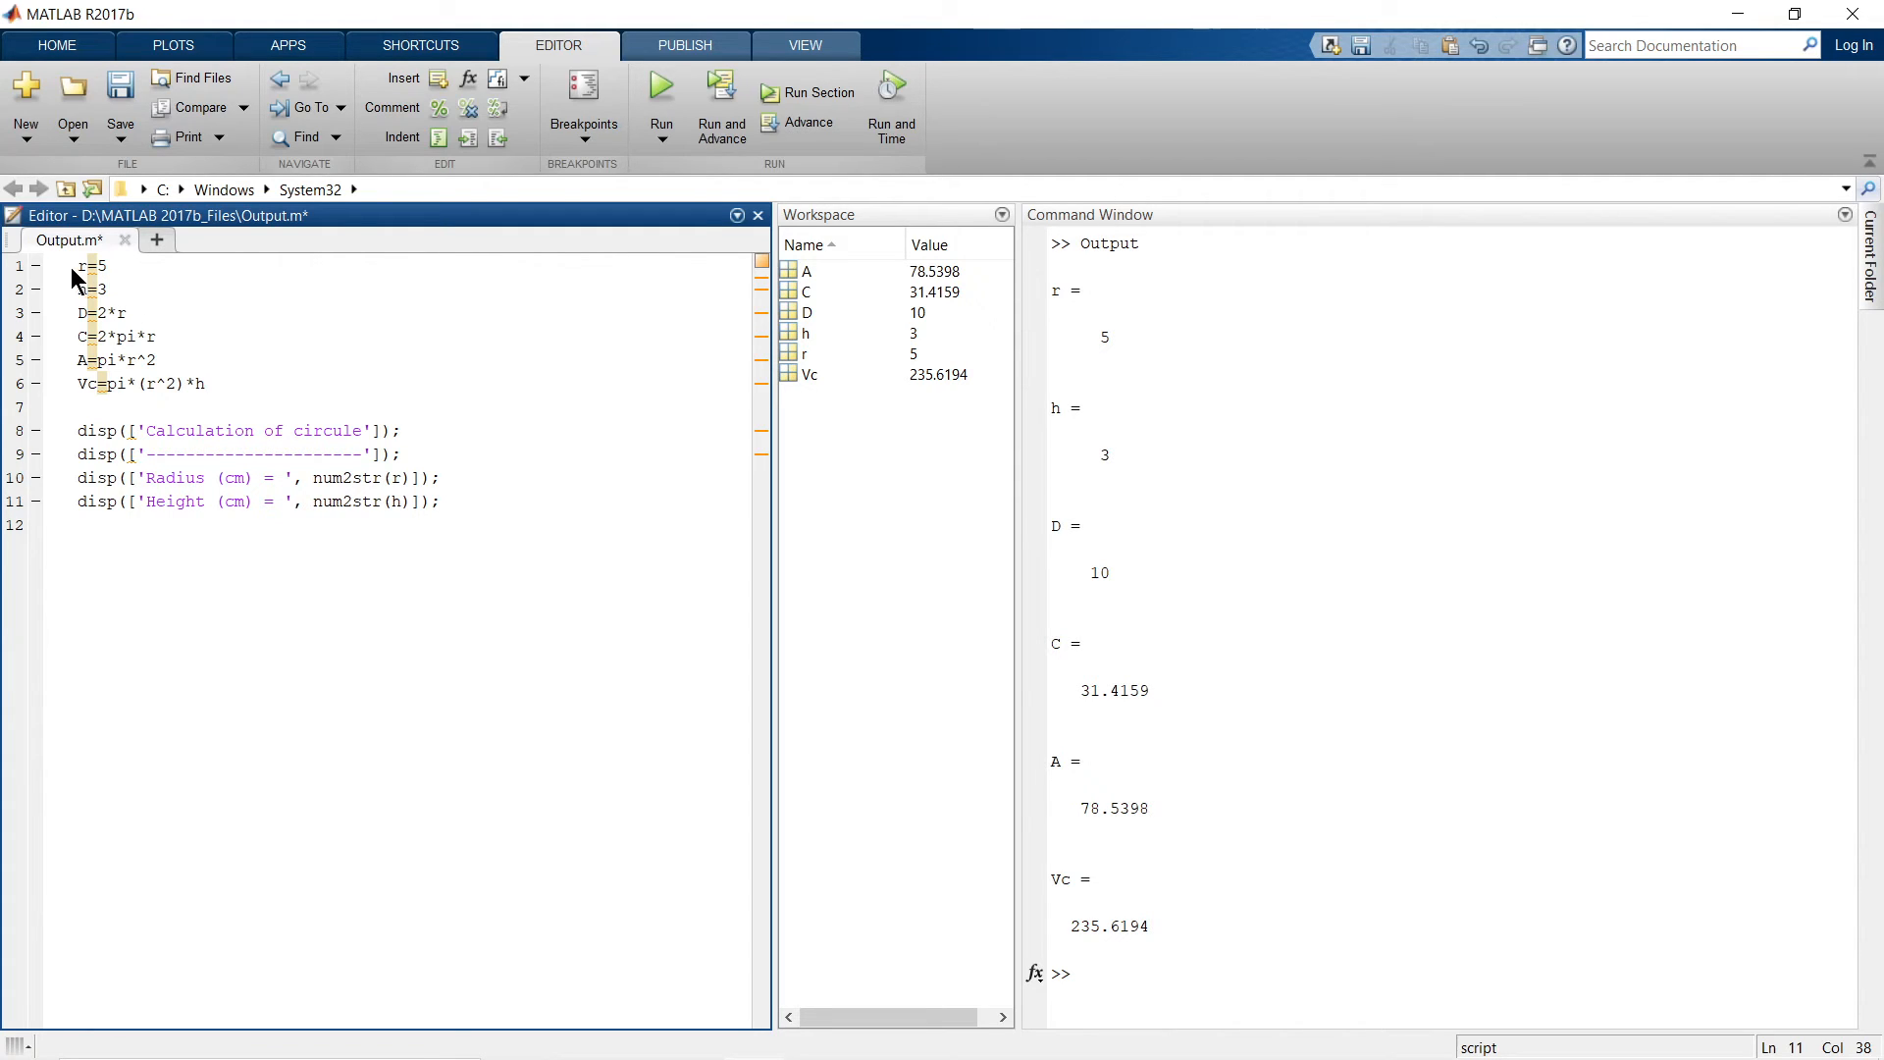
{"action": "left_click_drag", "start_coordinate": [106, 265], "coordinate": [106, 290]}
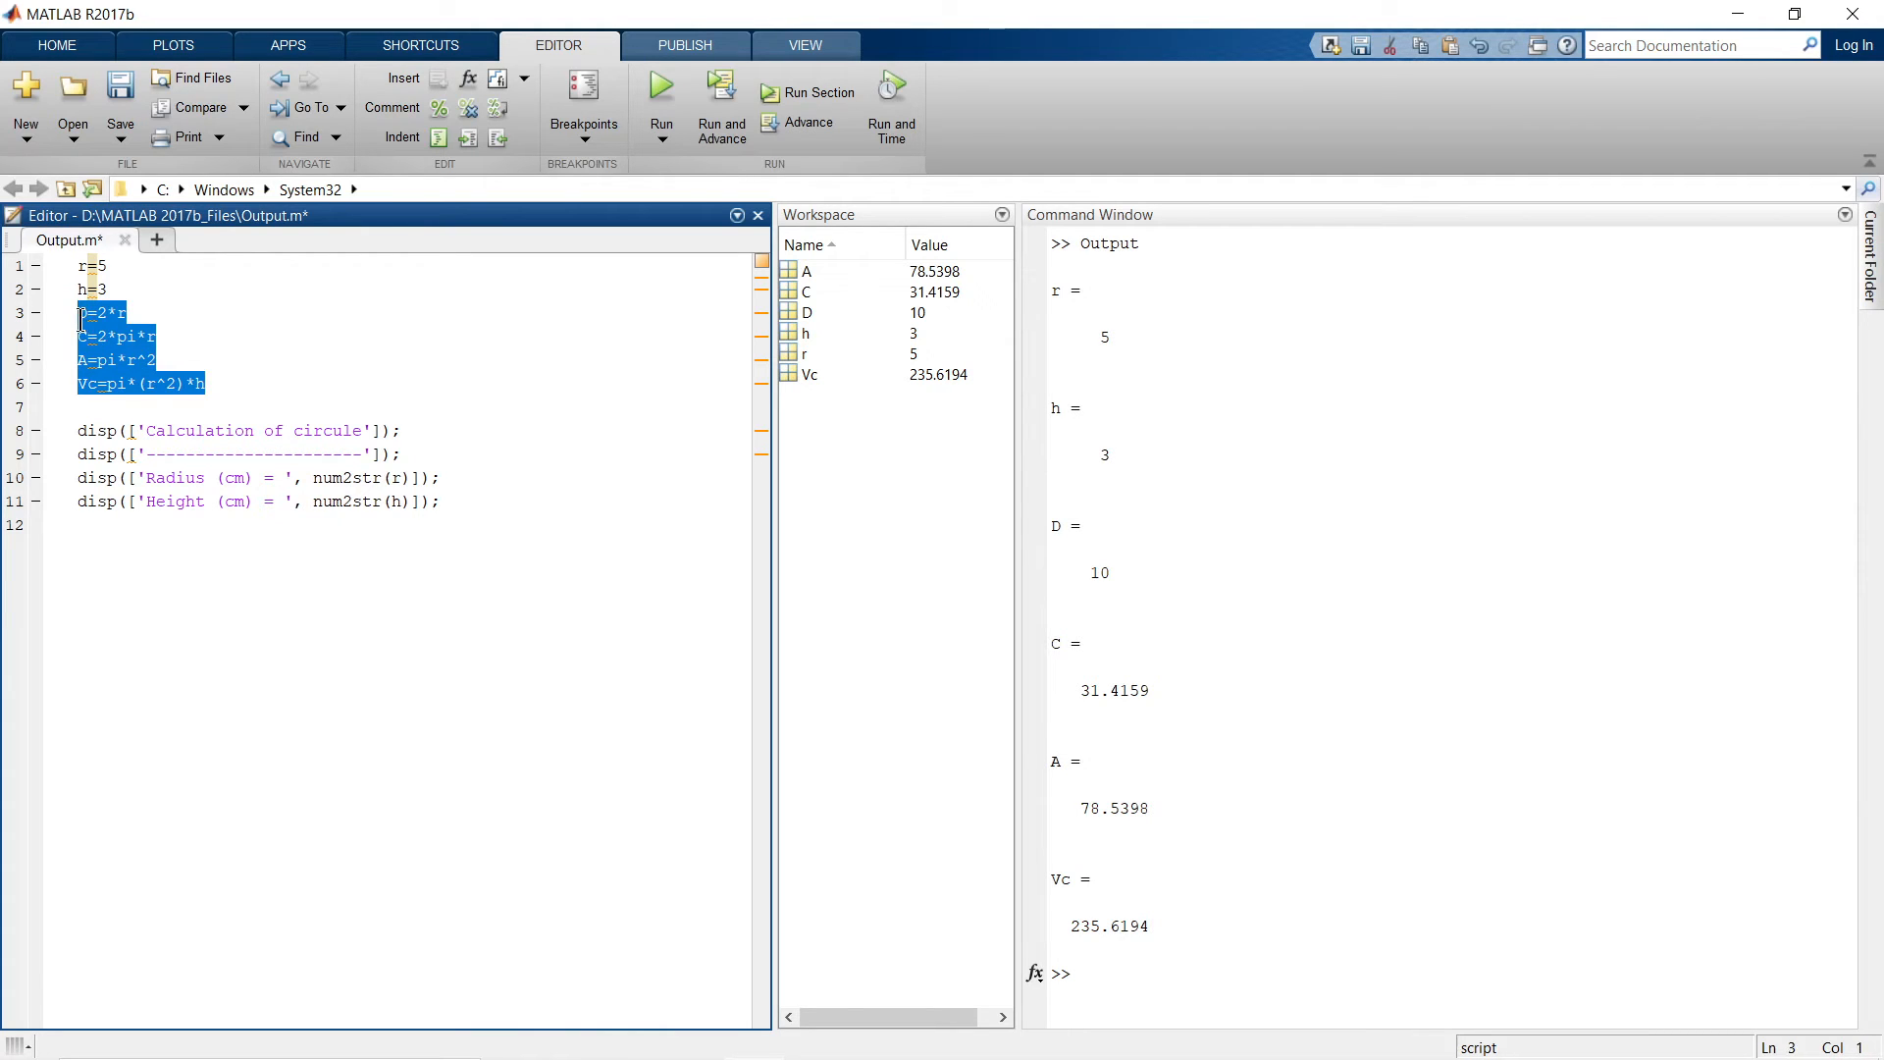
{"action": "left_click", "coordinate": [275, 524]}
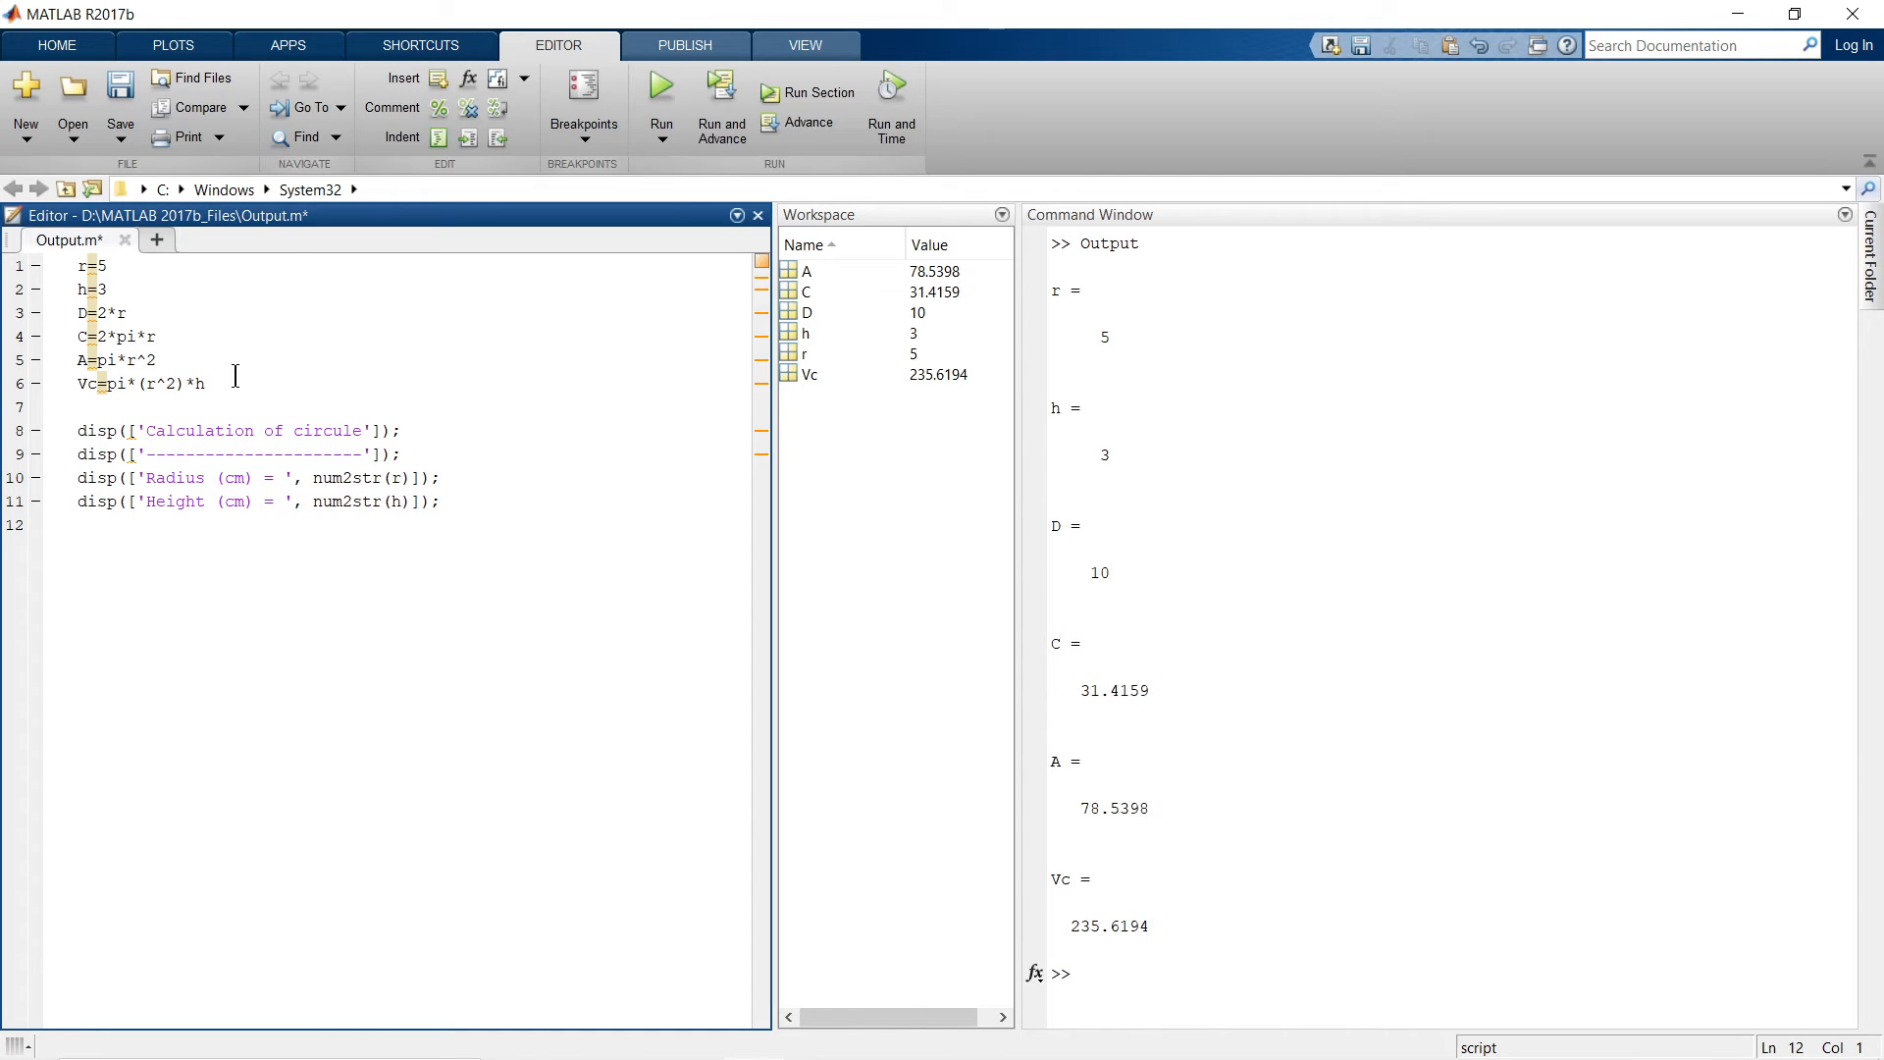
- Save the script and add a blank spacer disp([' ']); on line 12
{"action": "left_click", "coordinate": [120, 84]}
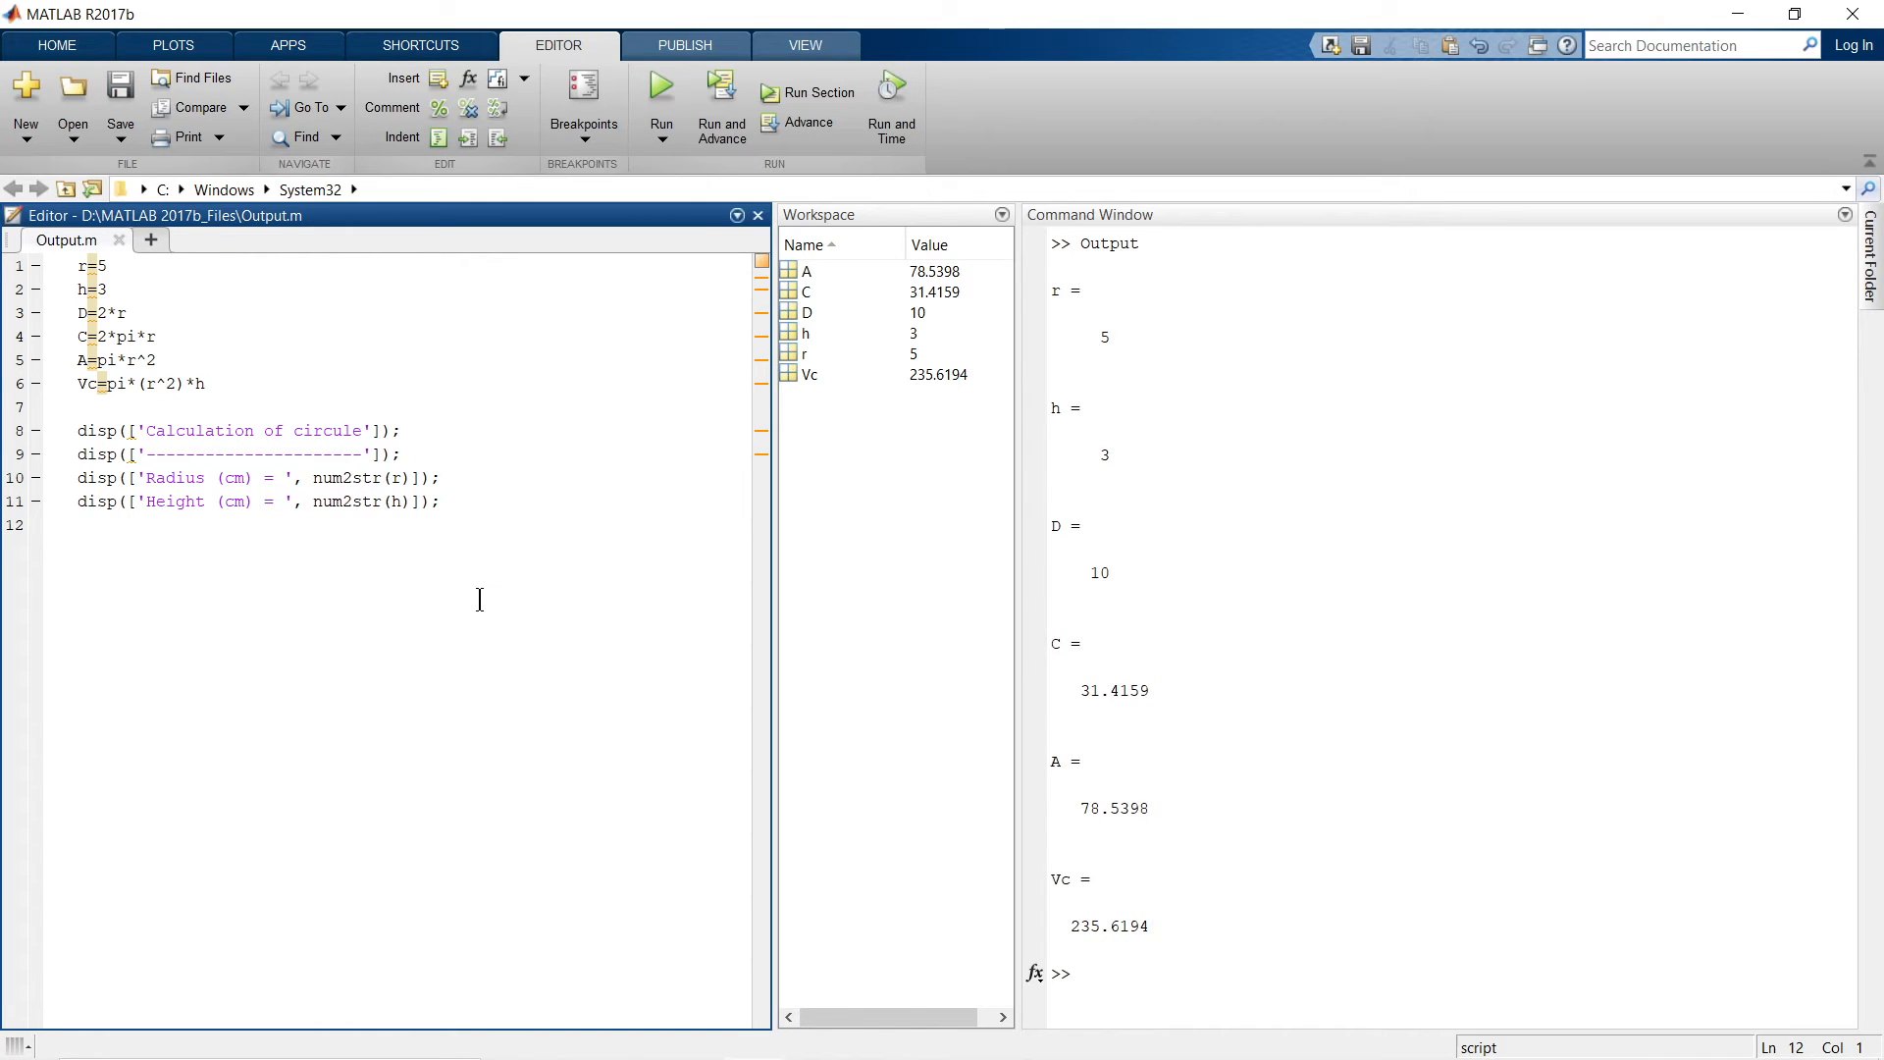
{"action": "left_click", "coordinate": [76, 526]}
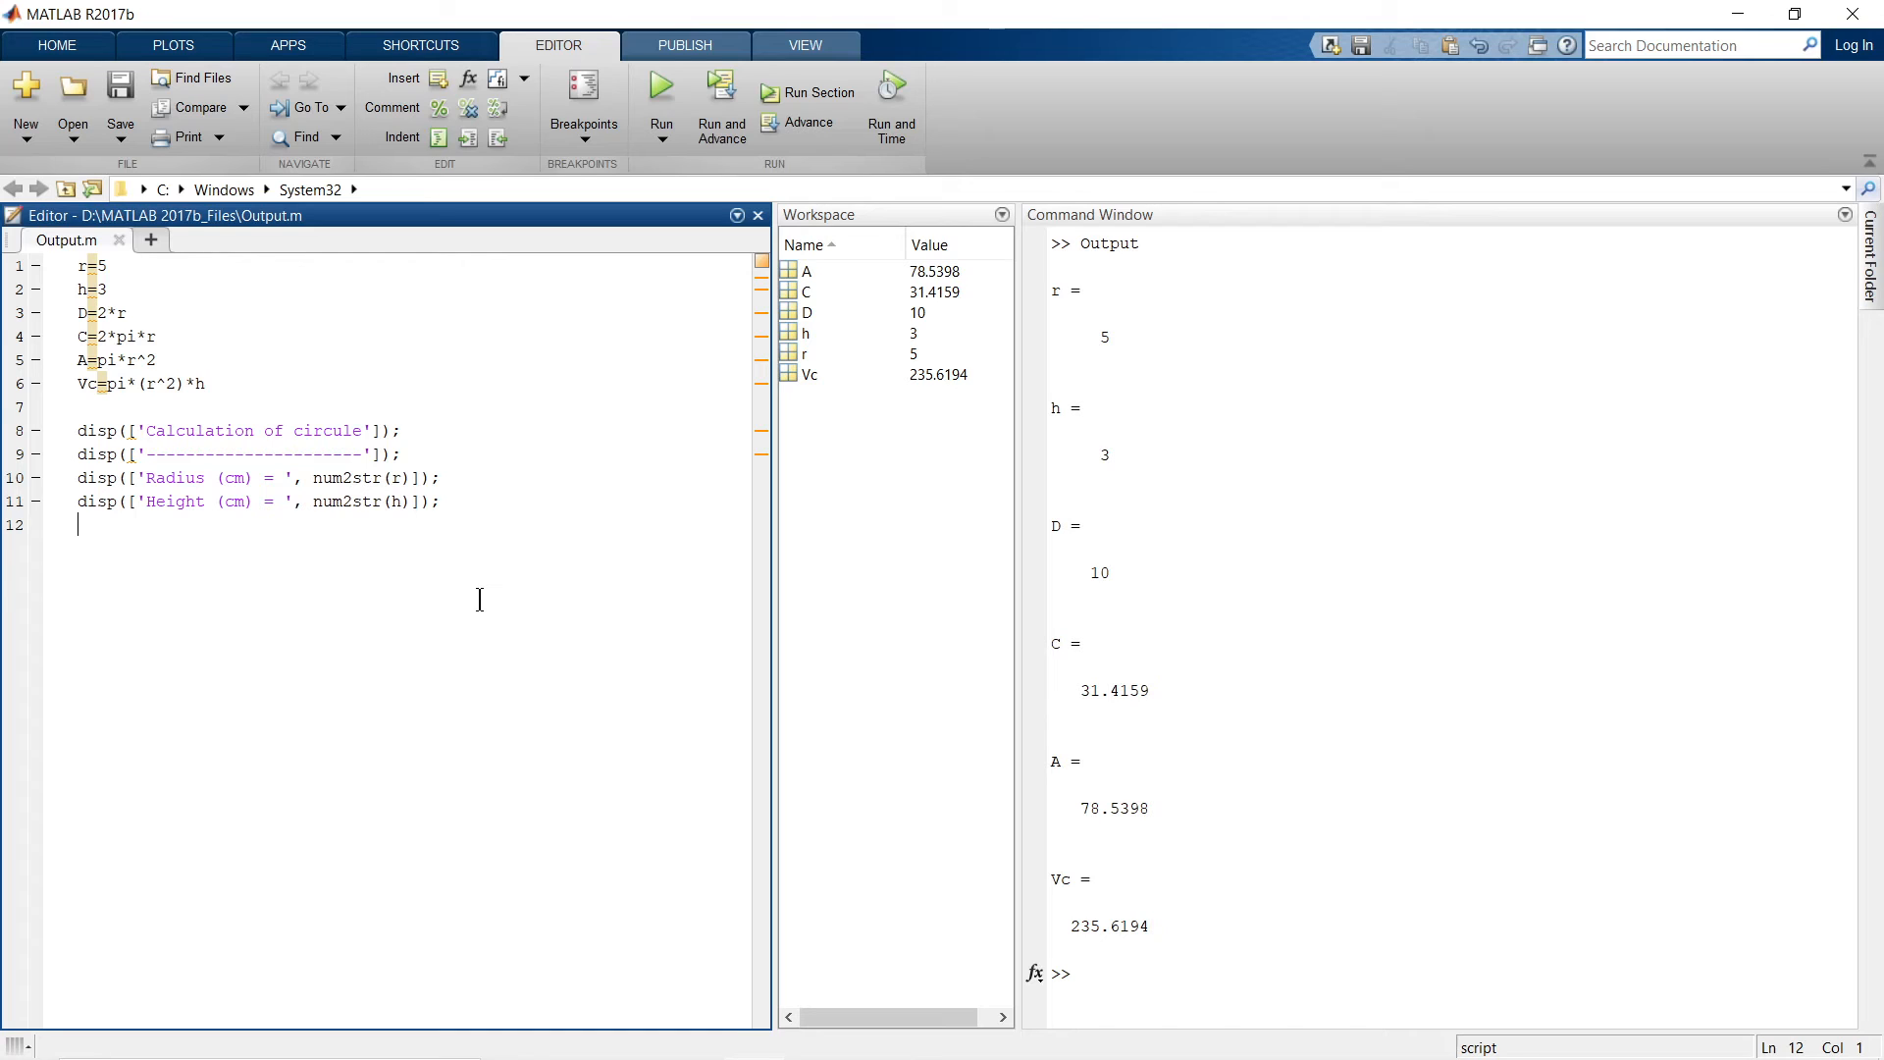
{"action": "type", "text": "disp(['  ']);"}
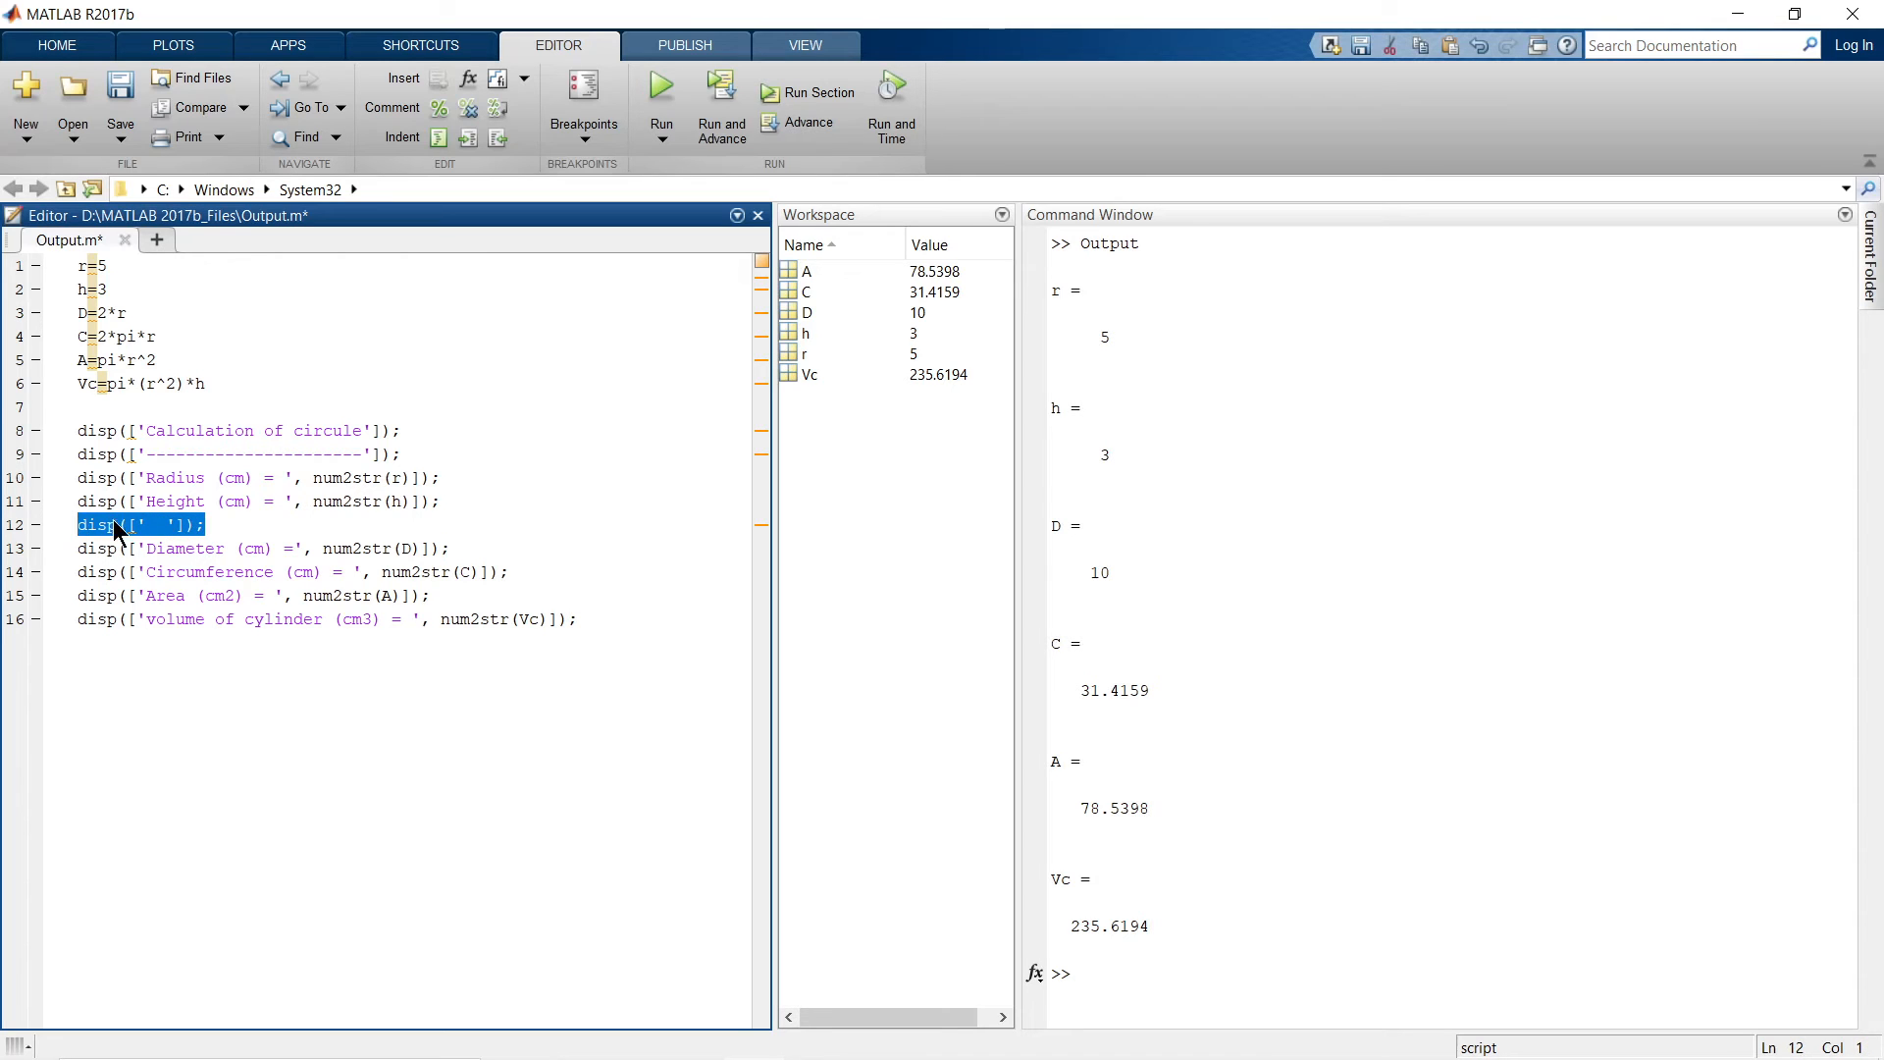
{"action": "left_click", "coordinate": [141, 524]}
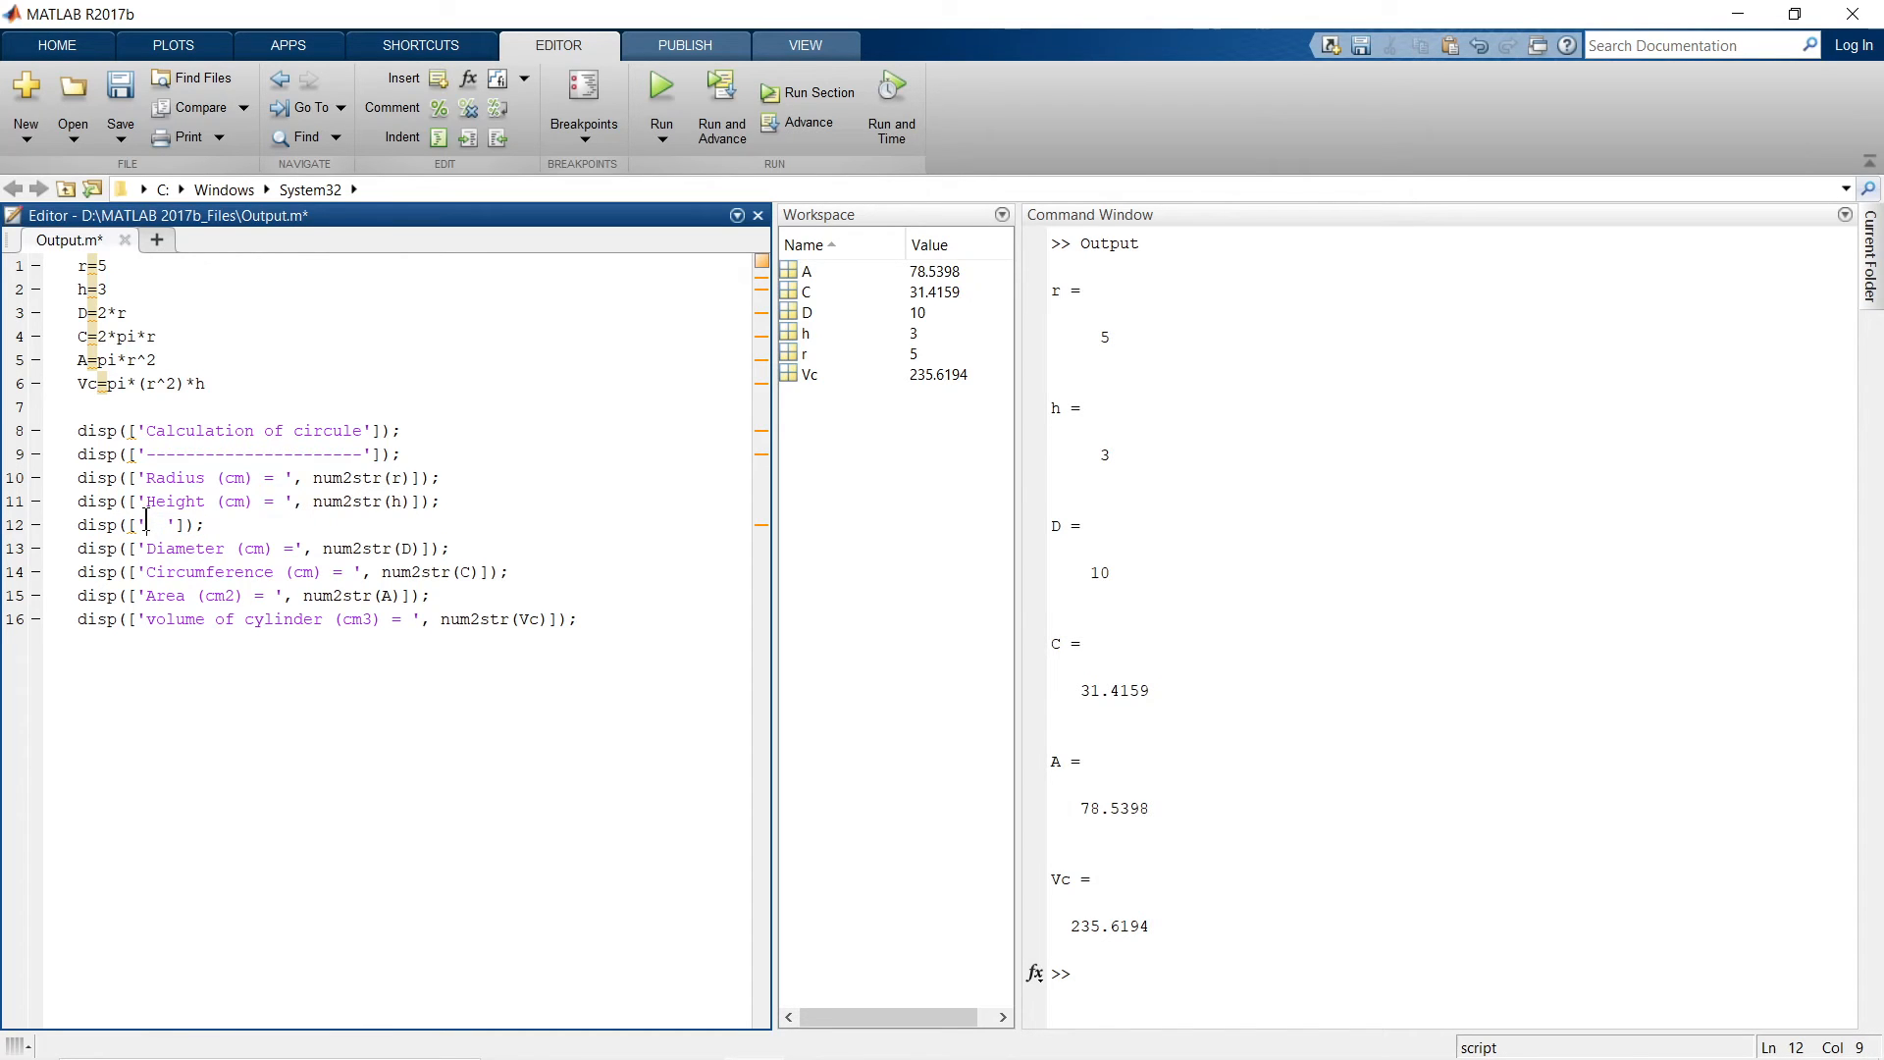
{"action": "double_click", "coordinate": [153, 524]}
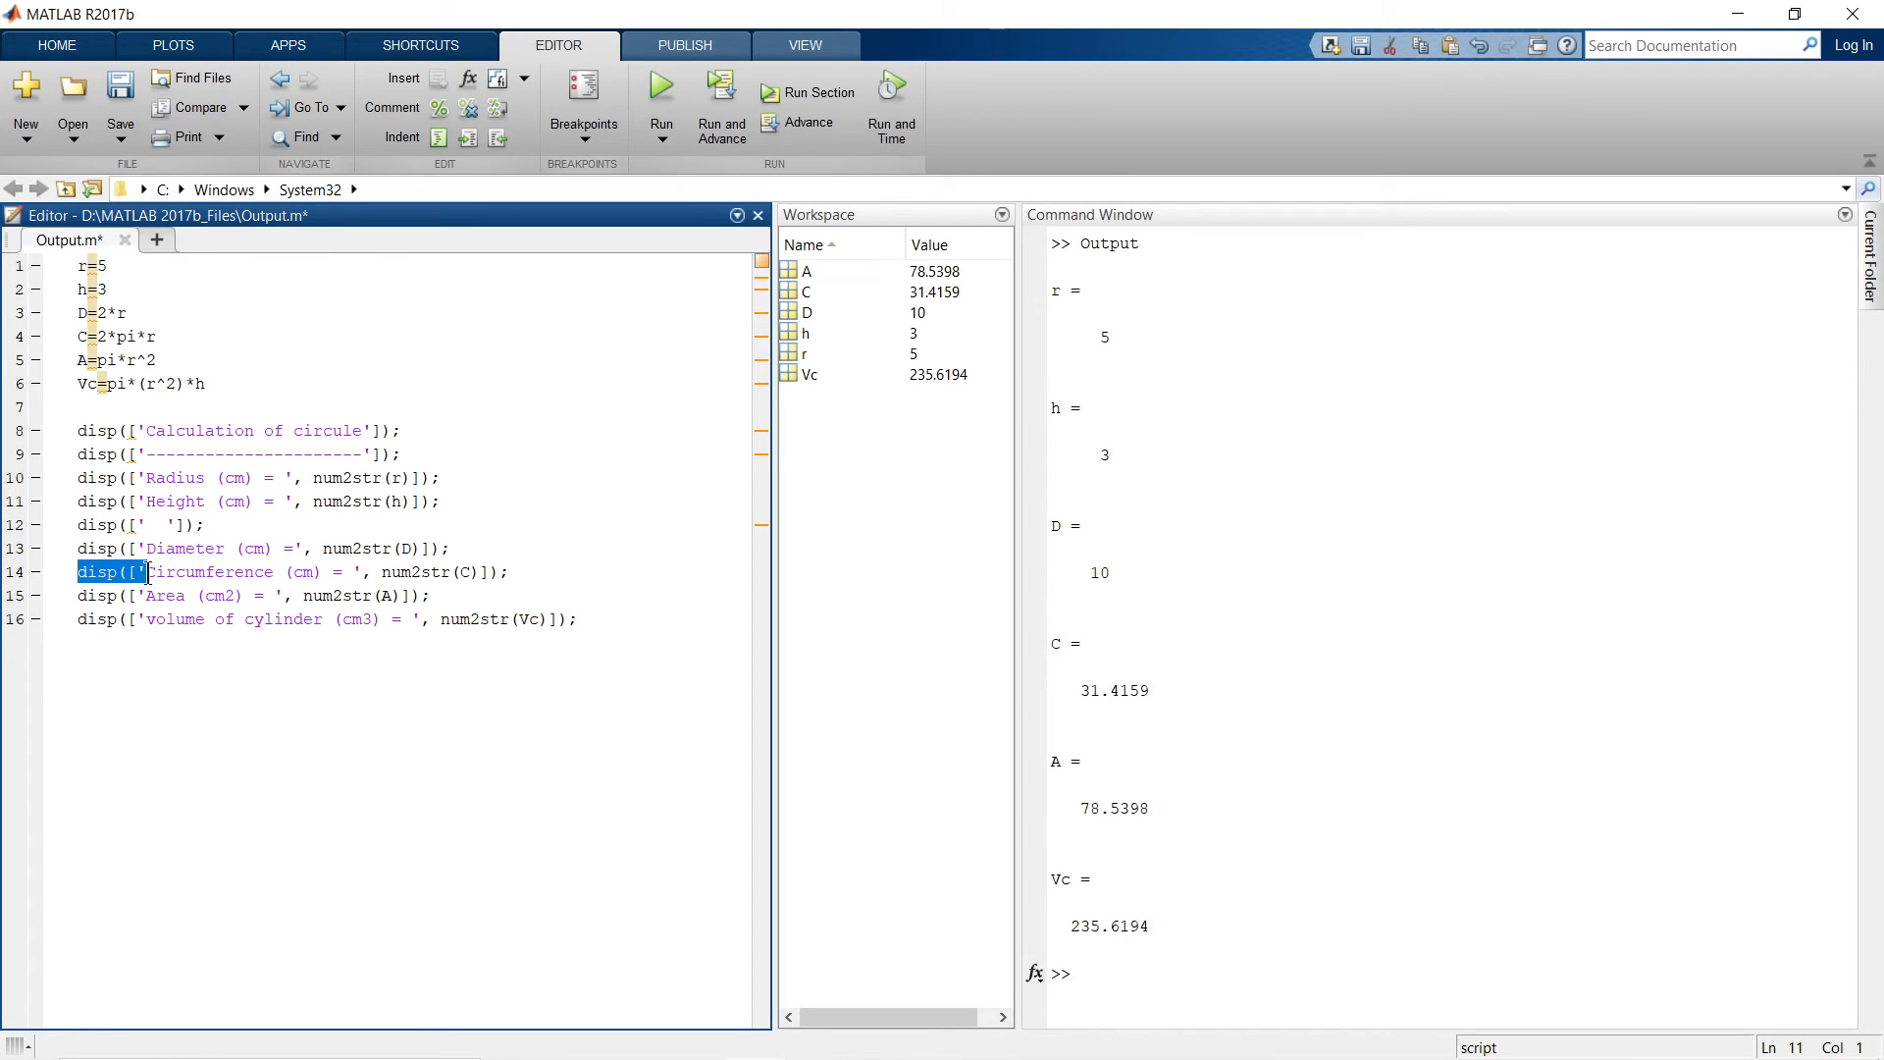
- Add disp lines printing Diameter, Circumference, Area and cylinder volume via num2str
{"action": "left_click", "coordinate": [327, 618]}
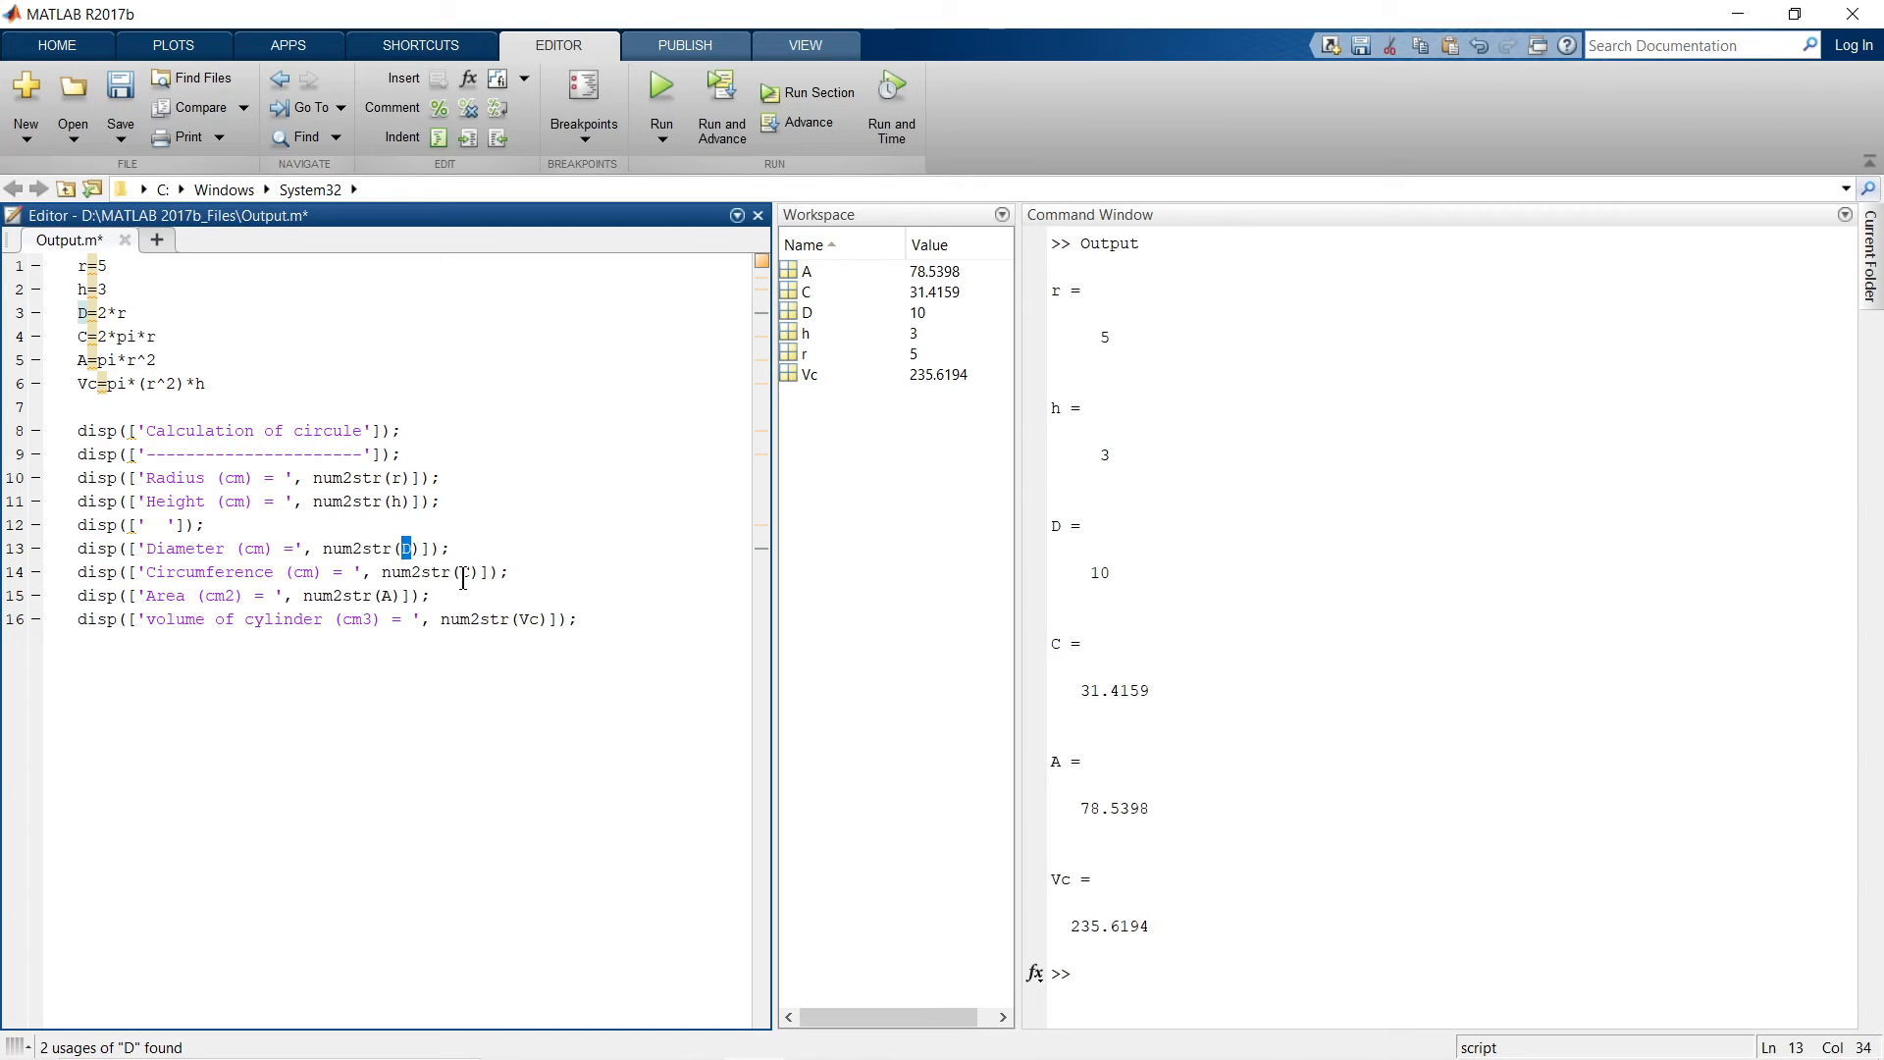
{"action": "left_click", "coordinate": [465, 571]}
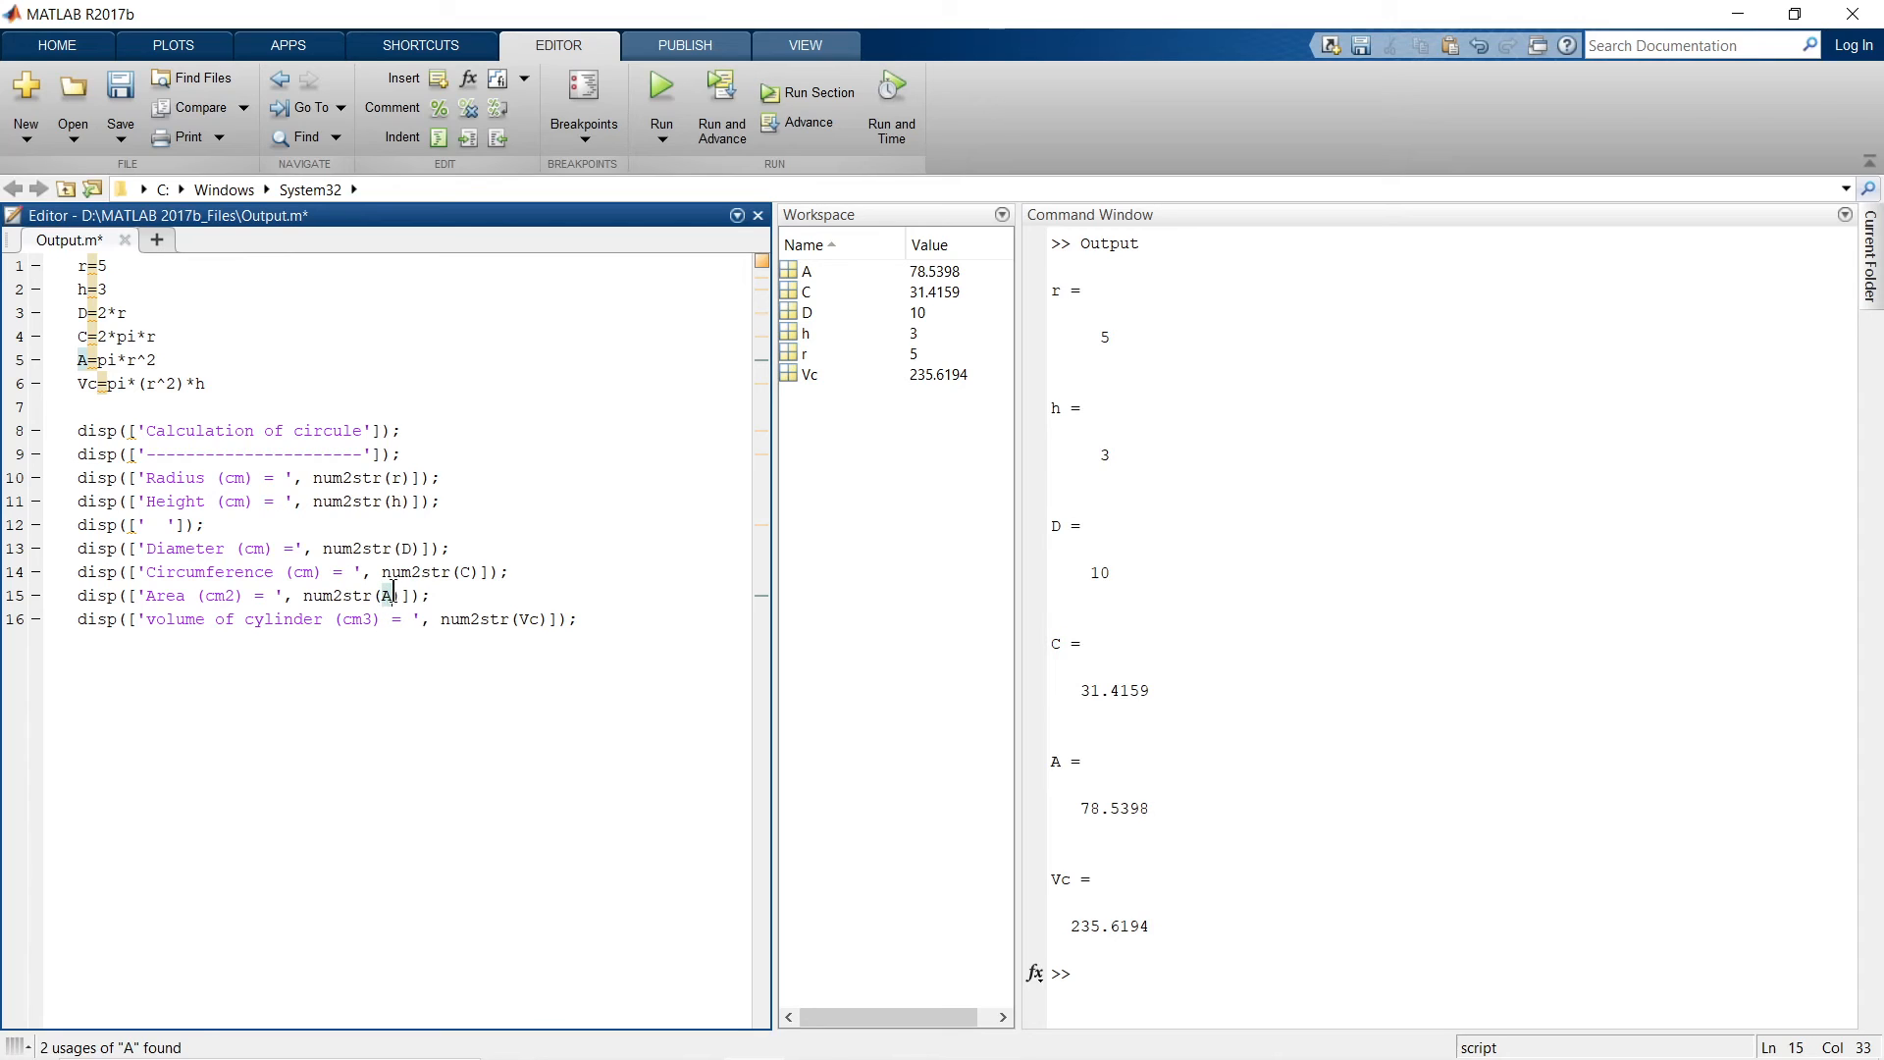
{"action": "mouse_move", "coordinate": [367, 628]}
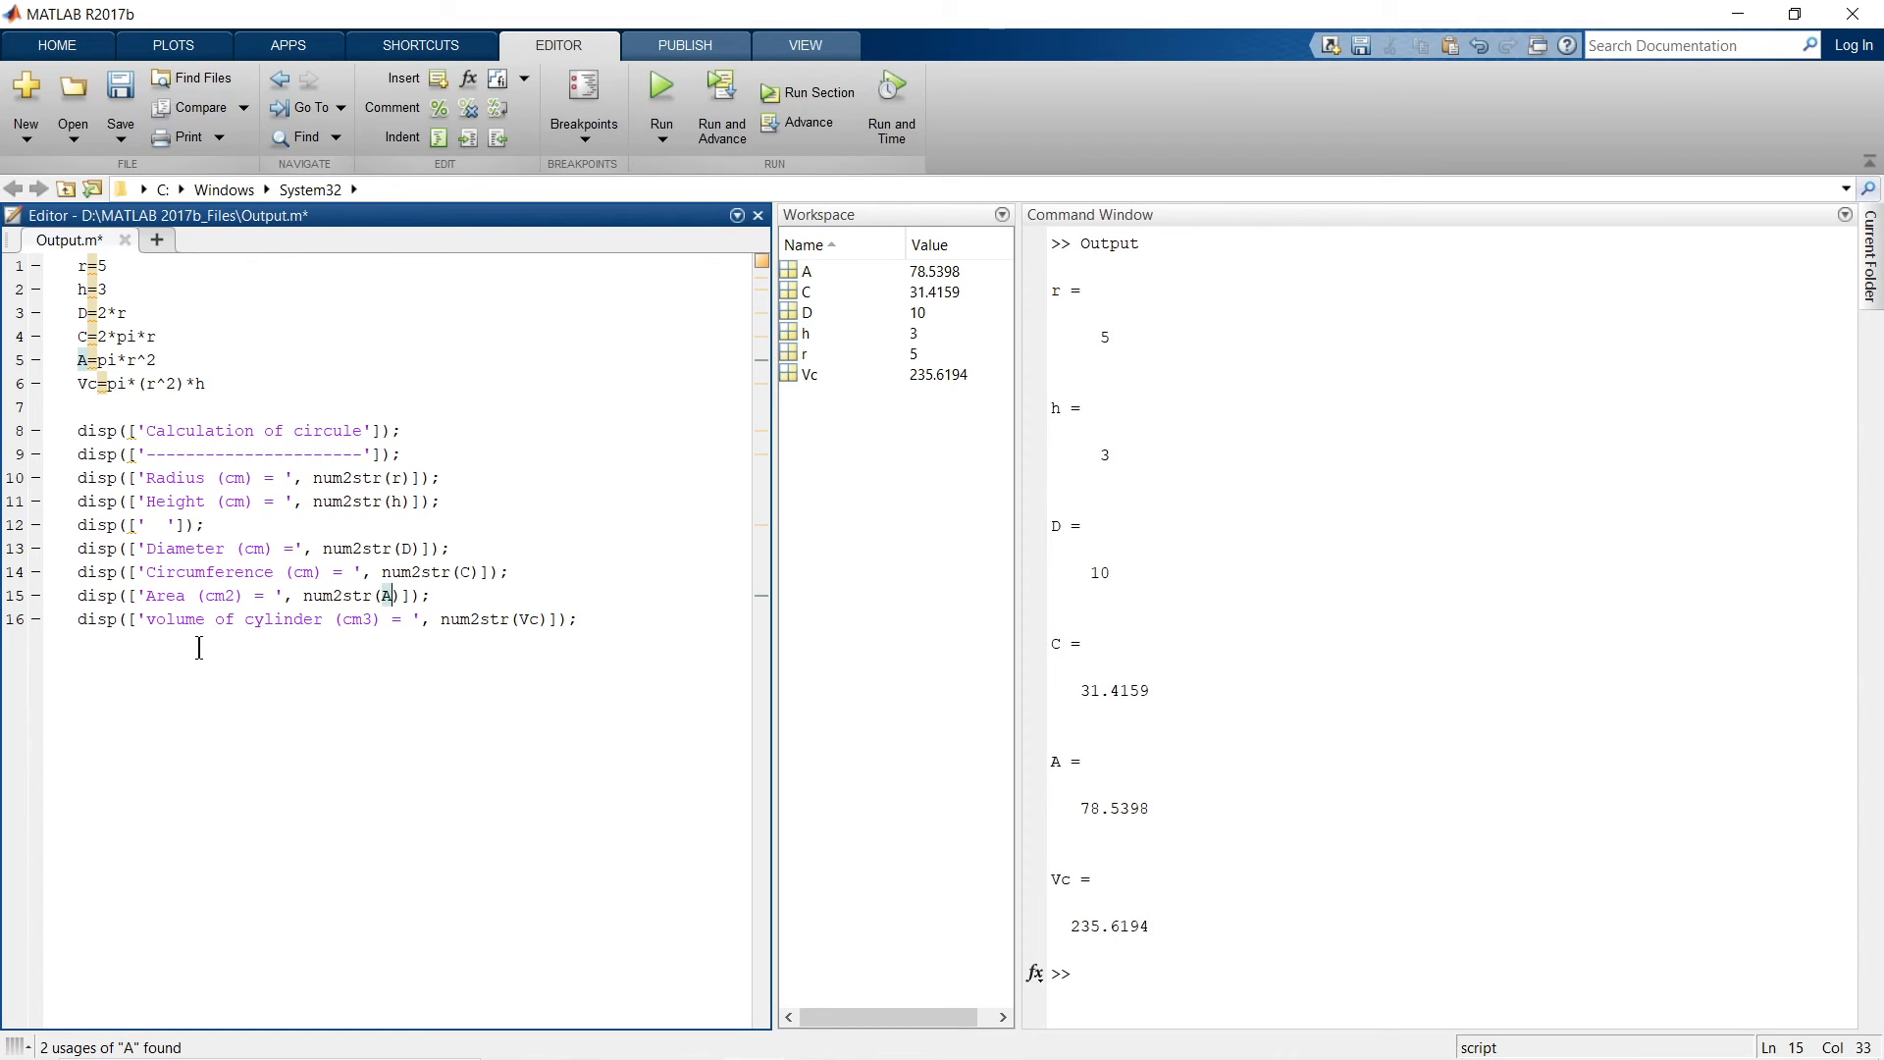
{"action": "mouse_move", "coordinate": [298, 369]}
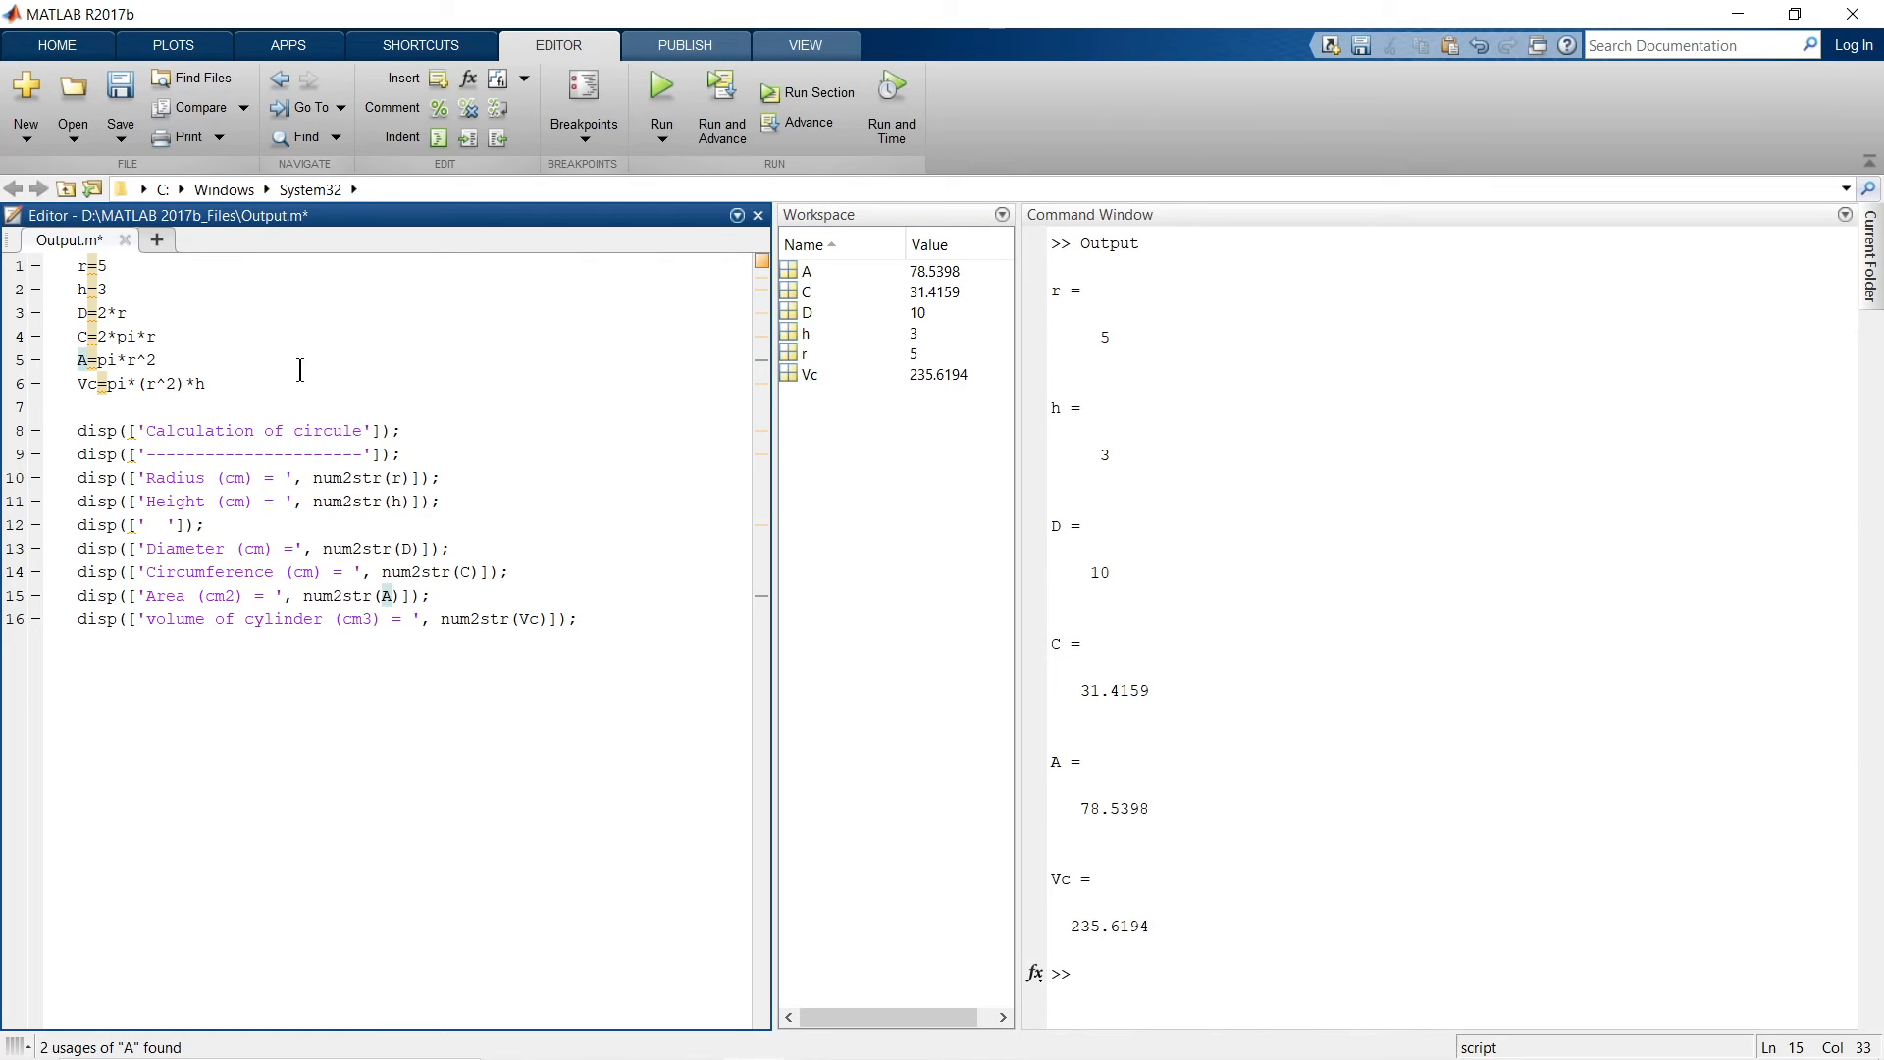
- End lines 1–6 with semicolons, save, then clear the Command Window and workspace with clc and clear
{"action": "left_click", "coordinate": [106, 289]}
{"action": "type", "text": ";"}
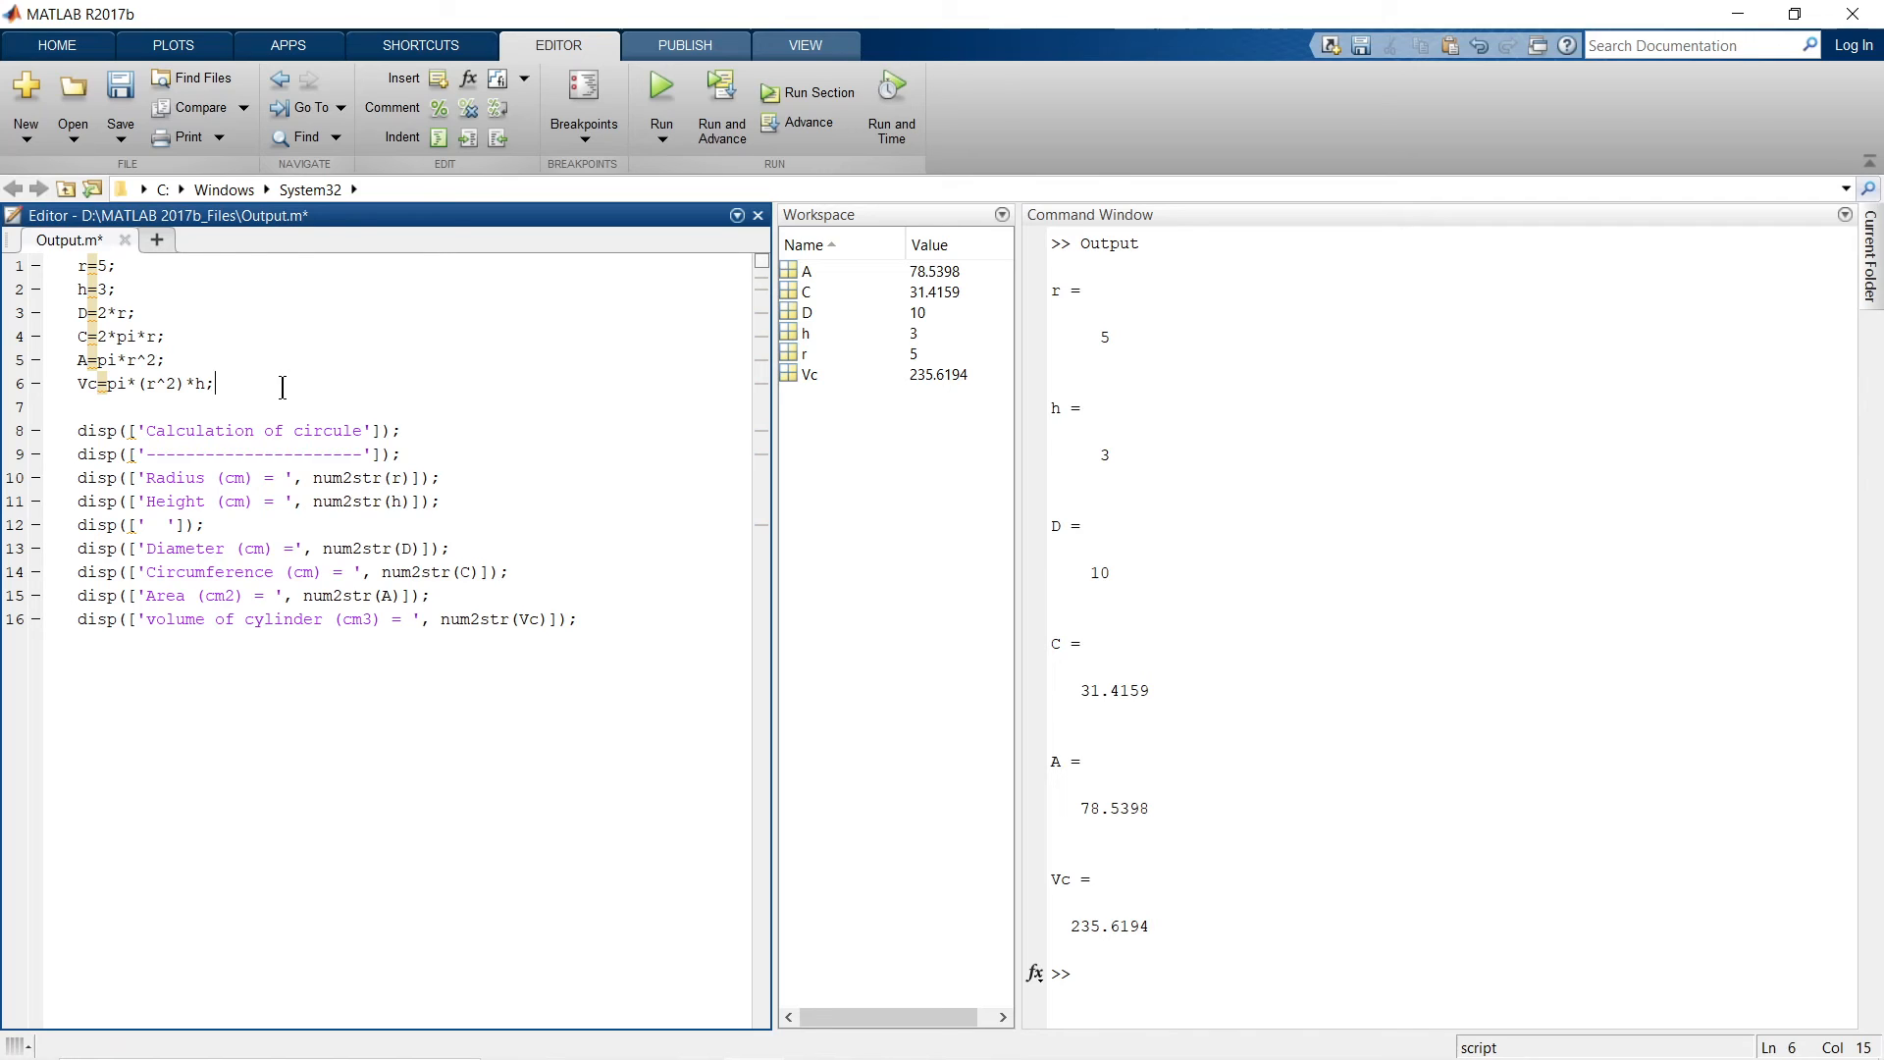
{"action": "mouse_move", "coordinate": [973, 689]}
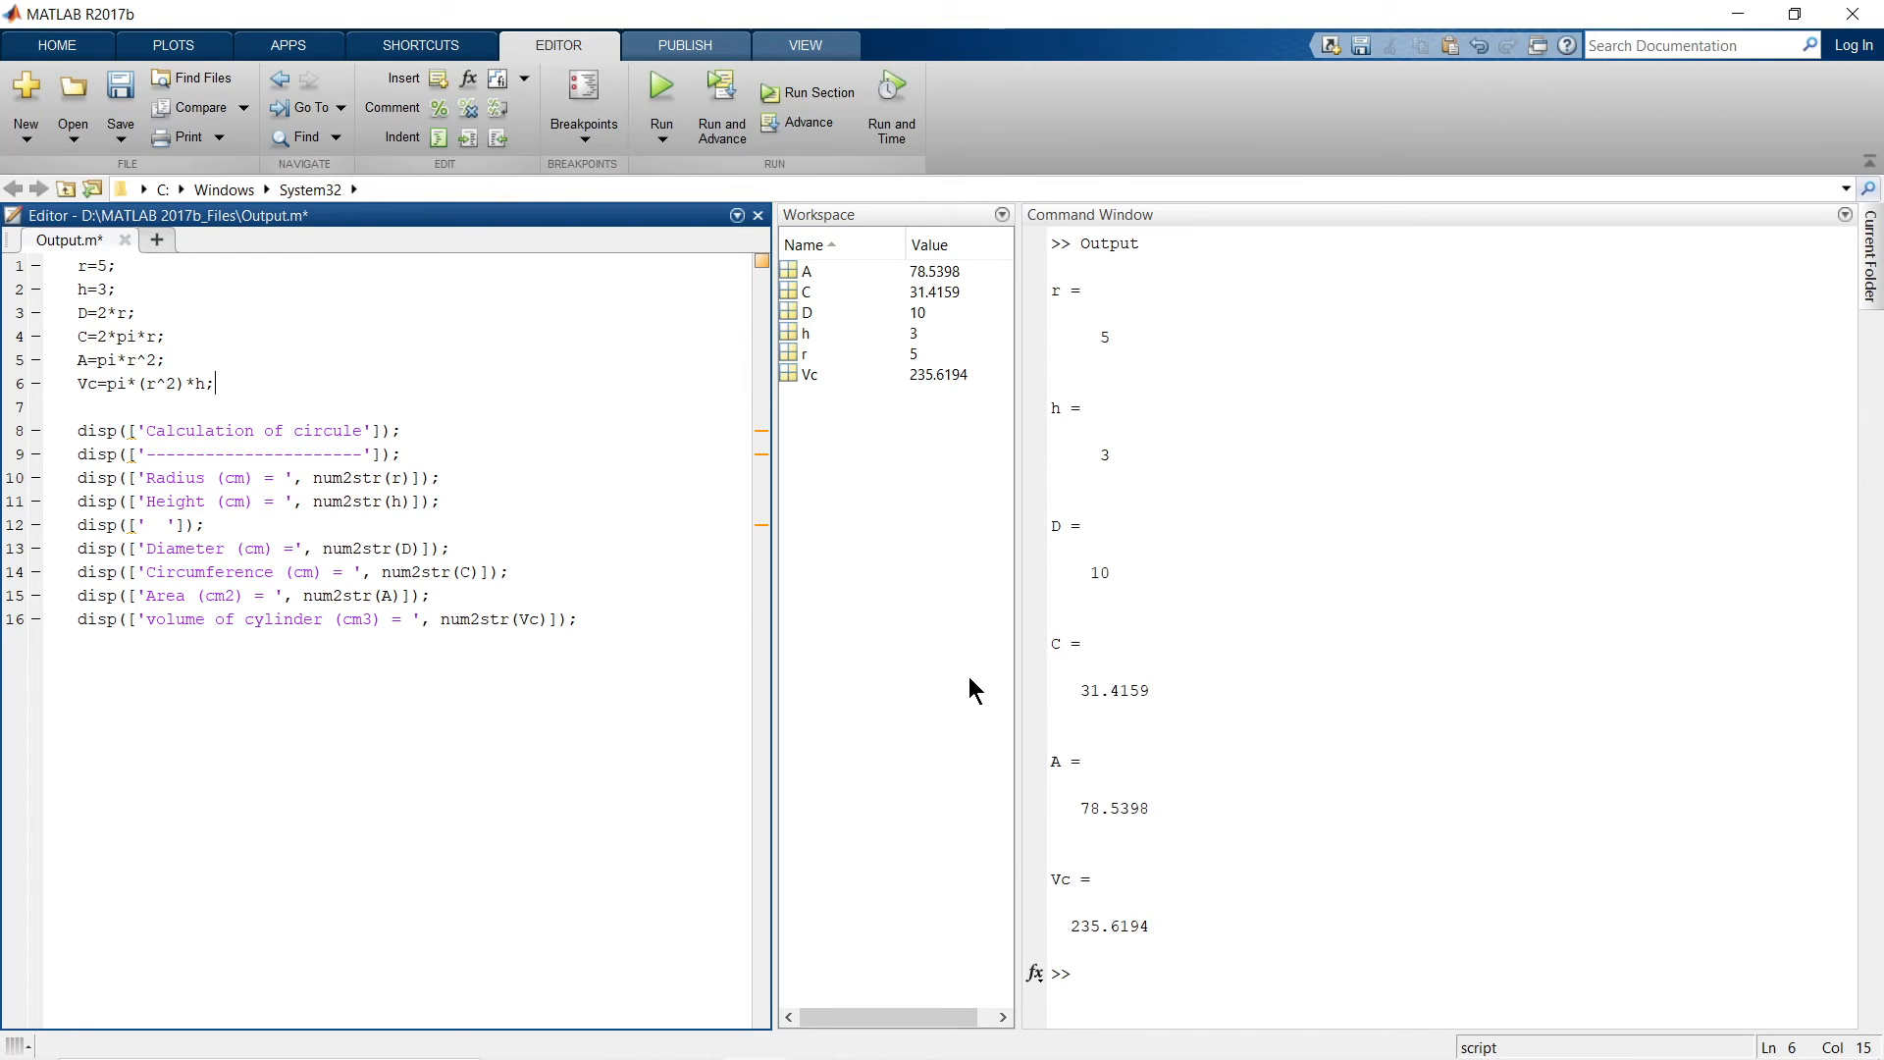
{"action": "type", "text": "c"}
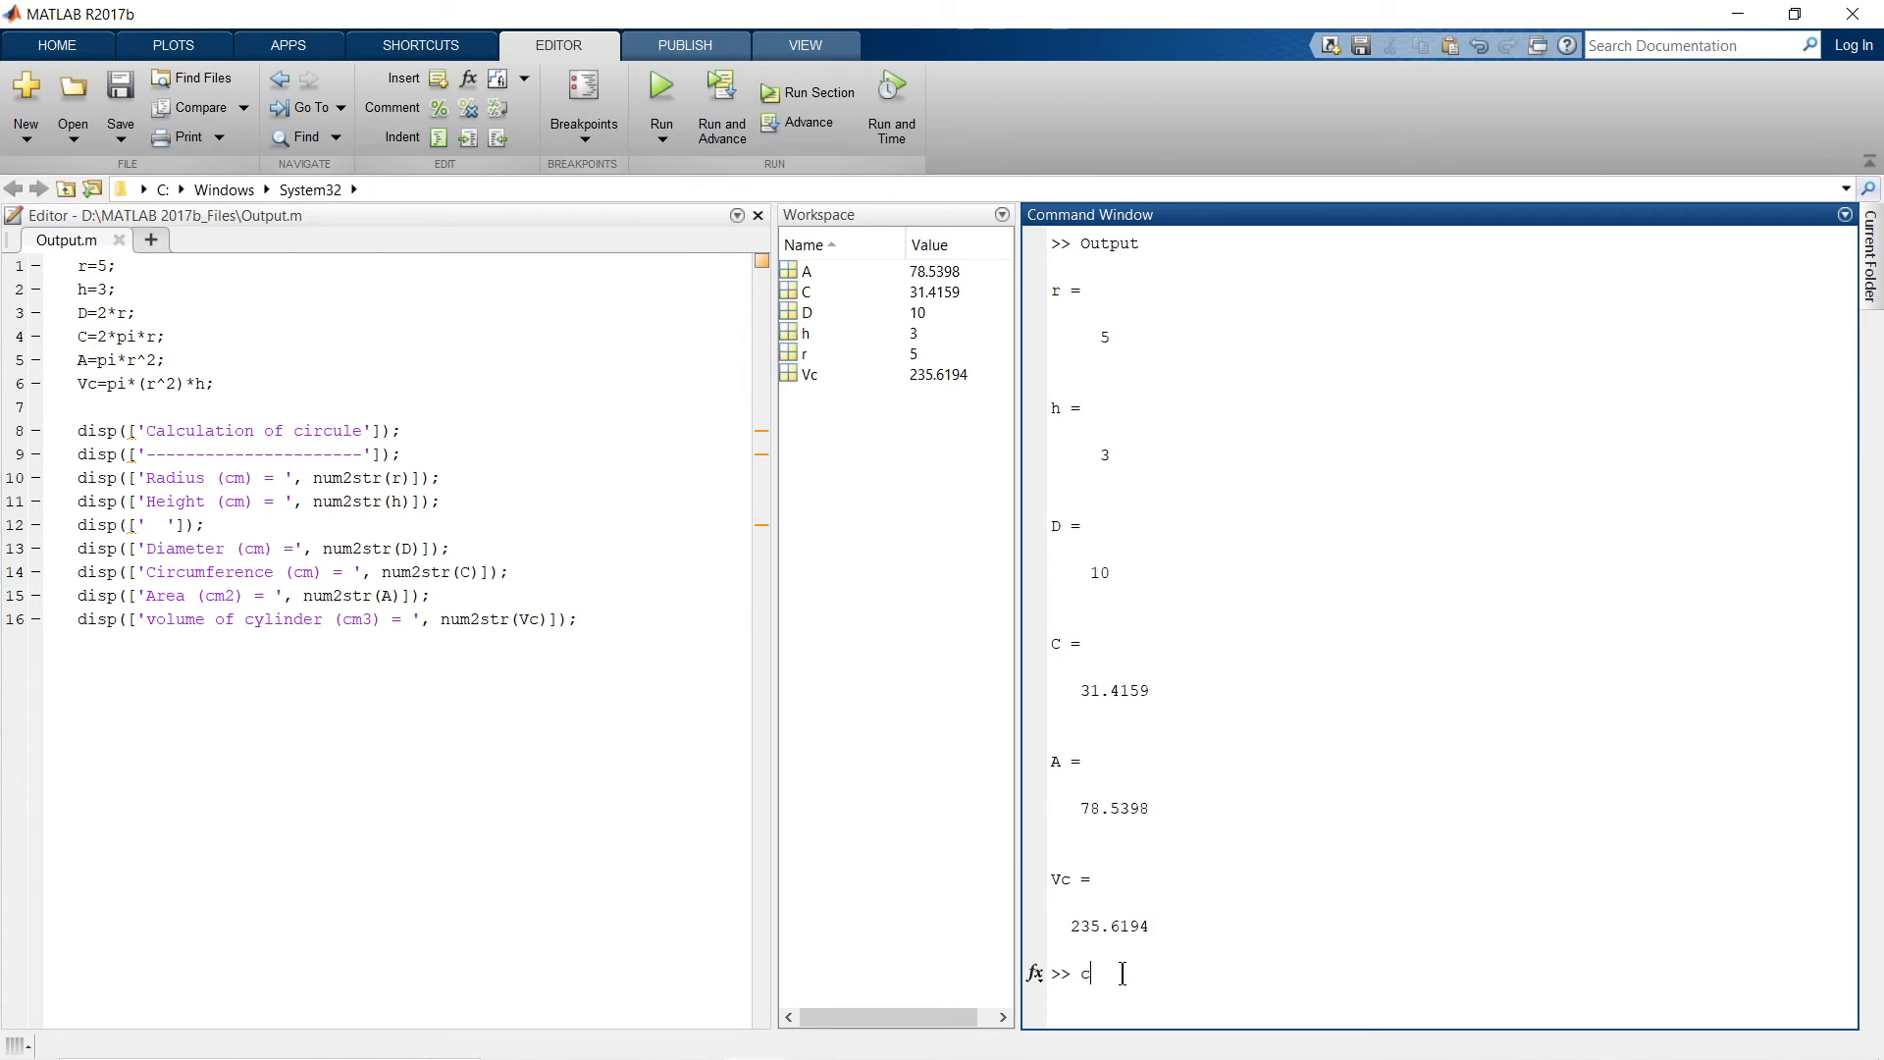
{"action": "type", "text": "l"}
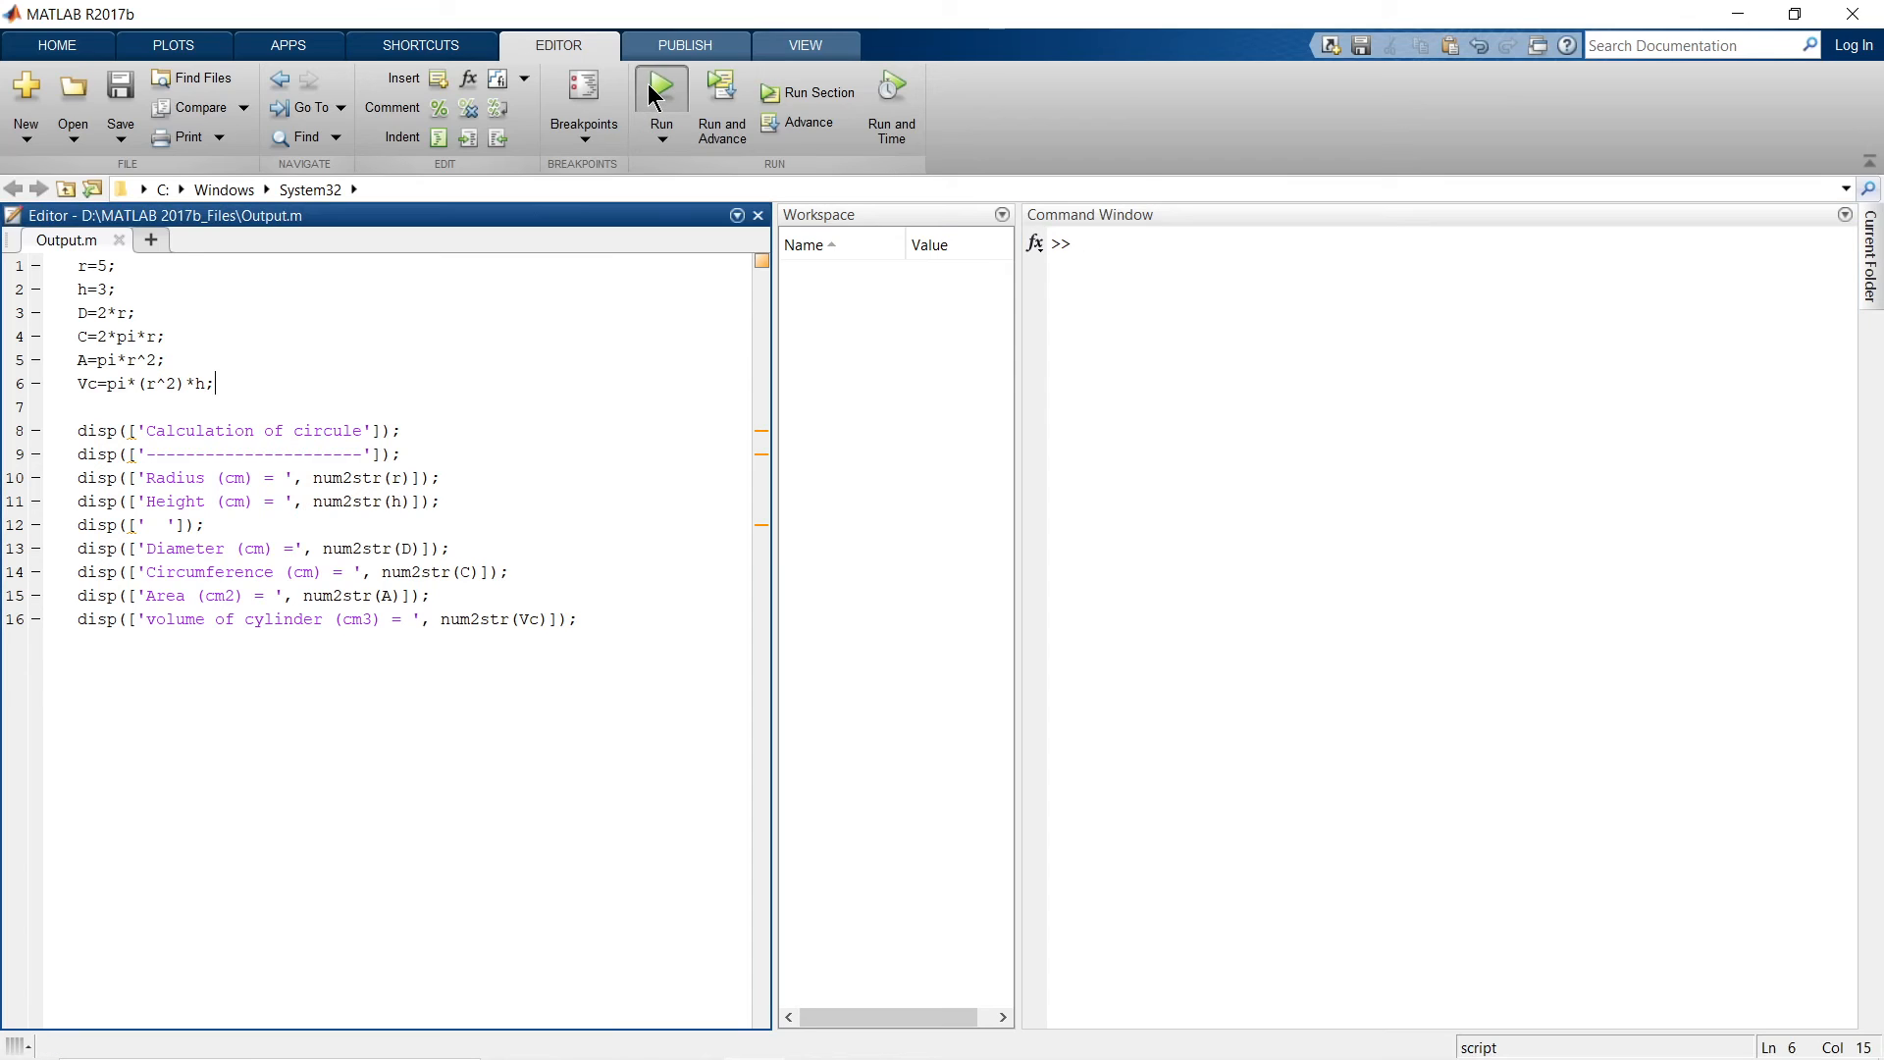
- Run Output.m so only the labelled circle and cylinder report prints, and check the spacer line
{"action": "left_click", "coordinate": [659, 84]}
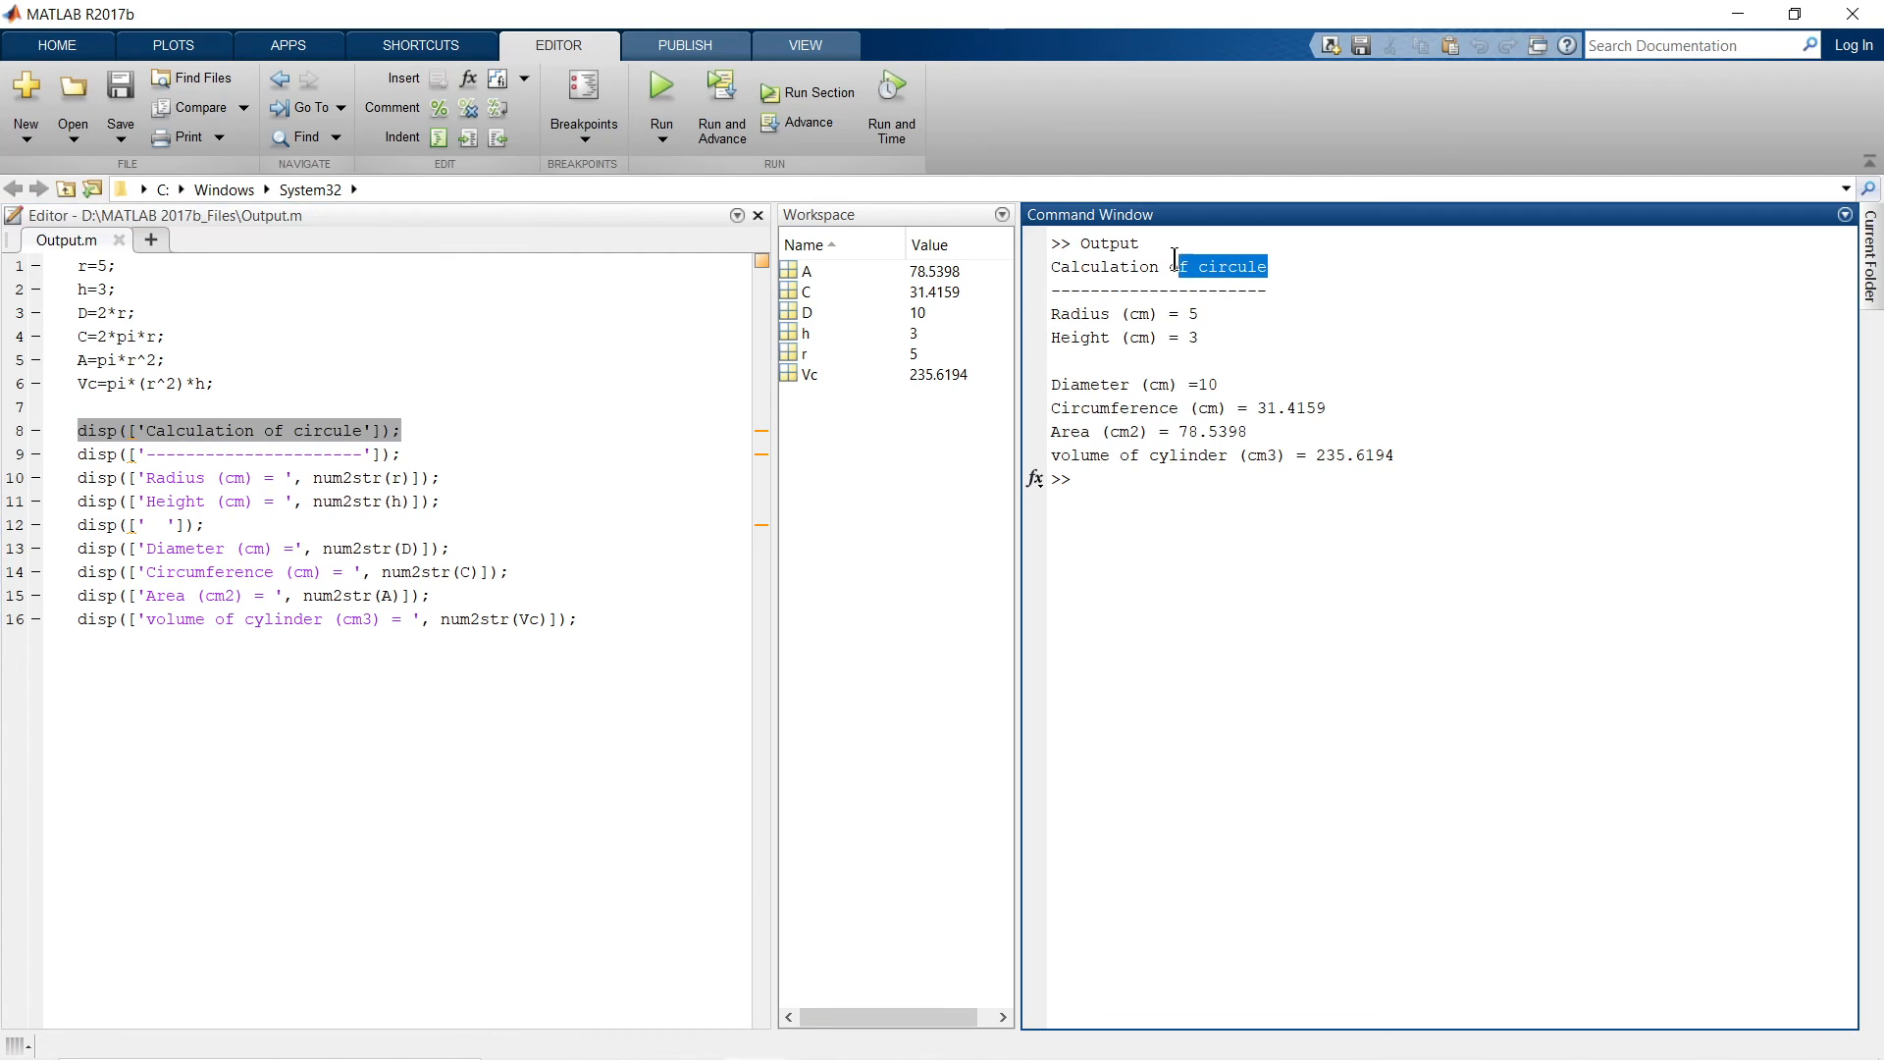
{"action": "double_click", "coordinate": [1155, 265]}
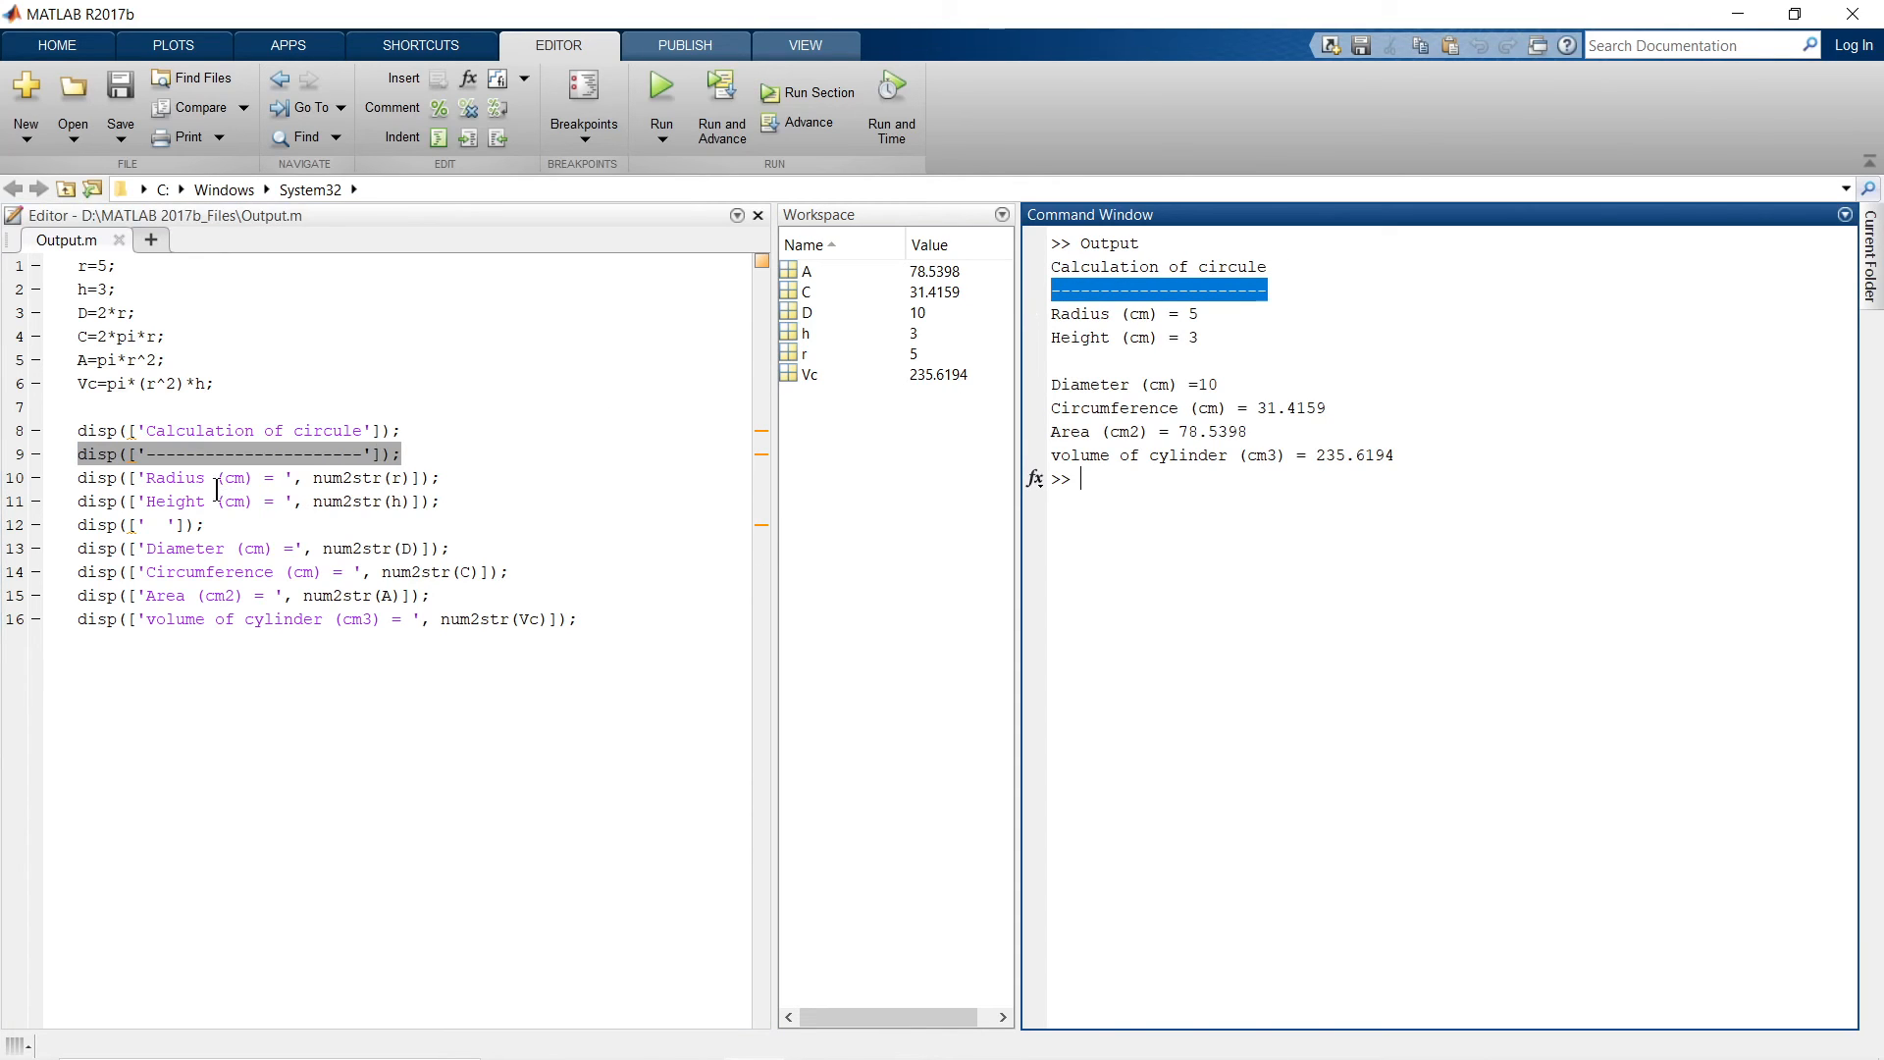
{"action": "mouse_move", "coordinate": [1115, 452]}
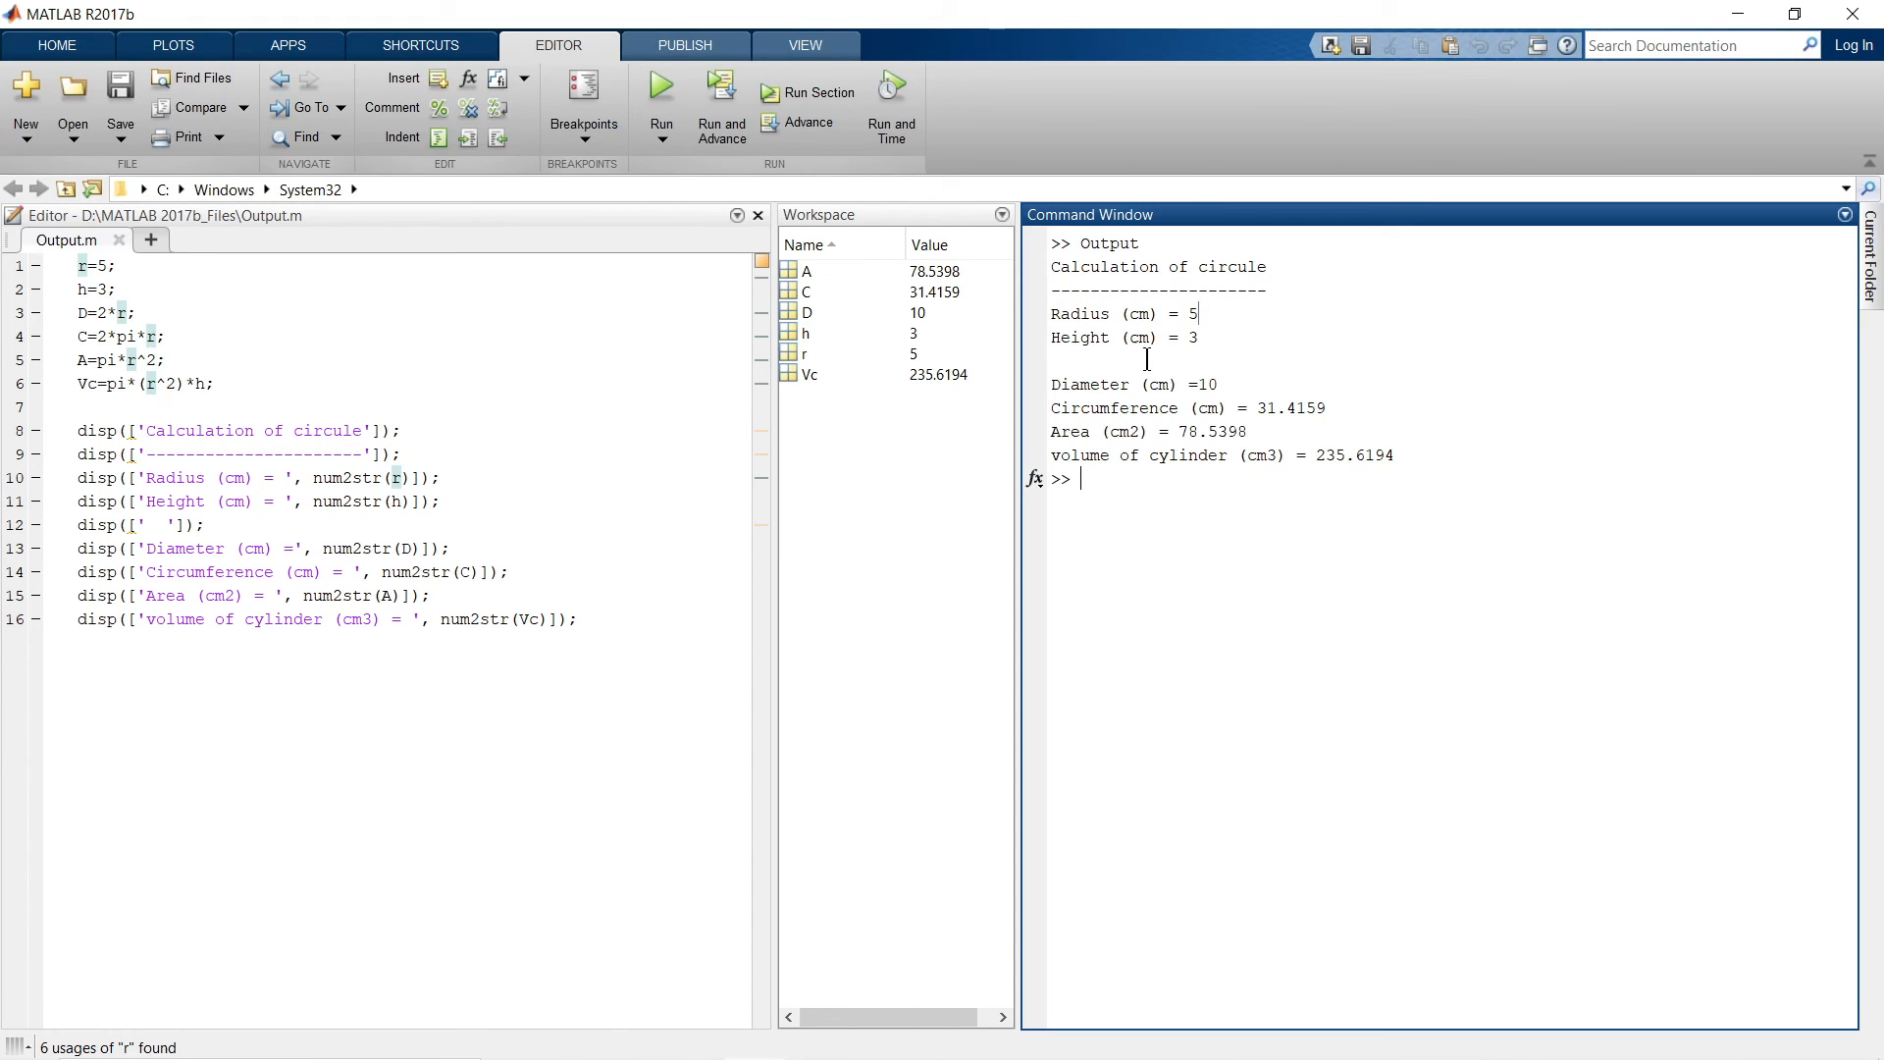
{"action": "left_click", "coordinate": [214, 526]}
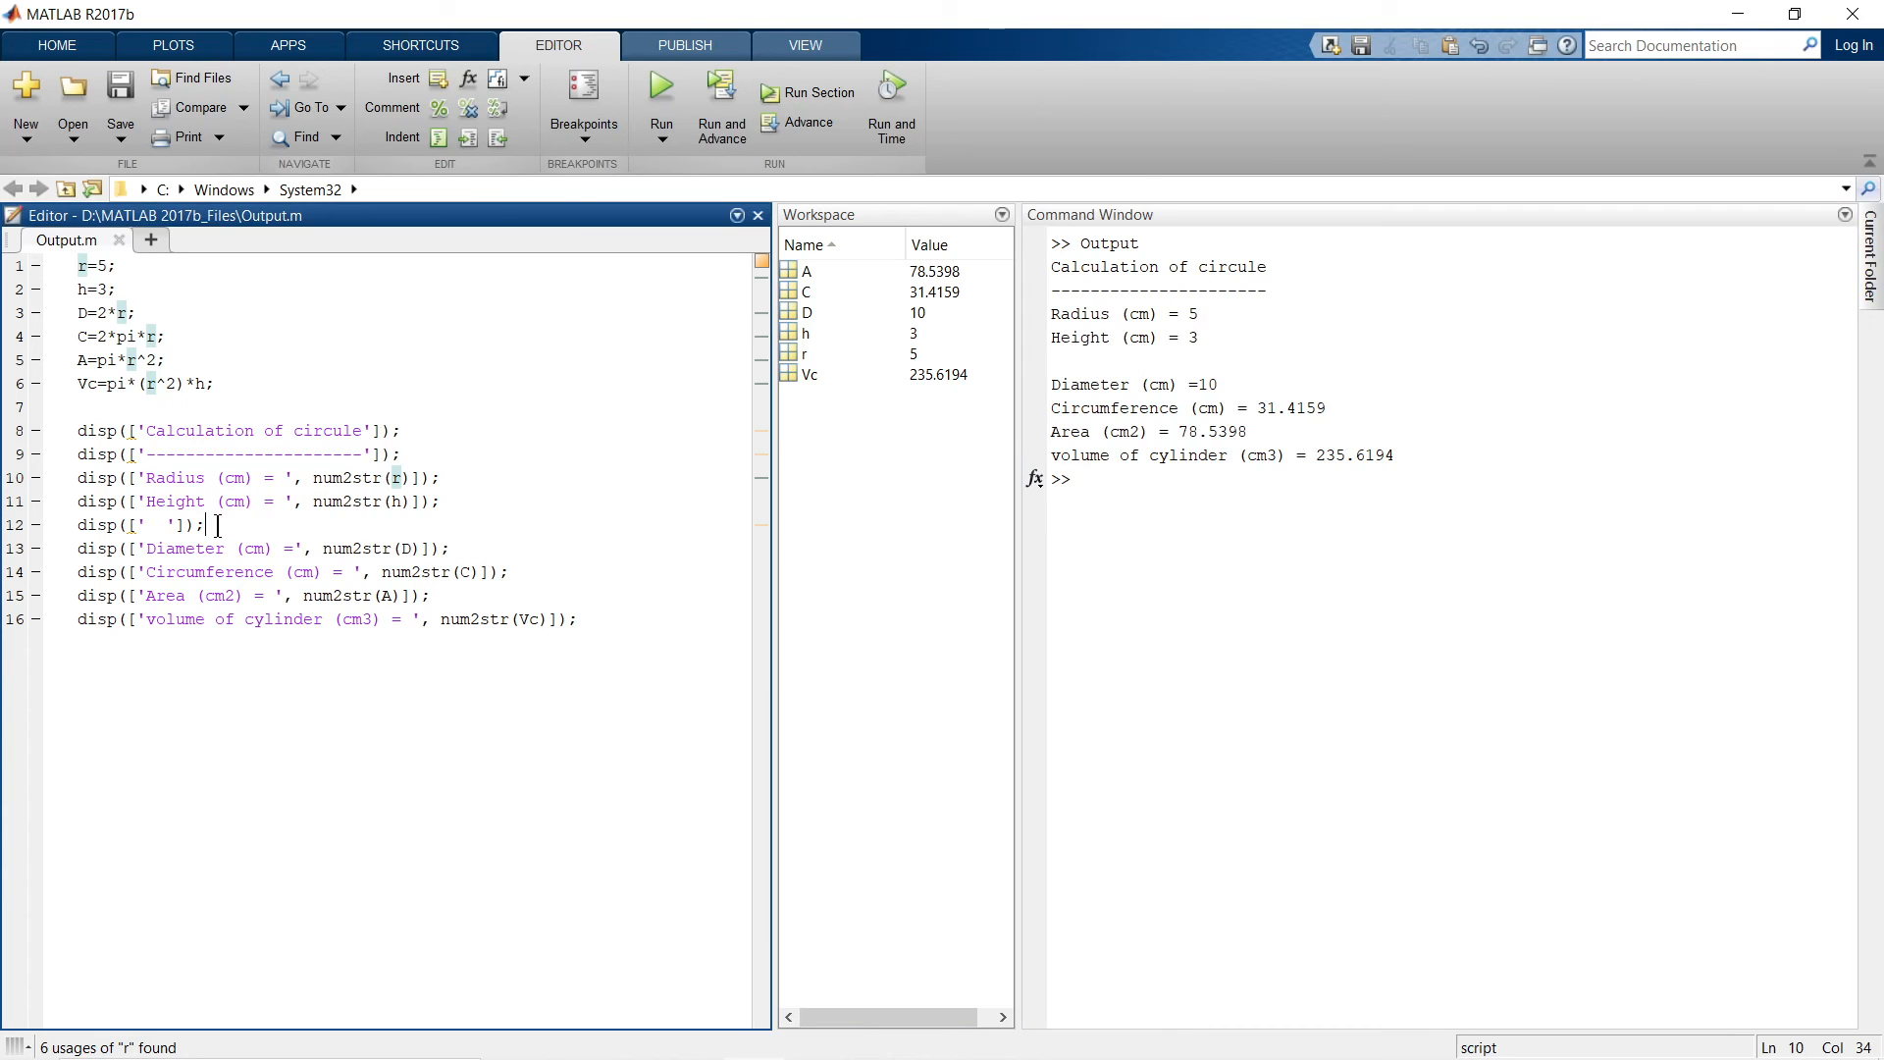
{"action": "triple_click", "coordinate": [142, 524]}
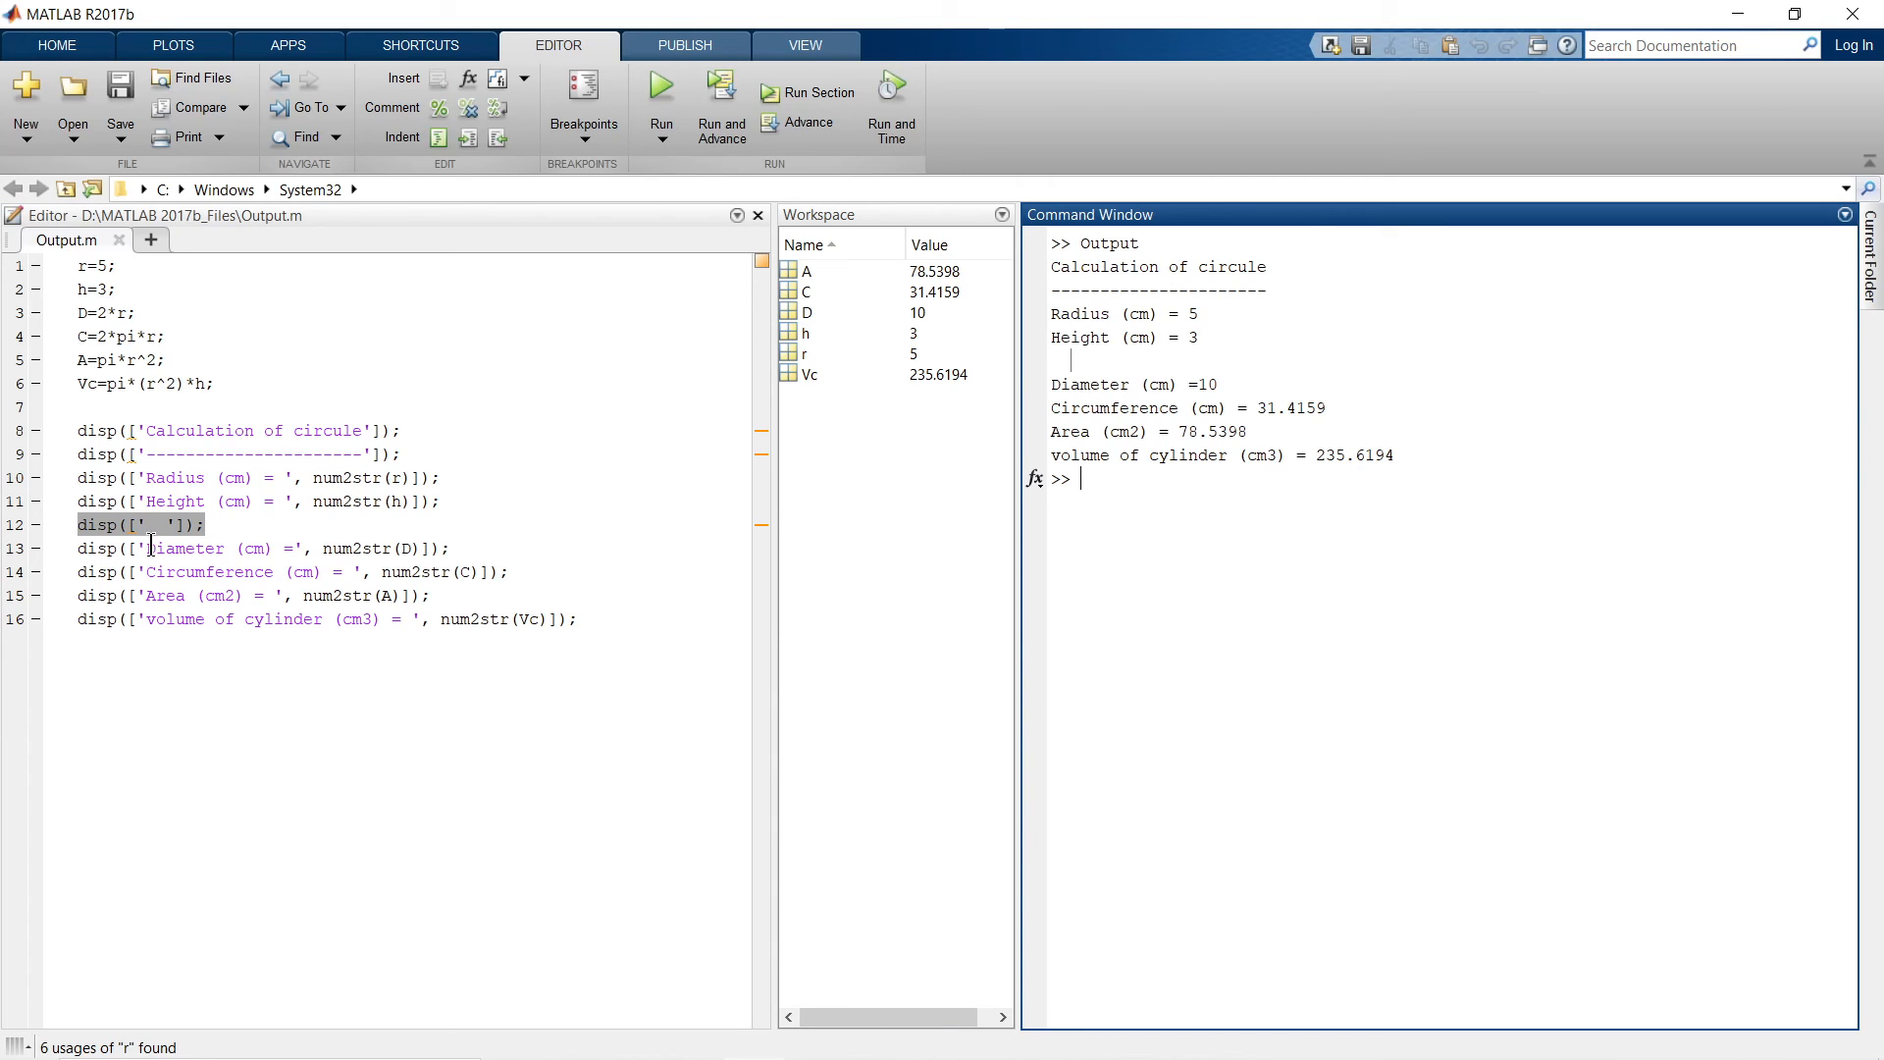
{"action": "left_click", "coordinate": [306, 548]}
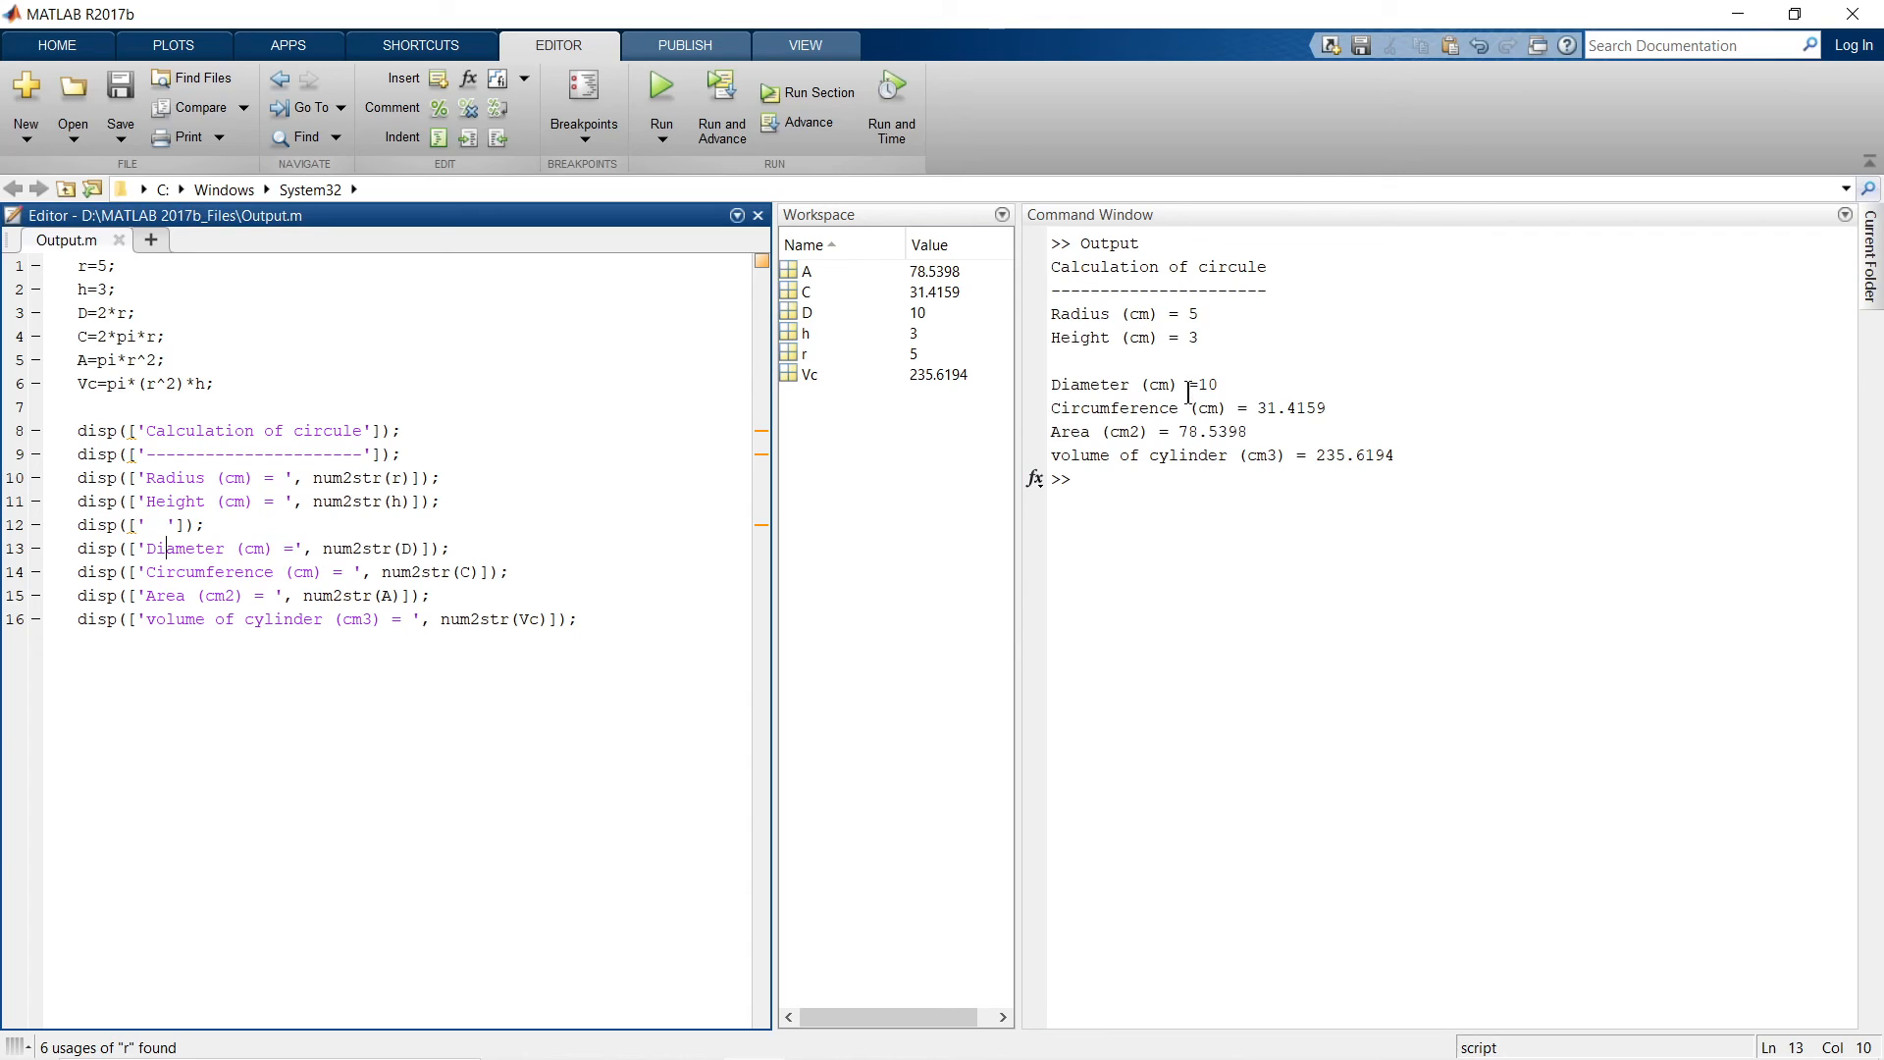
{"action": "mouse_move", "coordinate": [414, 547]}
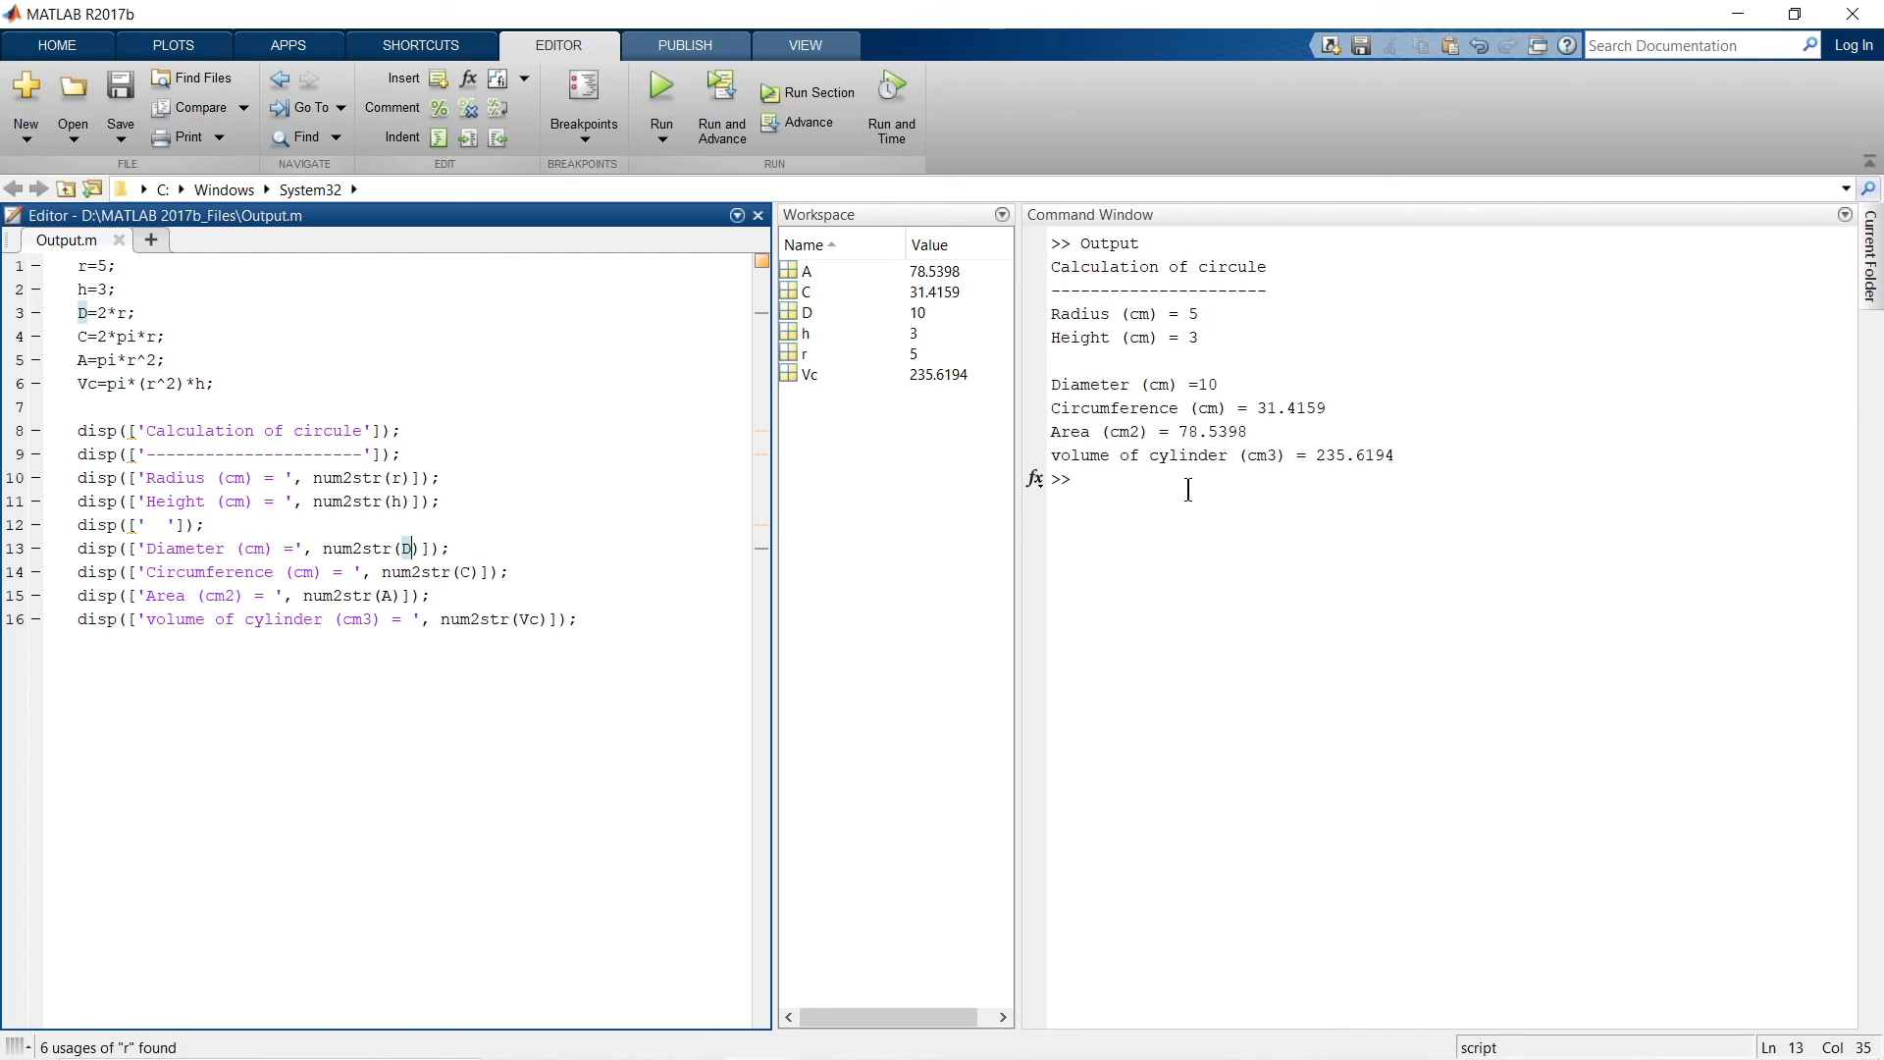
{"action": "mouse_move", "coordinate": [1204, 490]}
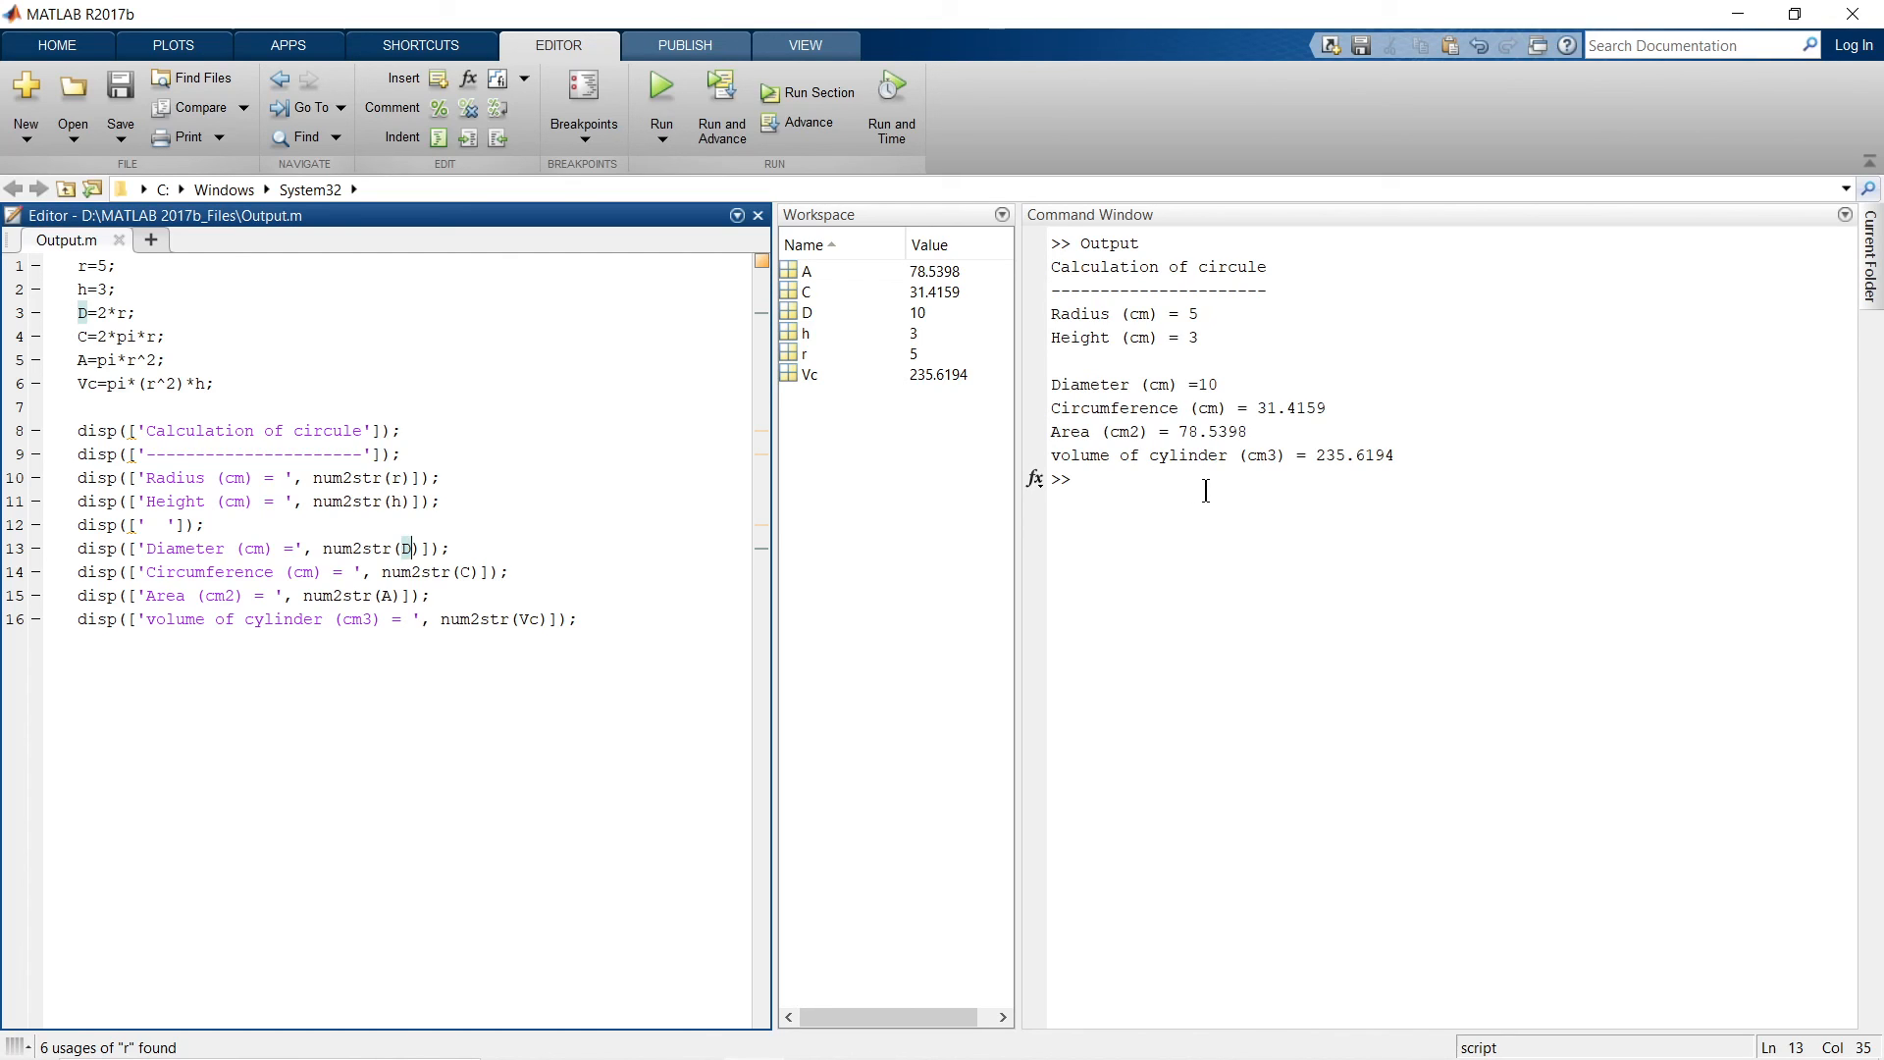